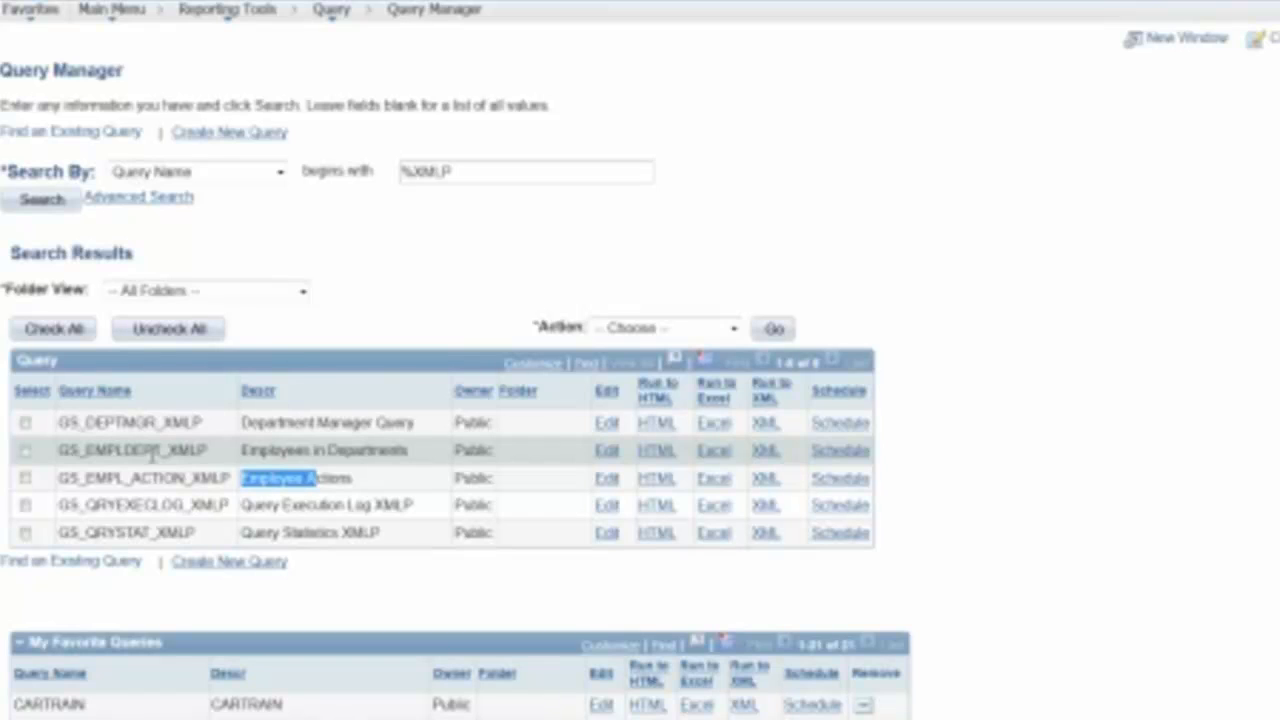
mouse_move(228, 428)
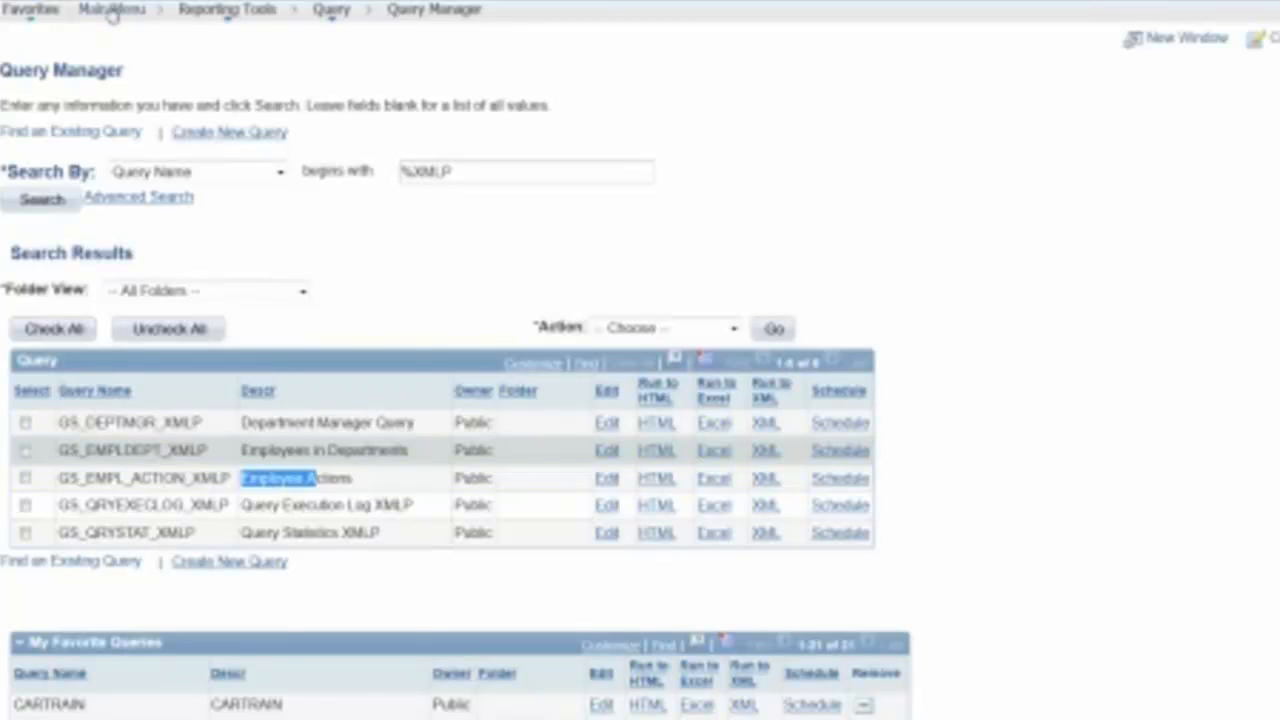
Go through Main Menu > Reporting Tools to the Connected Query Manager page
left_click(126, 12)
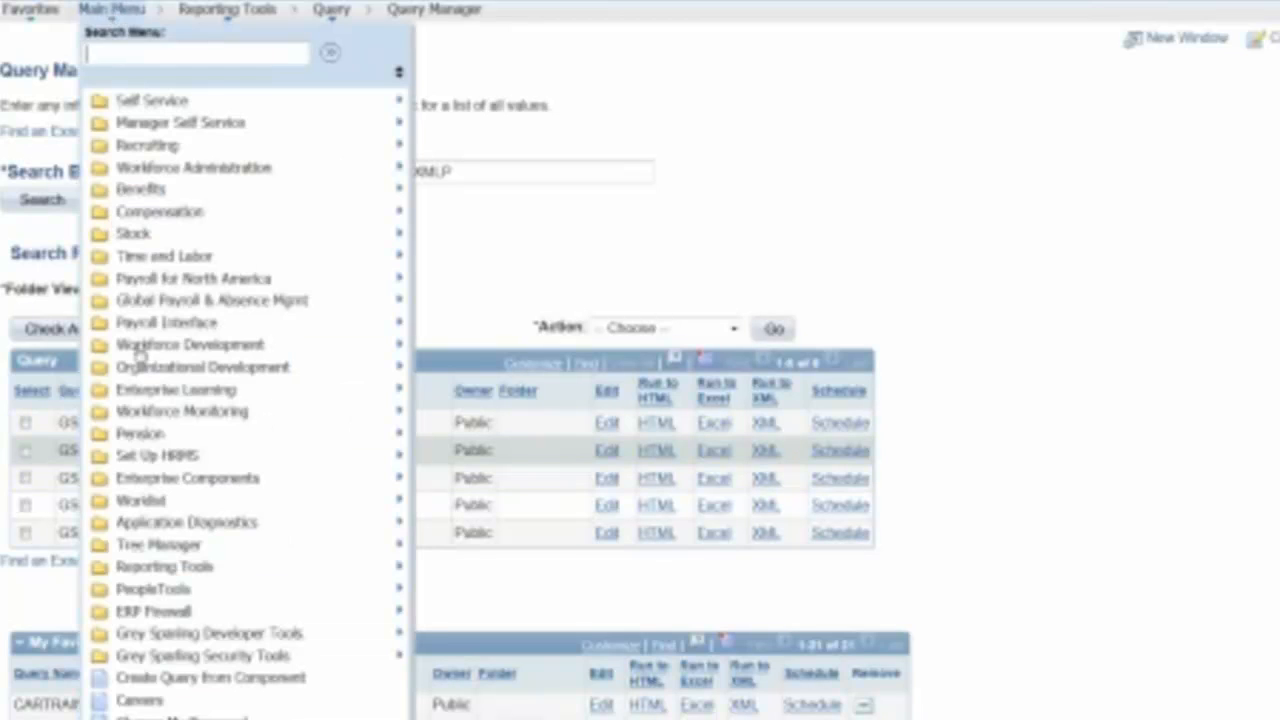
mouse_move(185, 569)
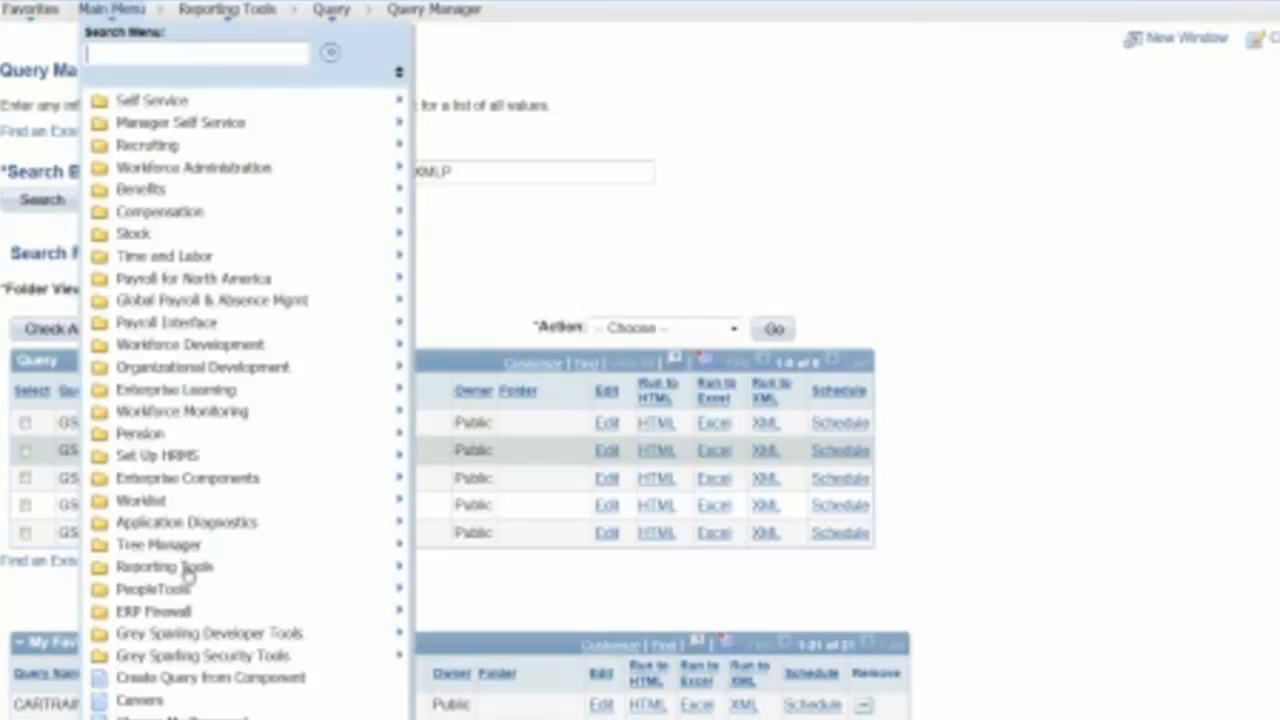
left_click(165, 567)
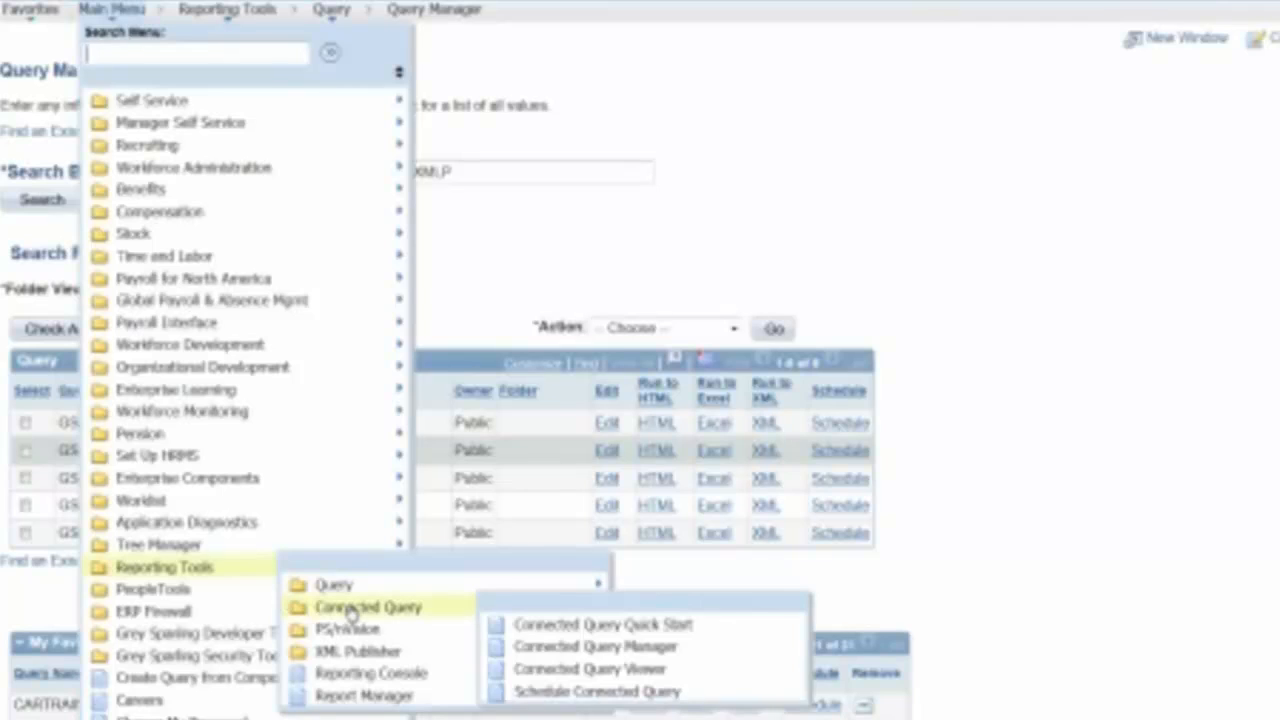
mouse_move(590, 647)
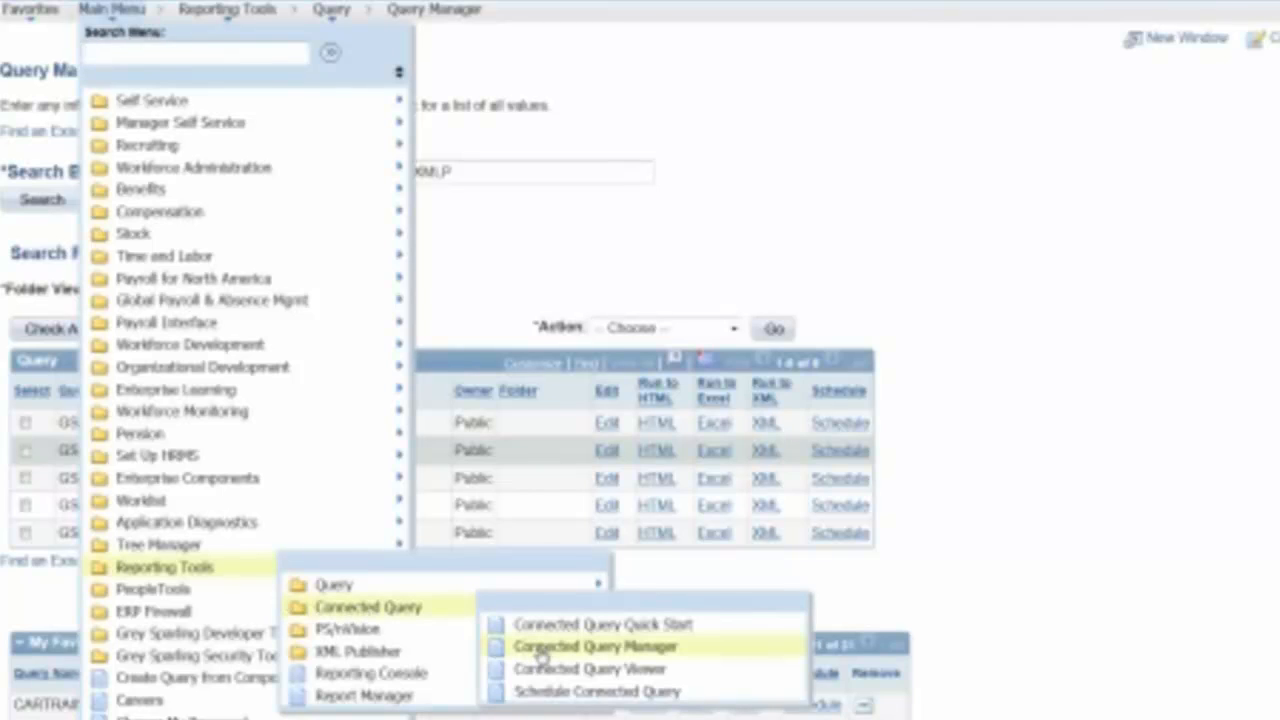
left_click(599, 646)
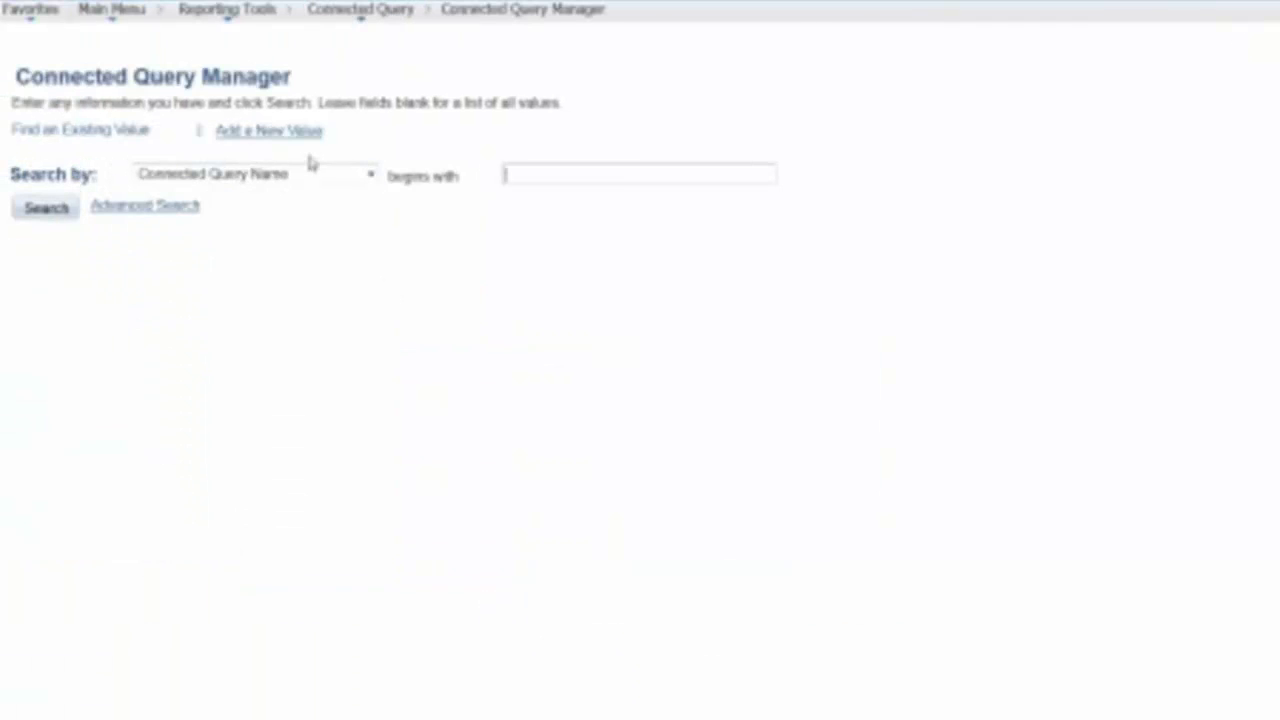
Add a new value to get a blank connected query definition form
left_click(272, 130)
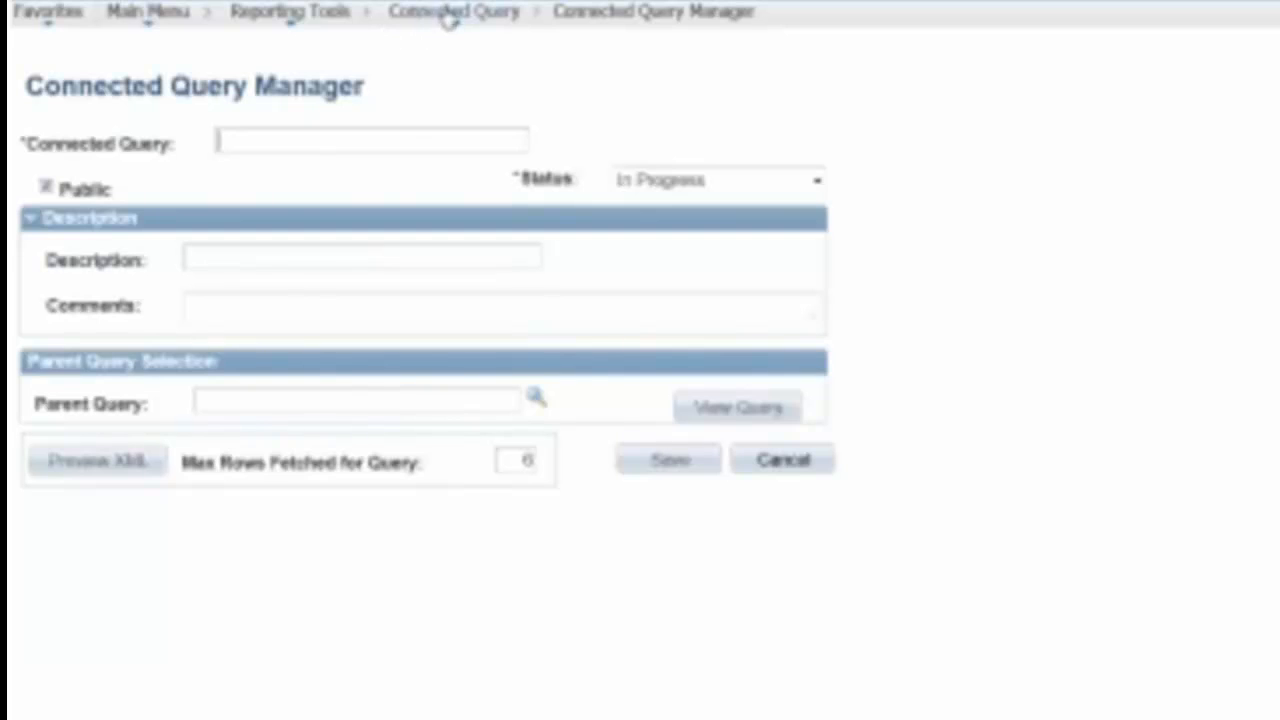
left_click(442, 11)
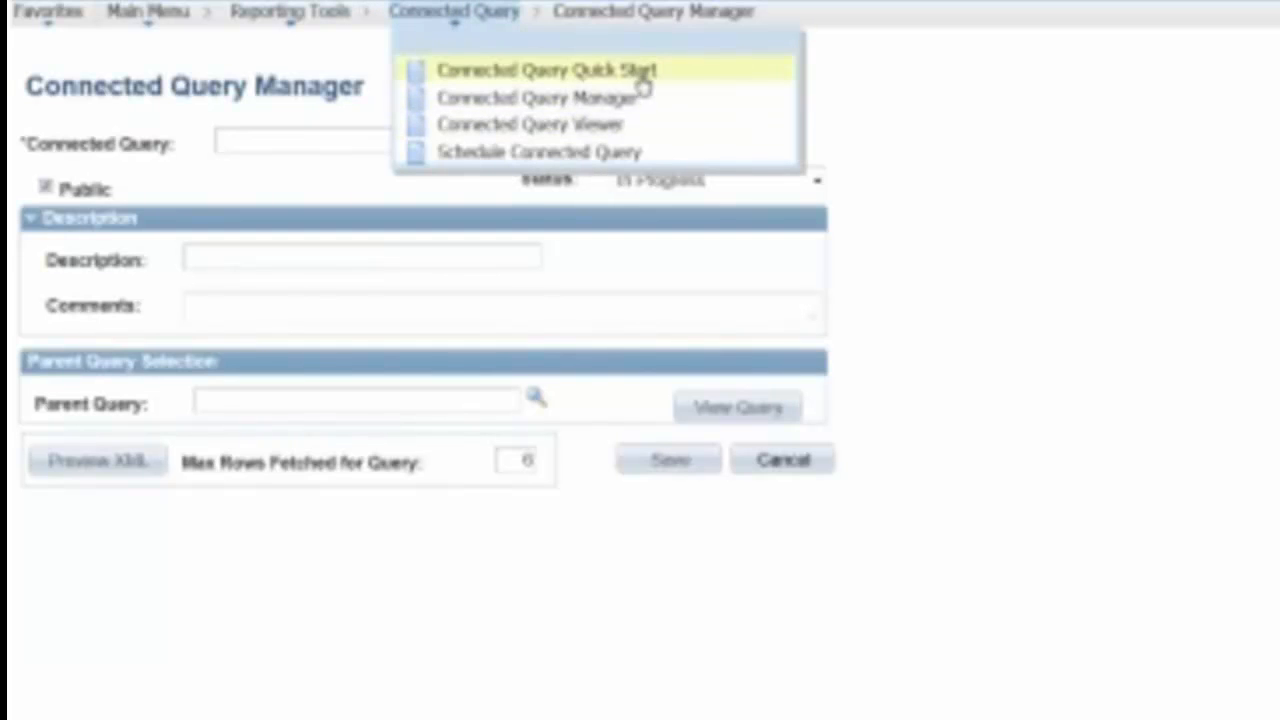
mouse_move(684, 79)
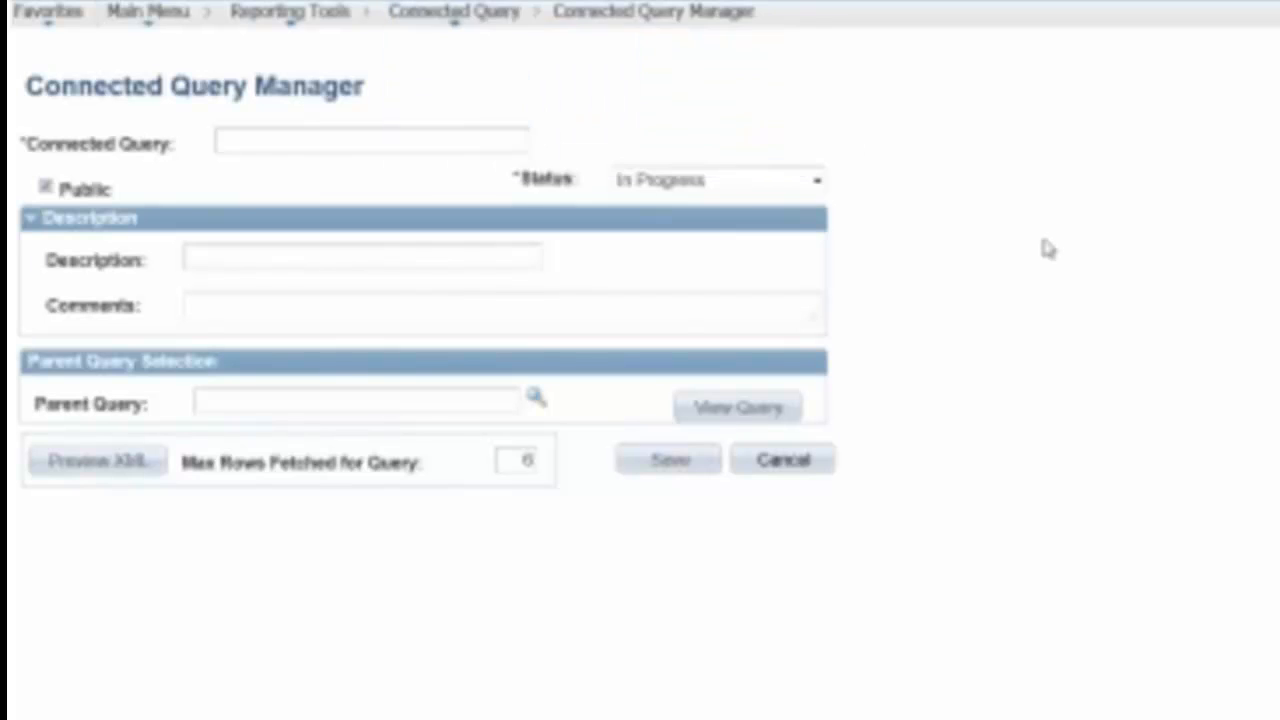
Enter GS_EMPL_CQRY as the name and 'Employee Connected Query' as description, status Active
left_click(285, 140)
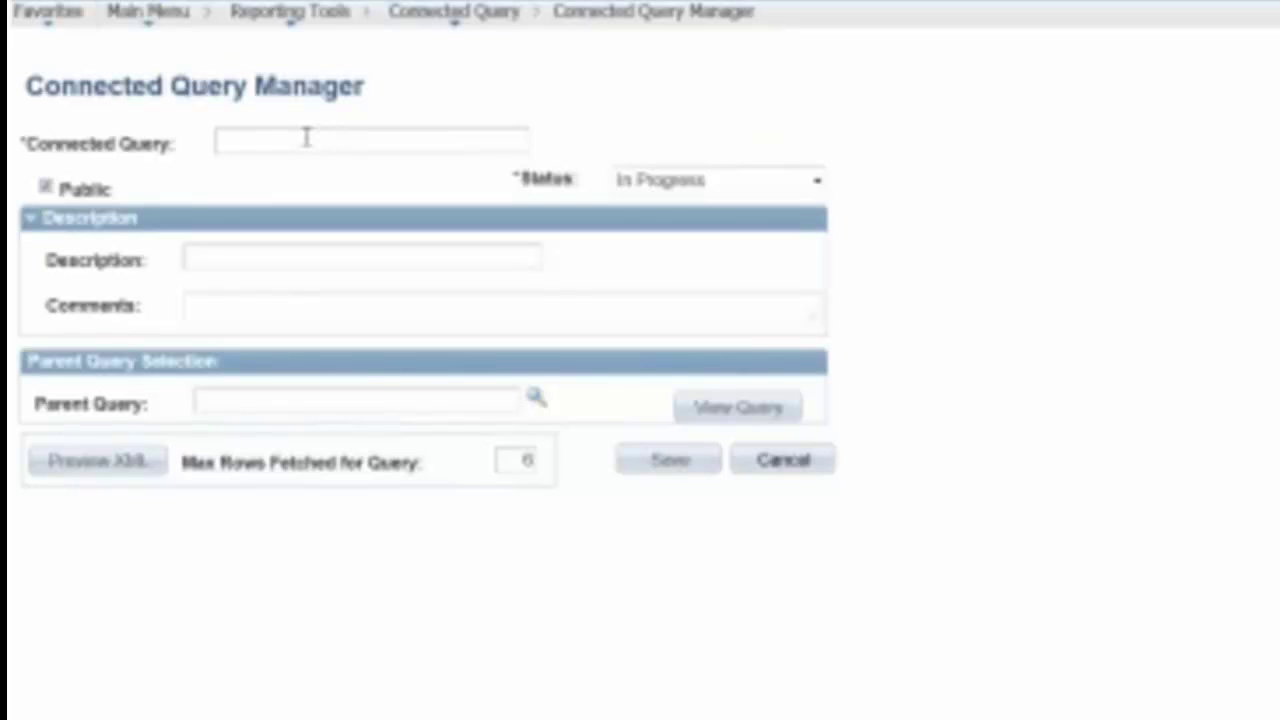
type("ge_empl_cqry")
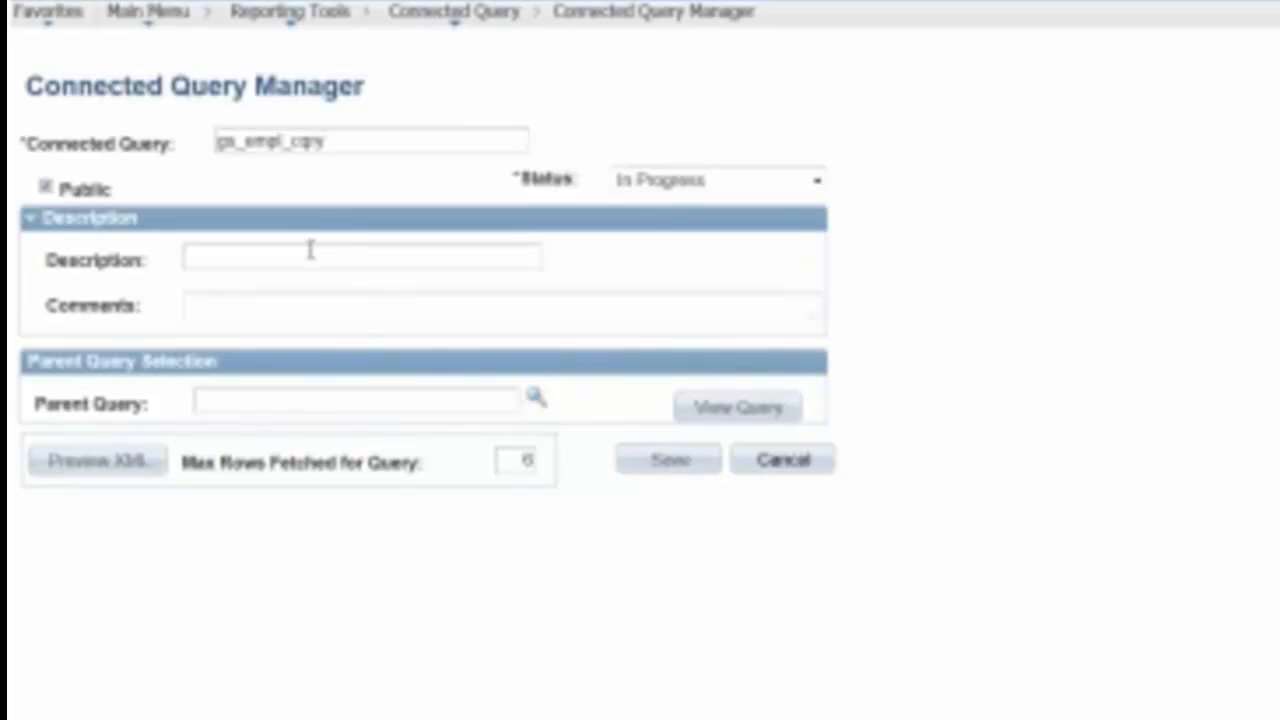
type("Employee Connected")
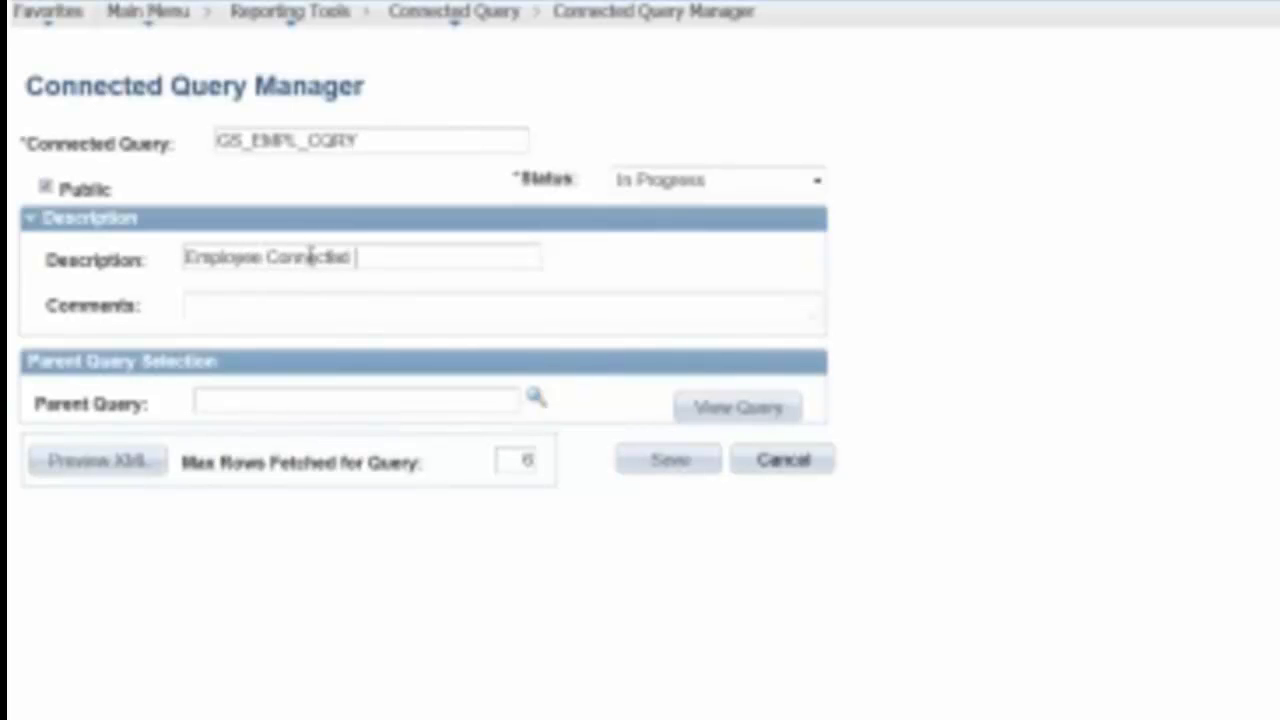
type("Query")
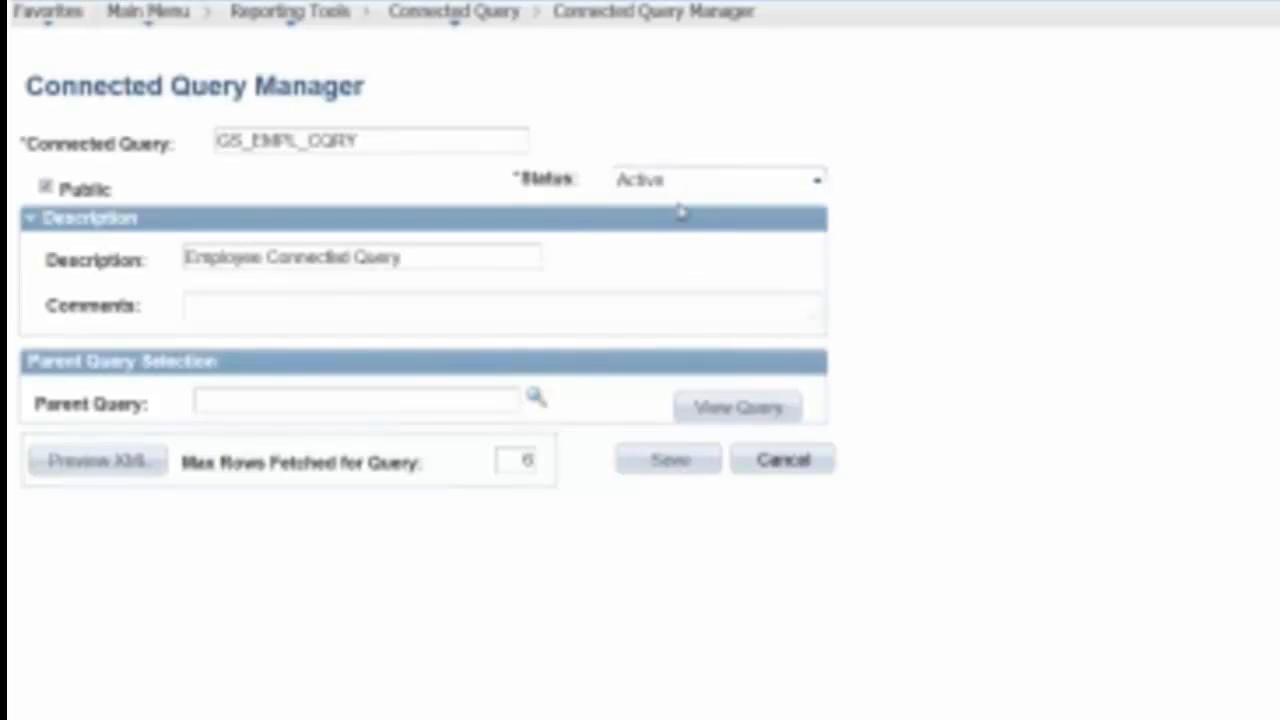
mouse_move(686, 343)
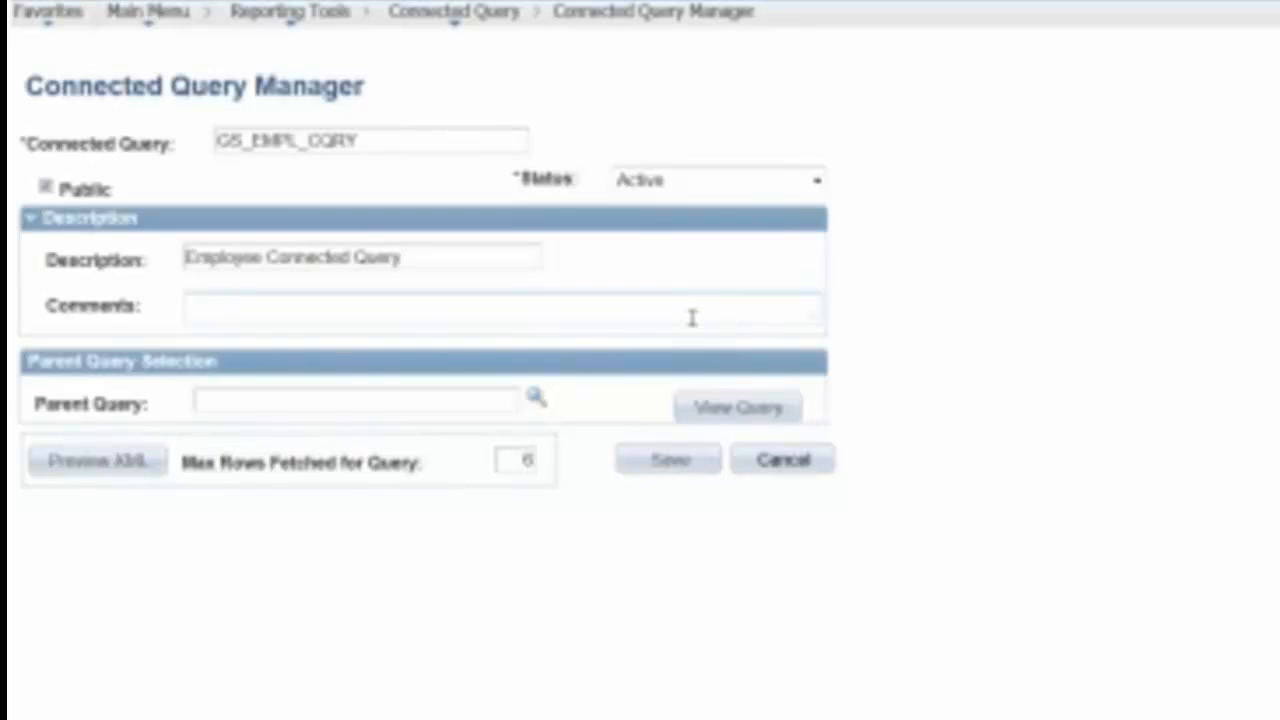
mouse_move(618, 240)
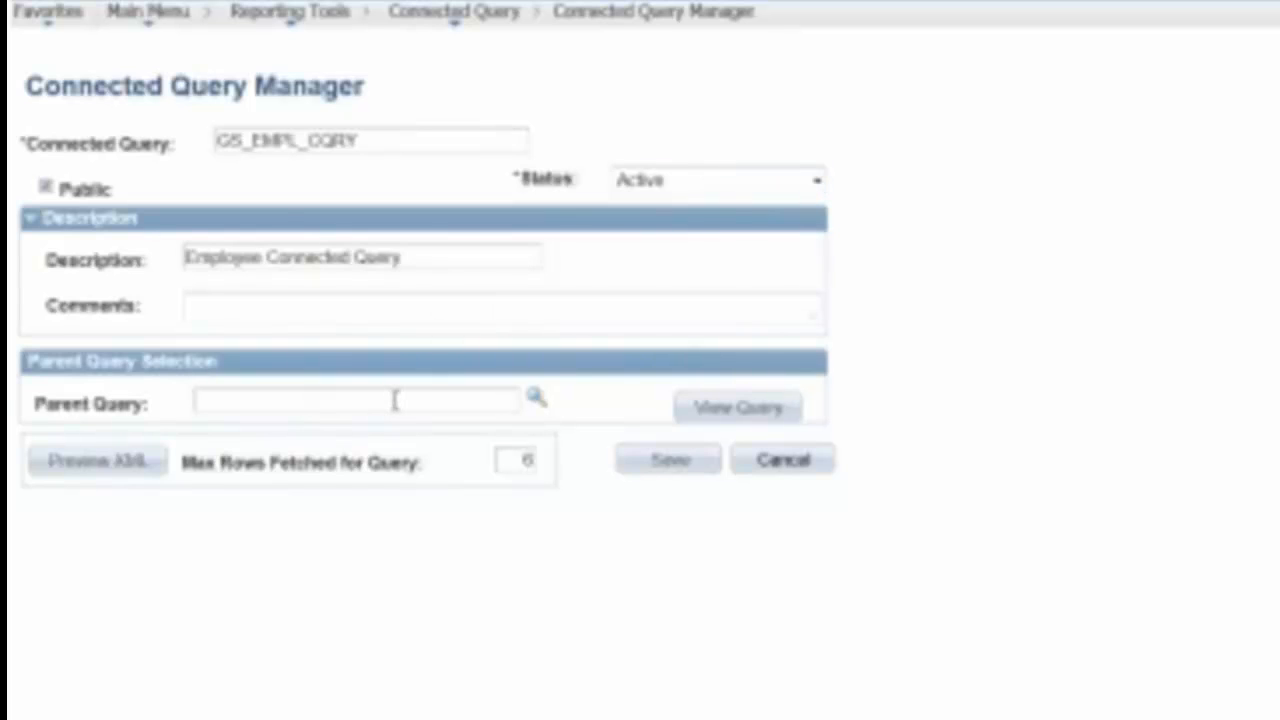
Search queries with a '%emp' pattern and choose GS_DEPTMGR_XMLP as the parent query
type("%")
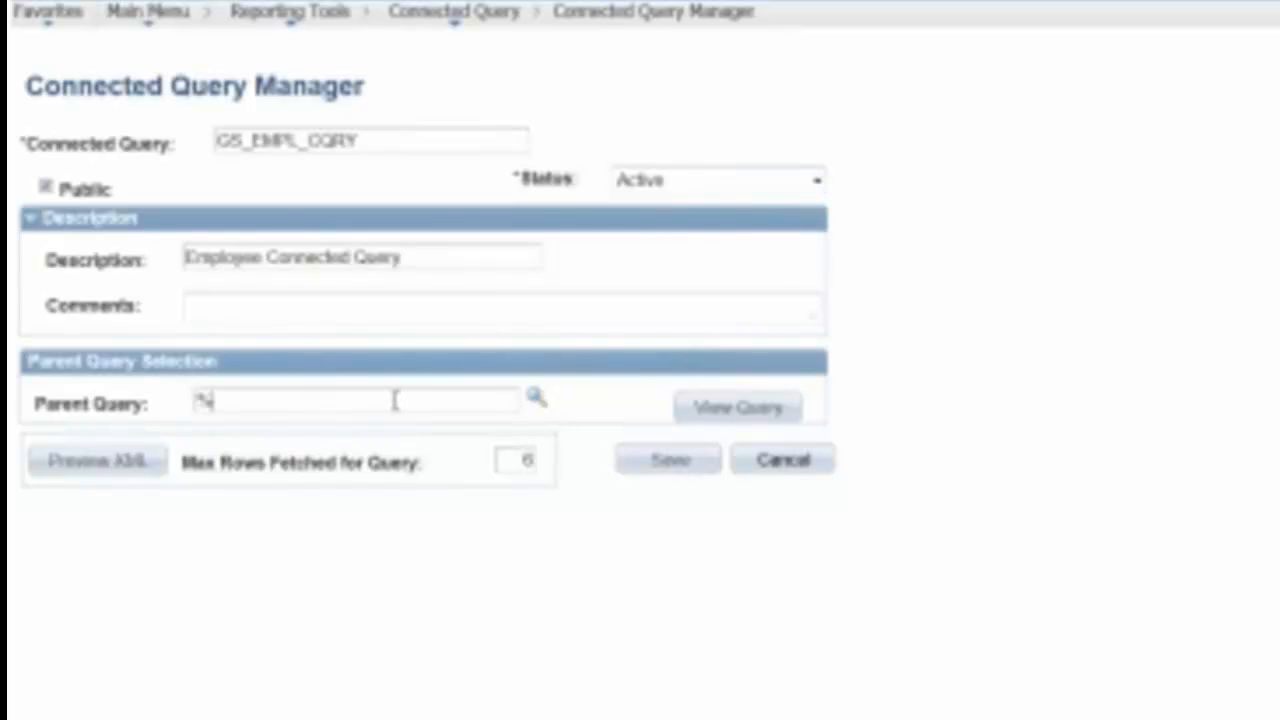
type("emp")
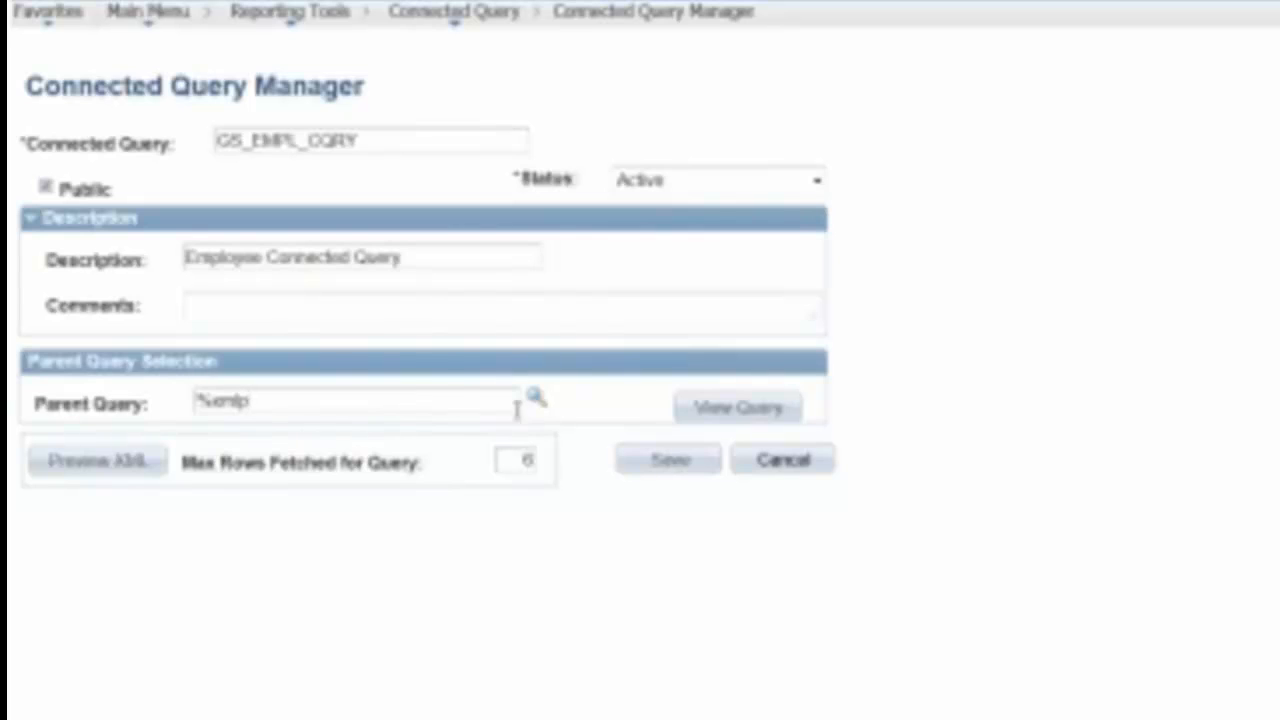
left_click(537, 393)
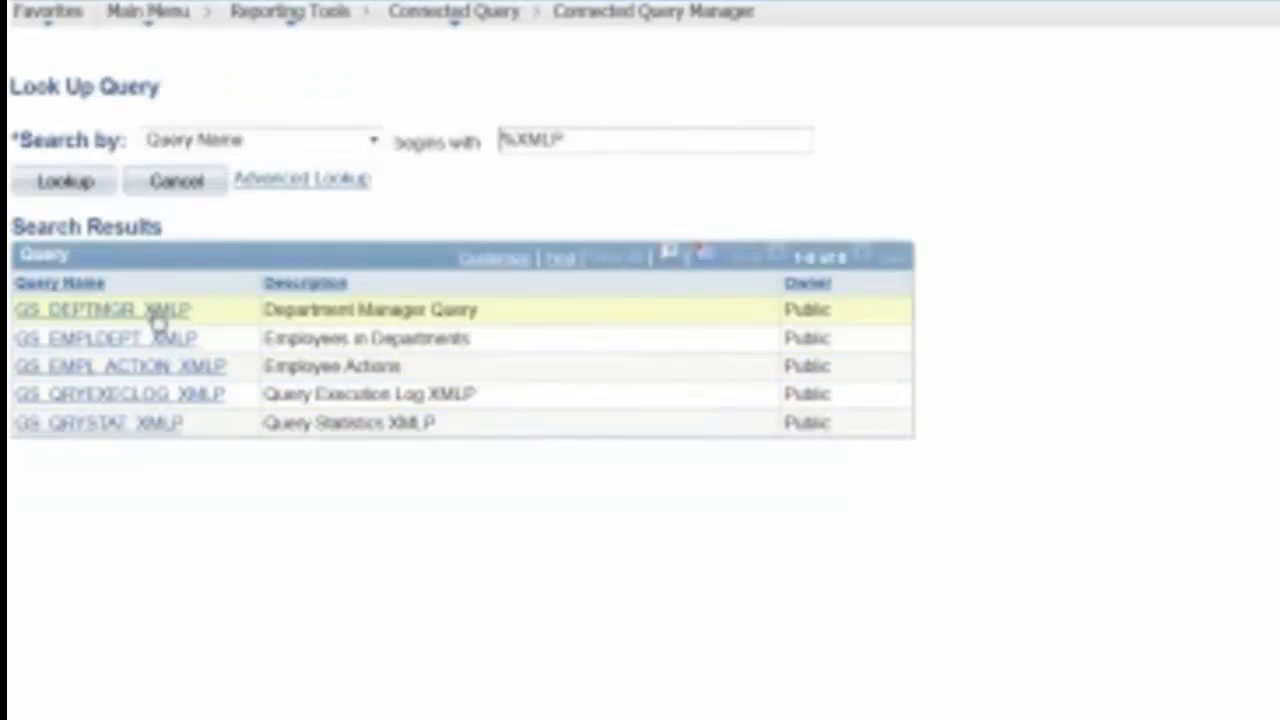
left_click(105, 302)
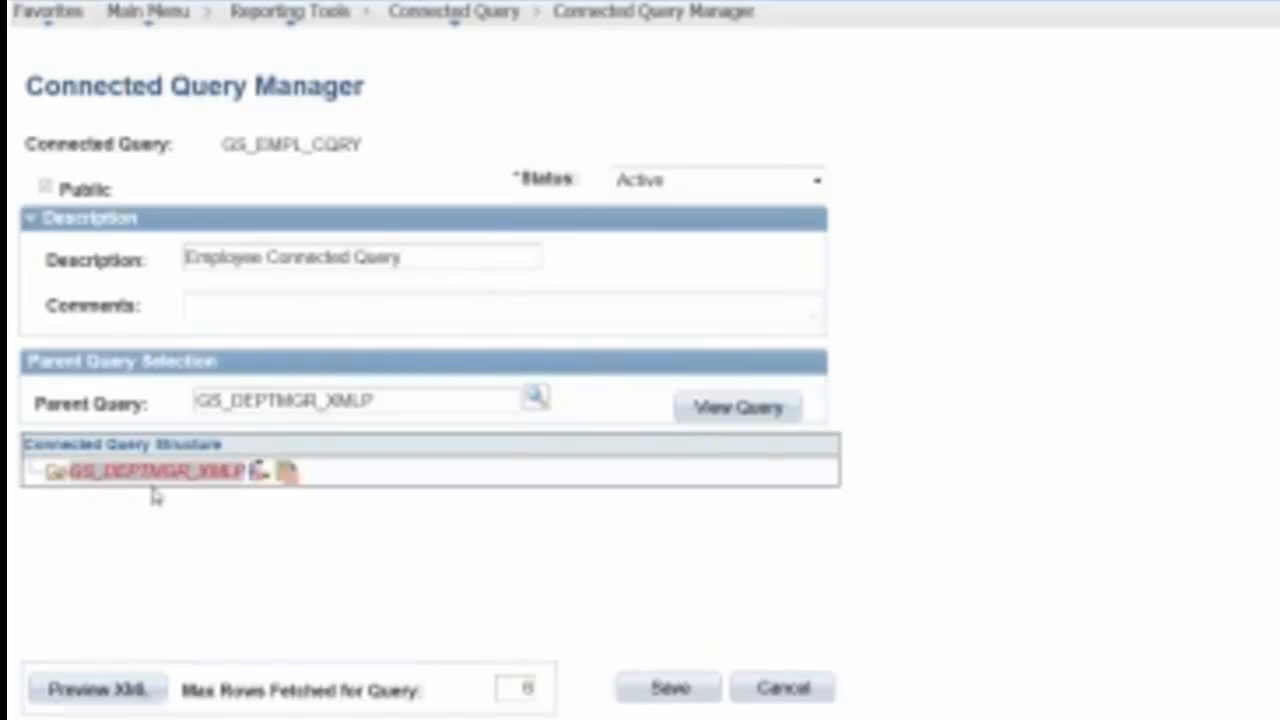
mouse_move(251, 497)
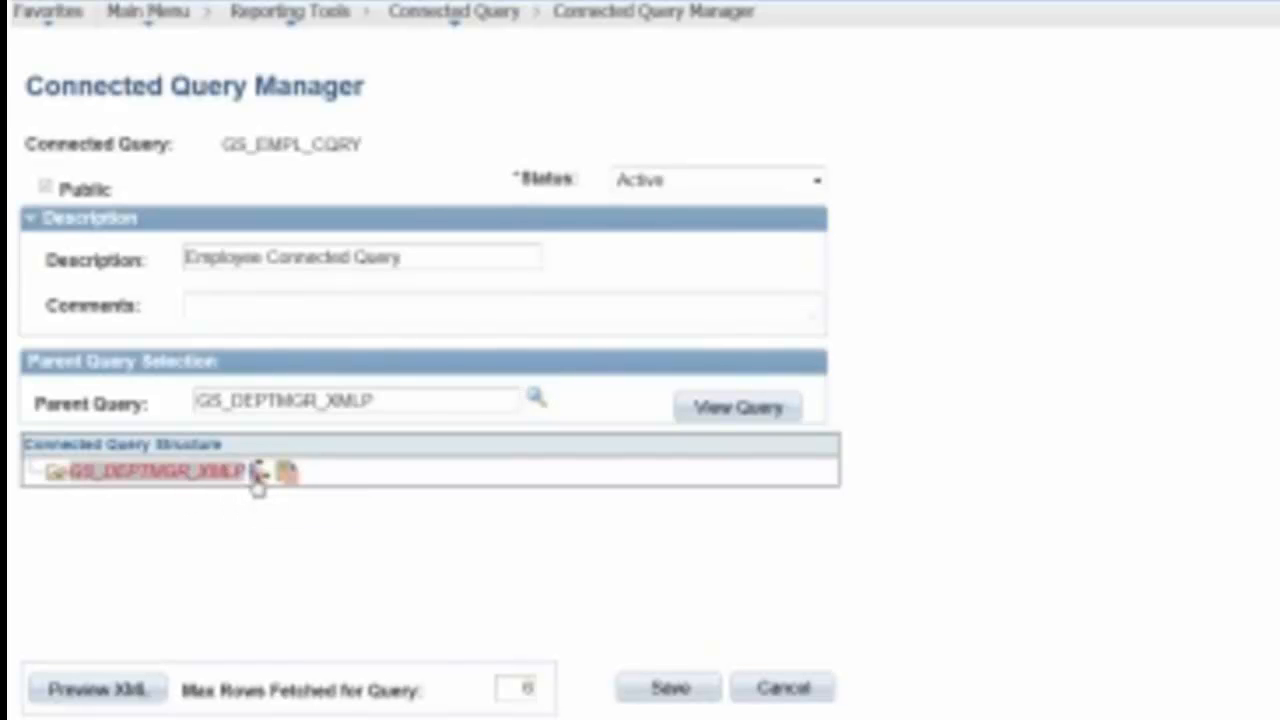
Add GS_EMPLDEPT_XMLP as a child query under GS_DEPTMGR_XMLP
left_click(537, 394)
type("%xml")
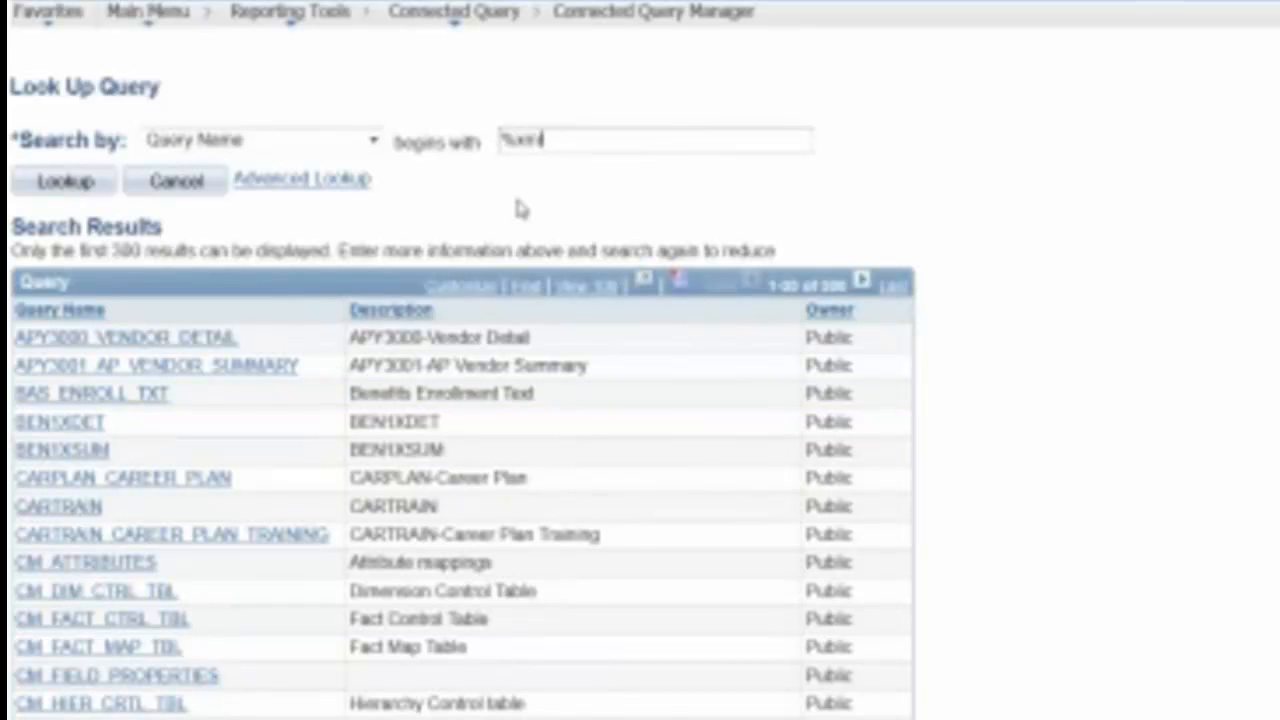
left_click(63, 181)
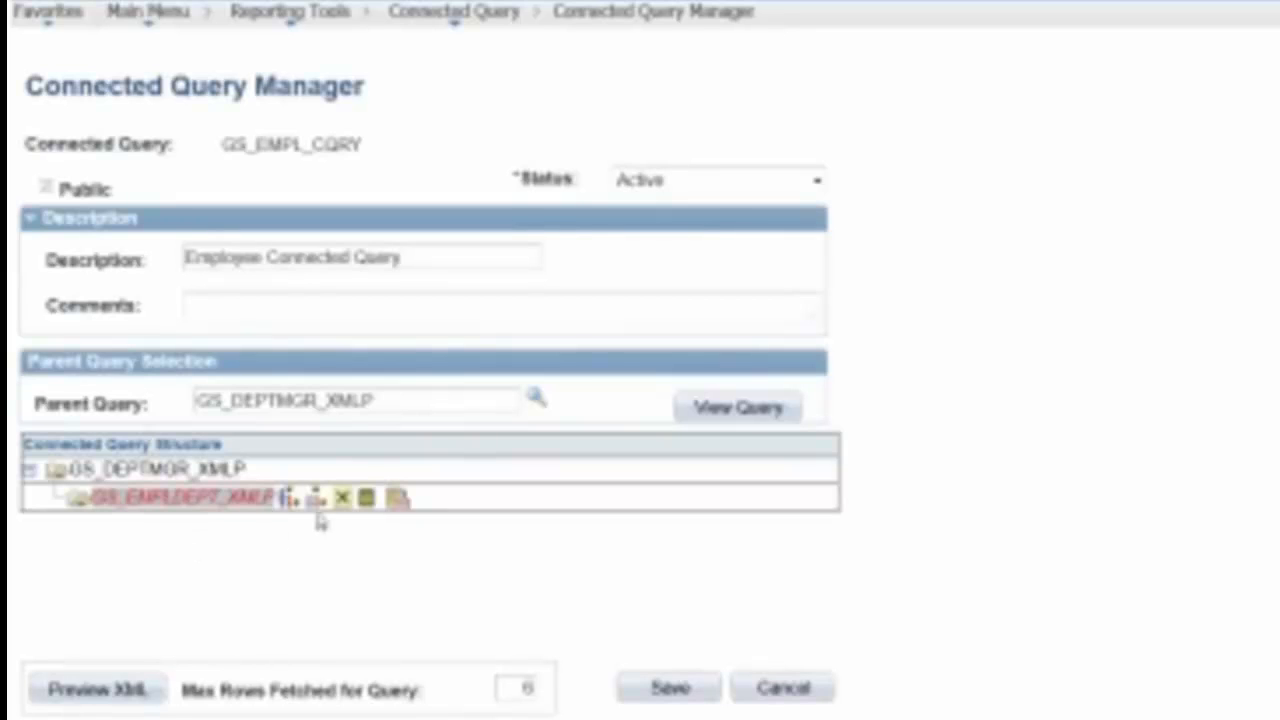
mouse_move(365, 516)
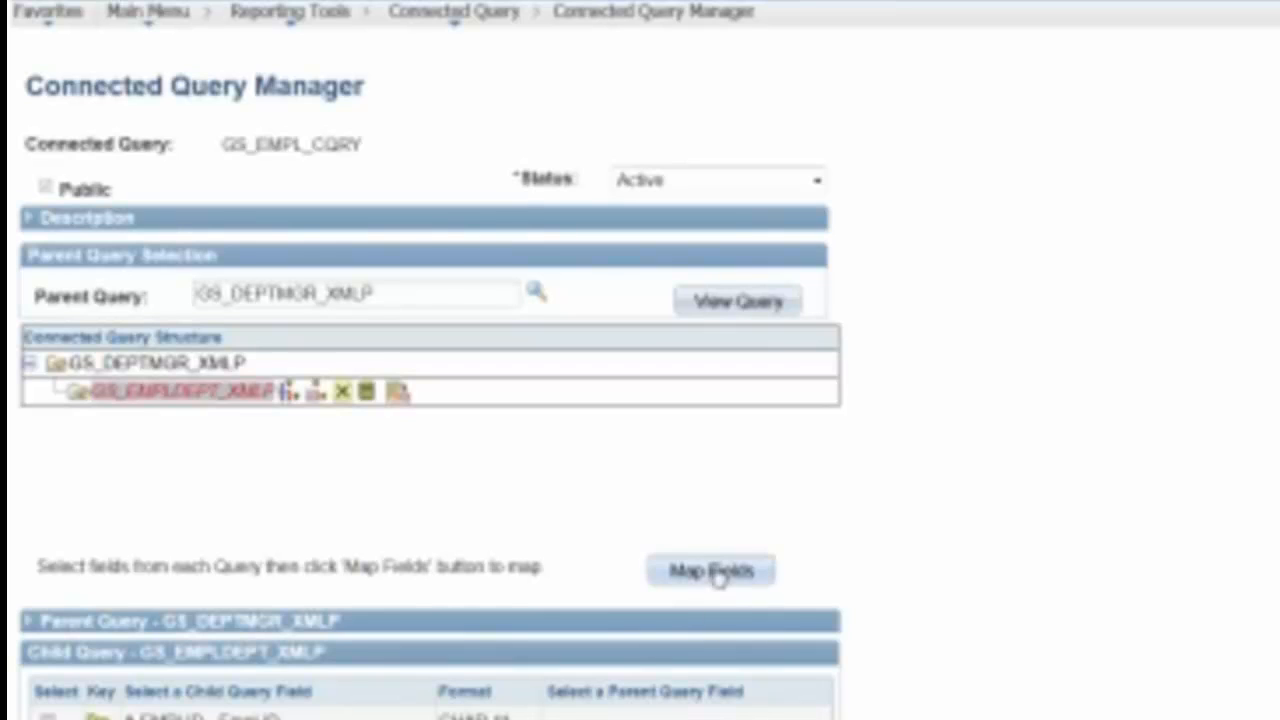
Map the parent and child queries together on DEPTID
left_click(711, 569)
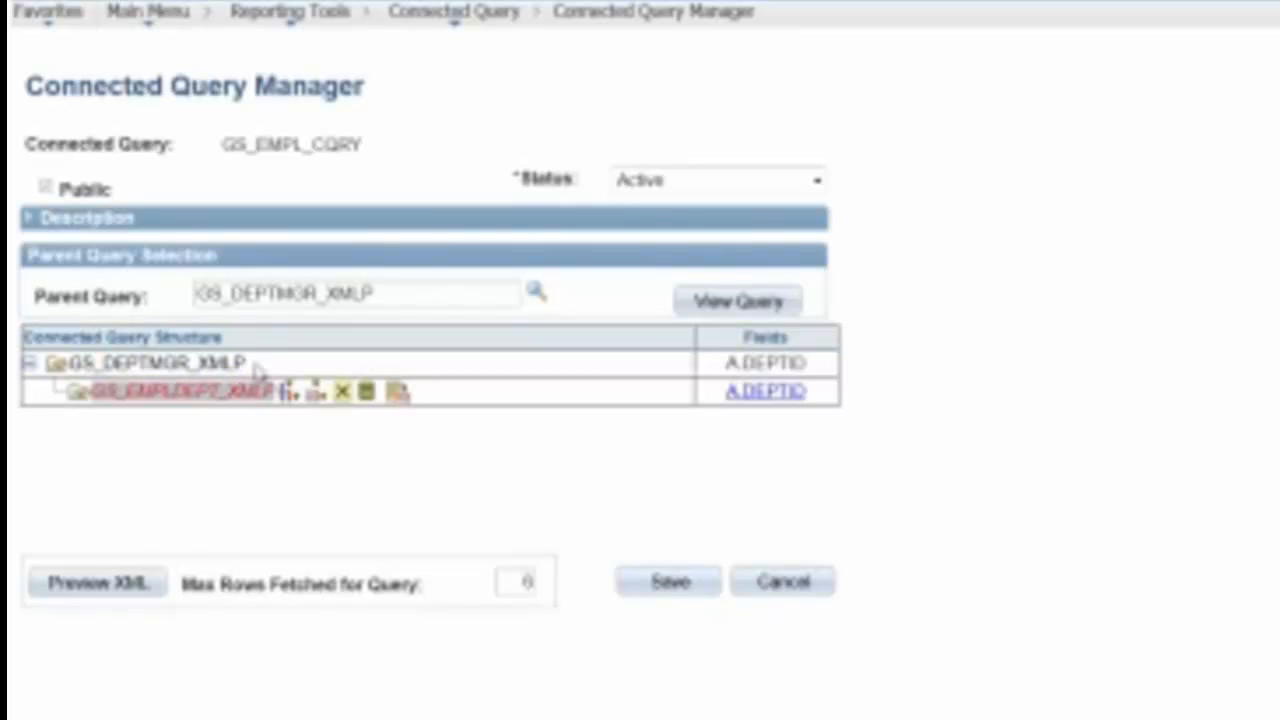
mouse_move(262, 422)
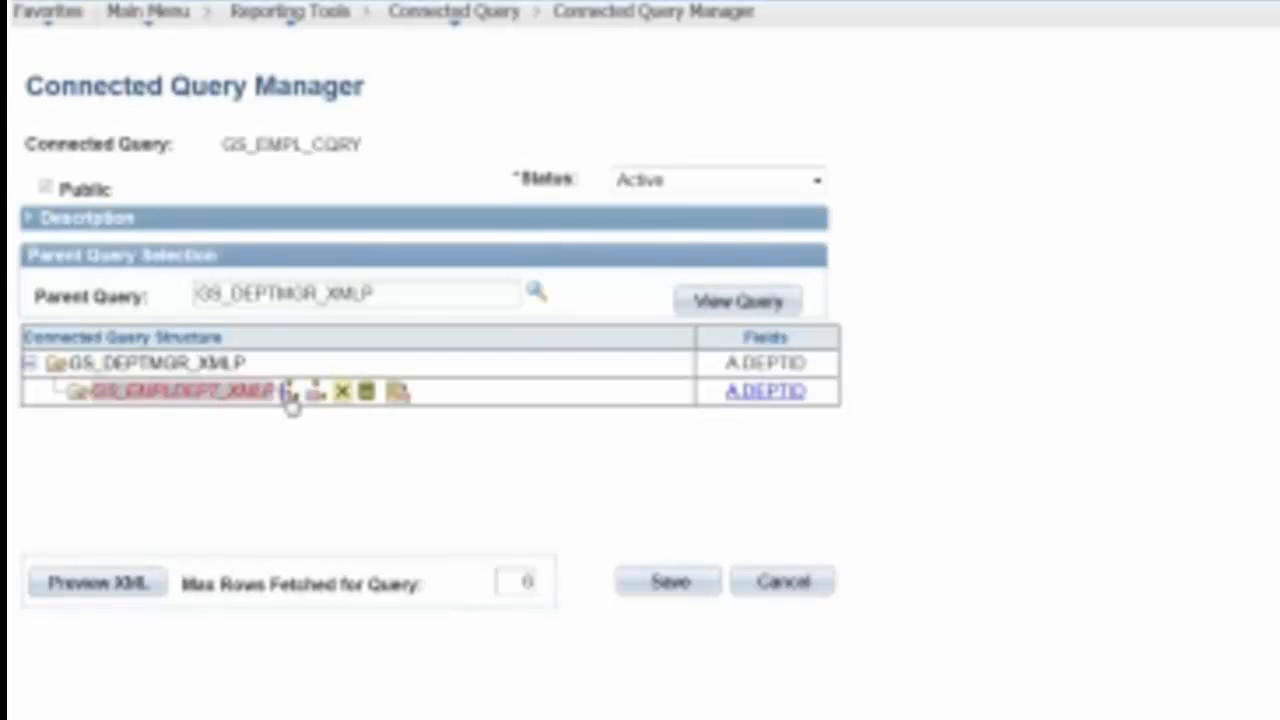
Look up '%' queries and select GS_EMPL_ACTION_XMLP as child of GS_EMPLDEPT_XMLP
left_click(292, 393)
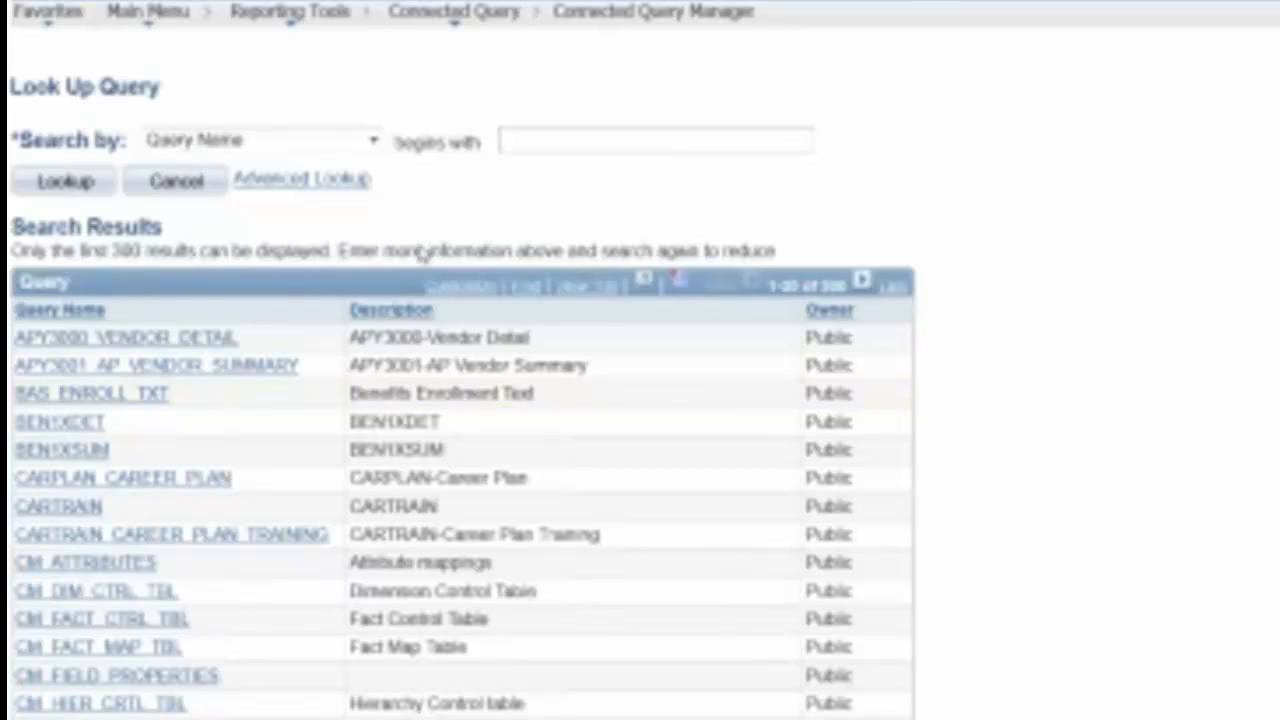
type("%XMLP")
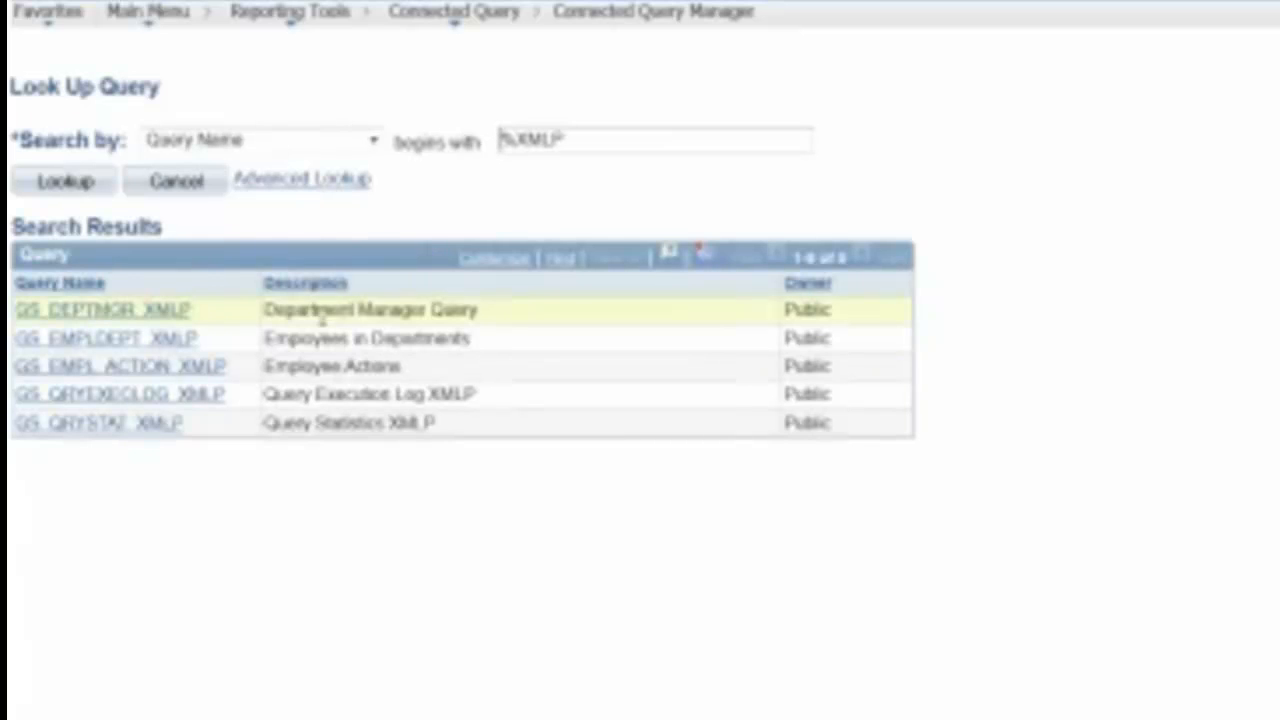
left_click(105, 301)
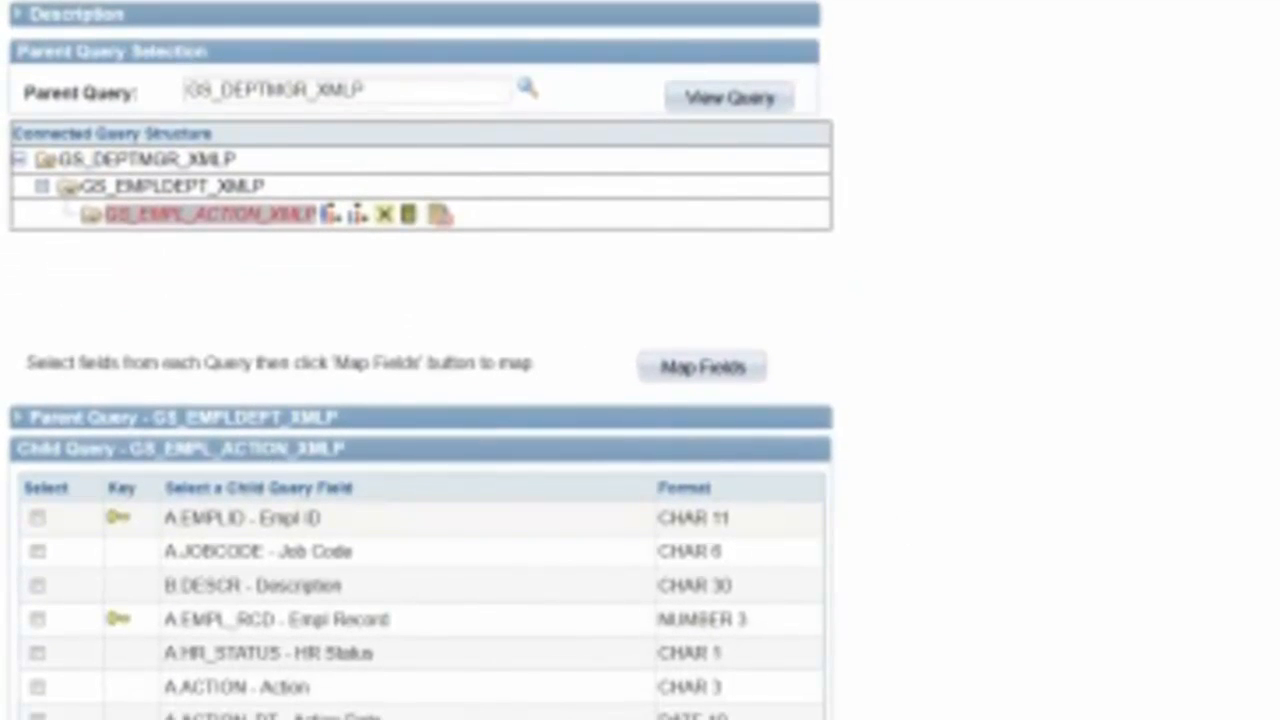
Map GS_EMPL_ACTION_XMLP to its parent on DEPTID and EMPLID
scroll("down", 3)
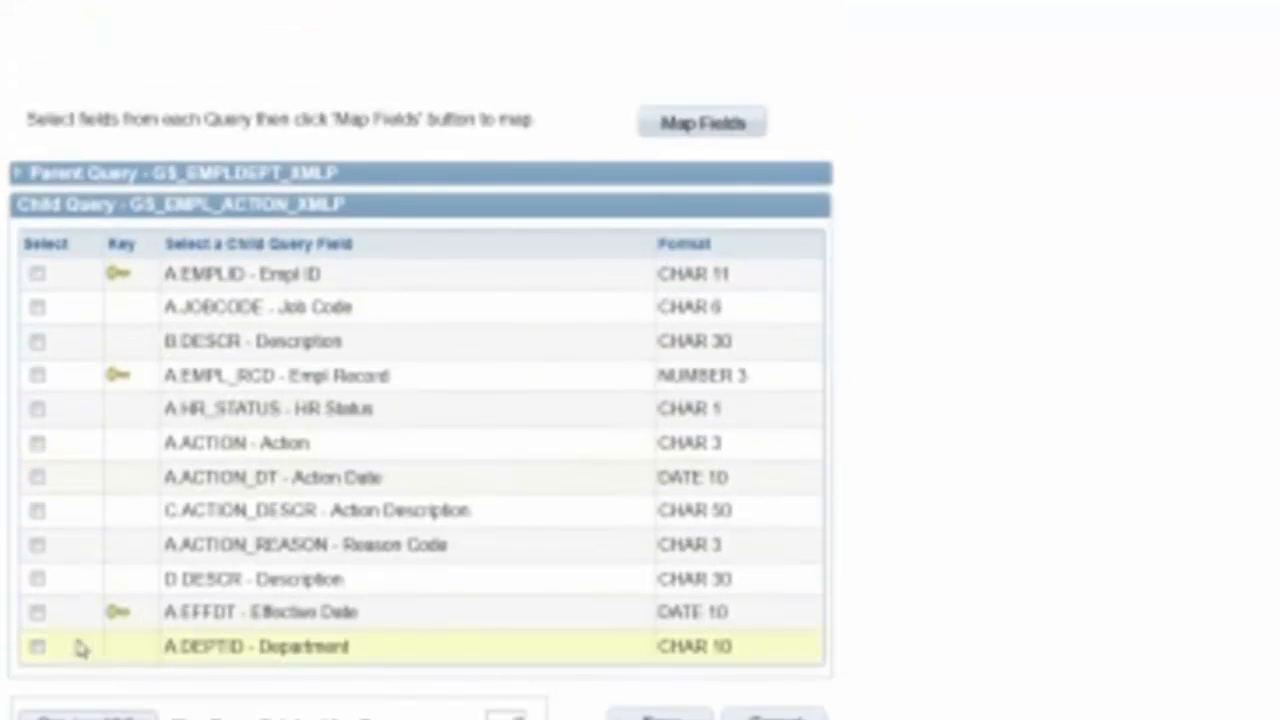
left_click(37, 647)
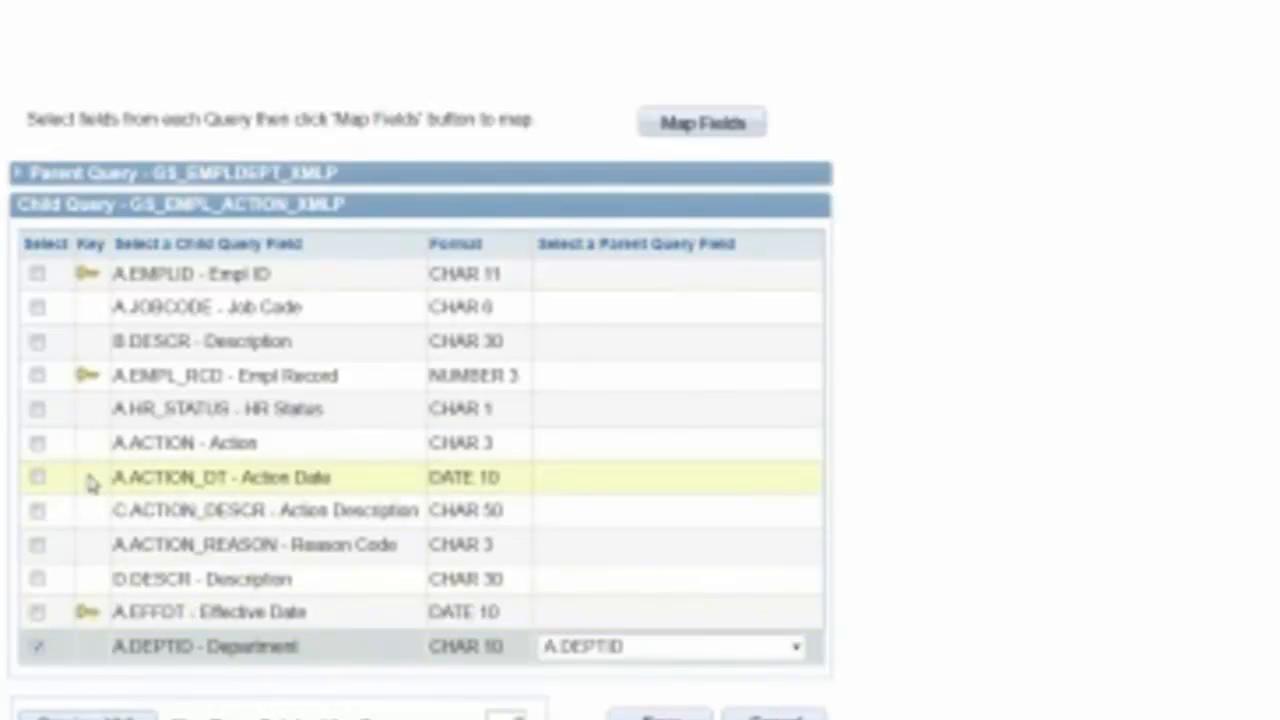
left_click(42, 273)
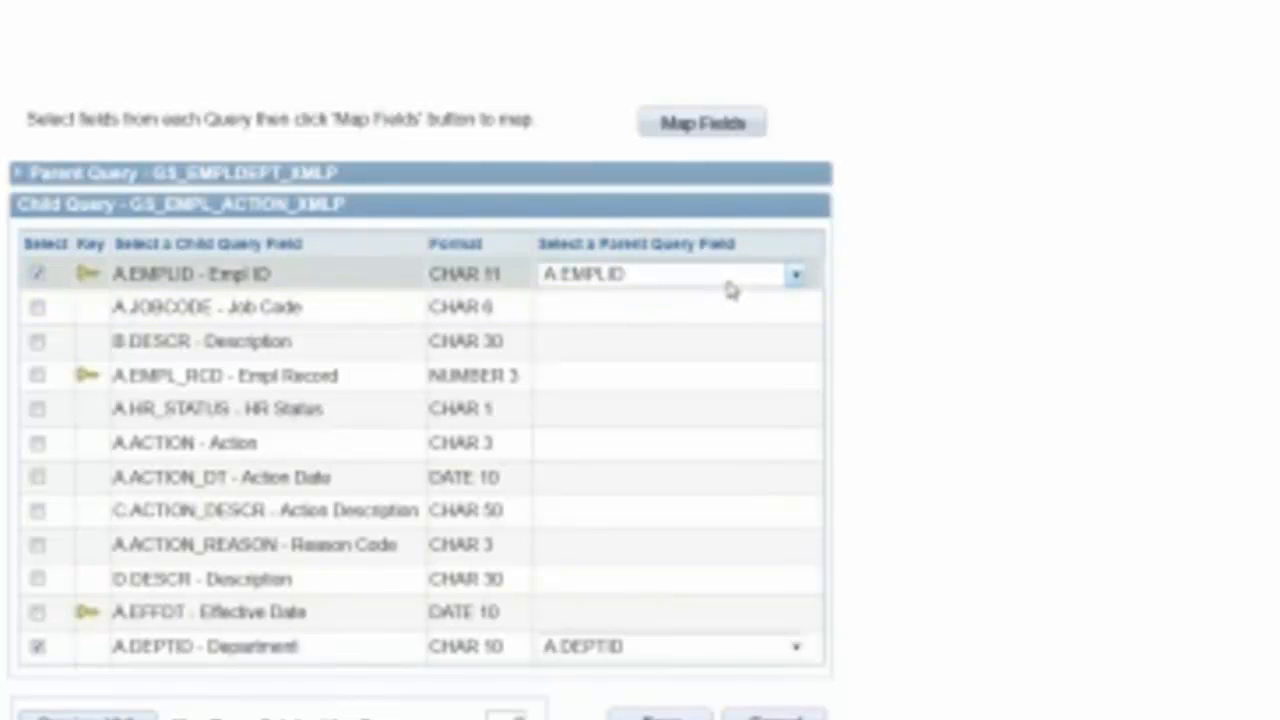
mouse_move(530, 622)
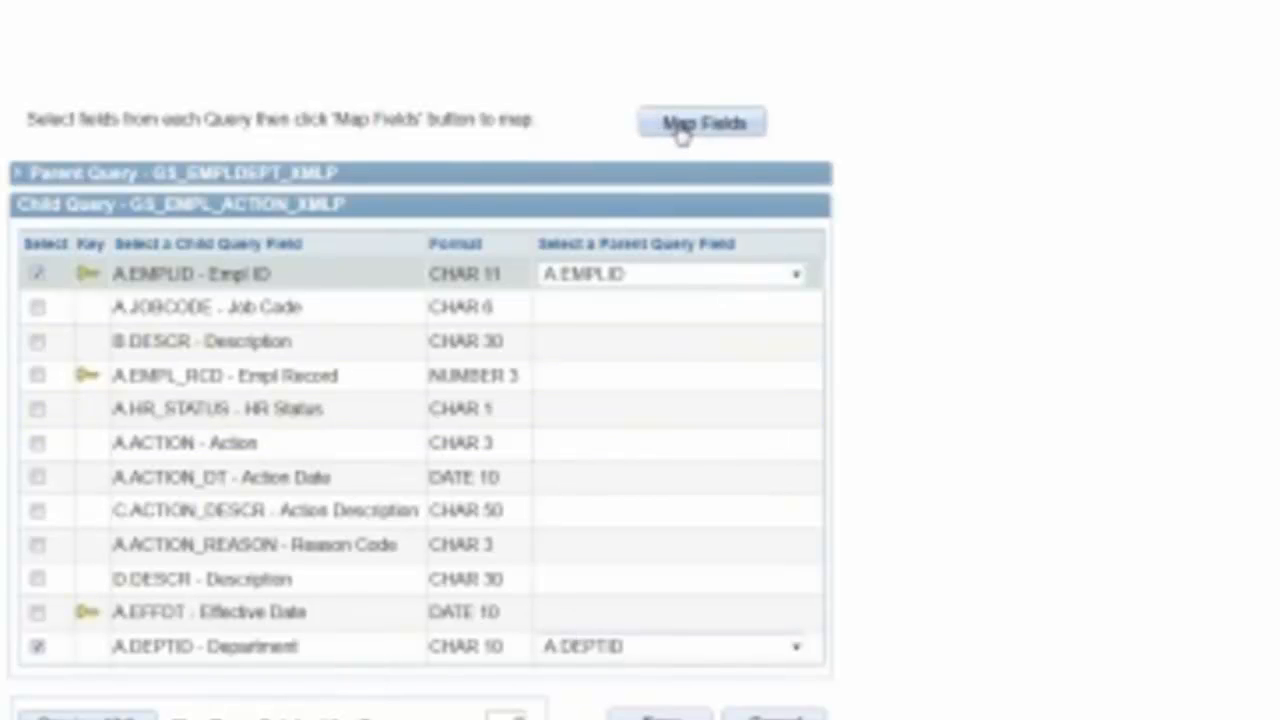
left_click(701, 122)
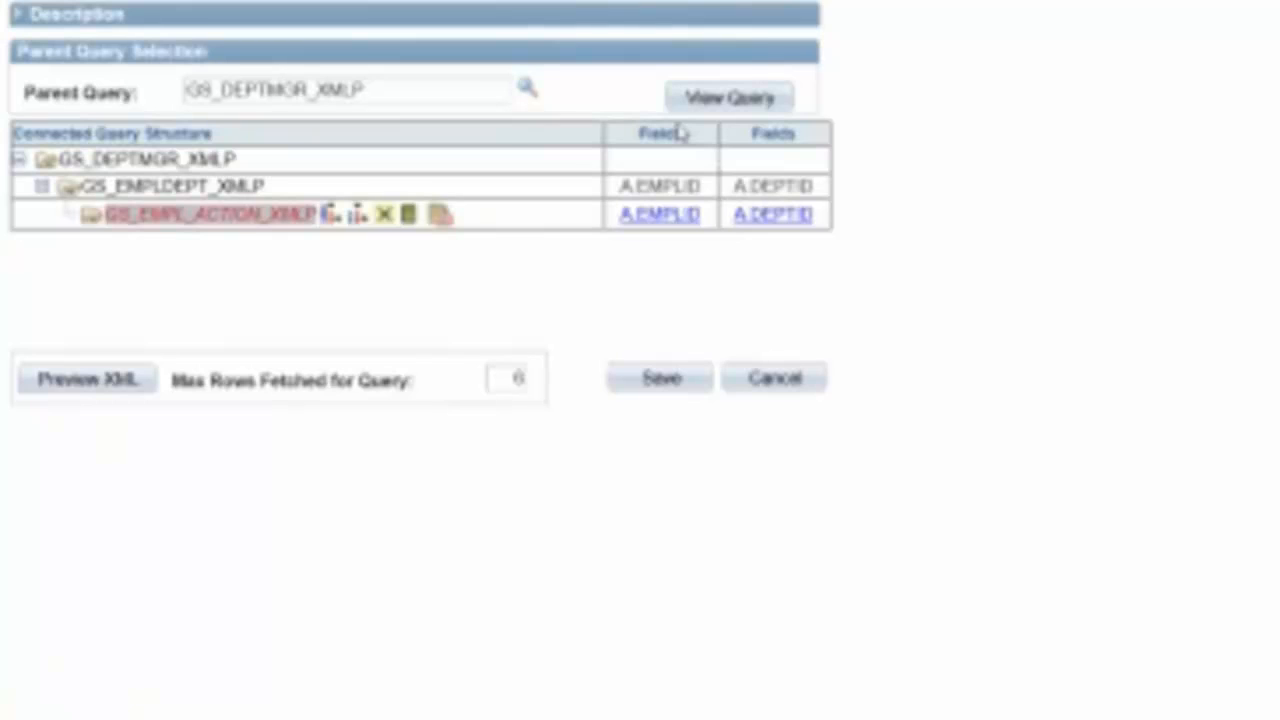
mouse_move(667, 372)
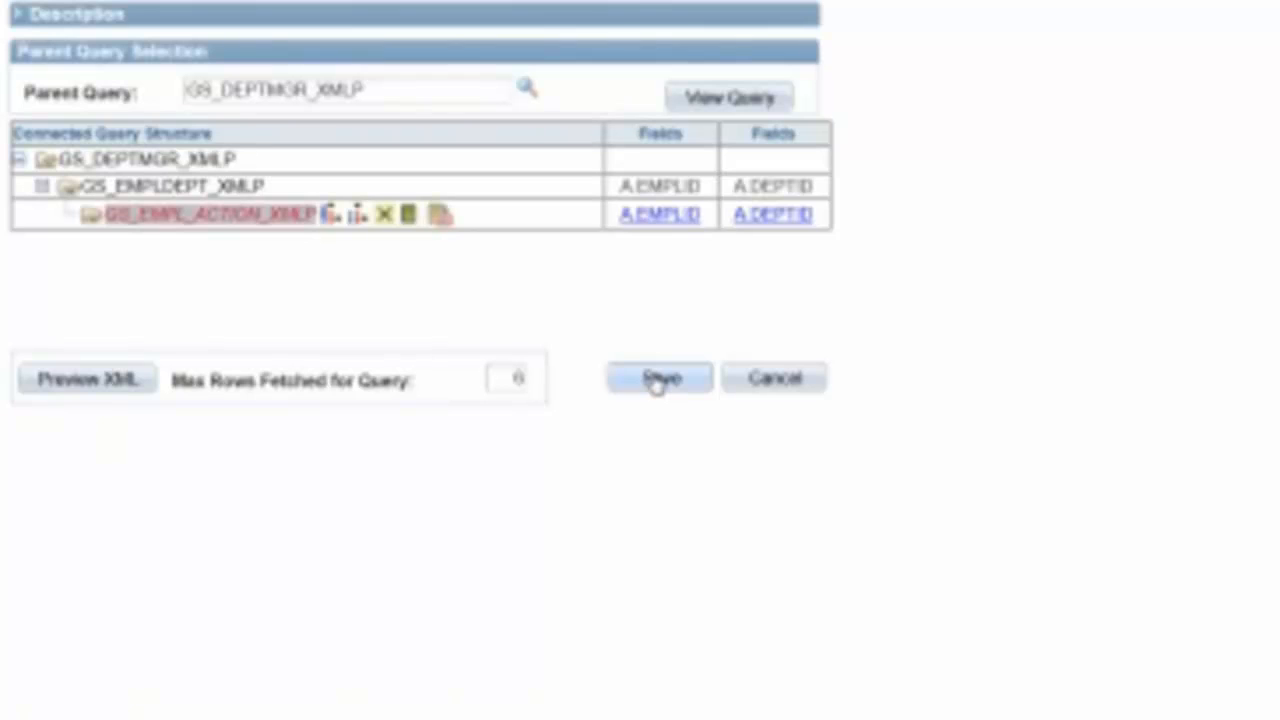
mouse_move(622, 355)
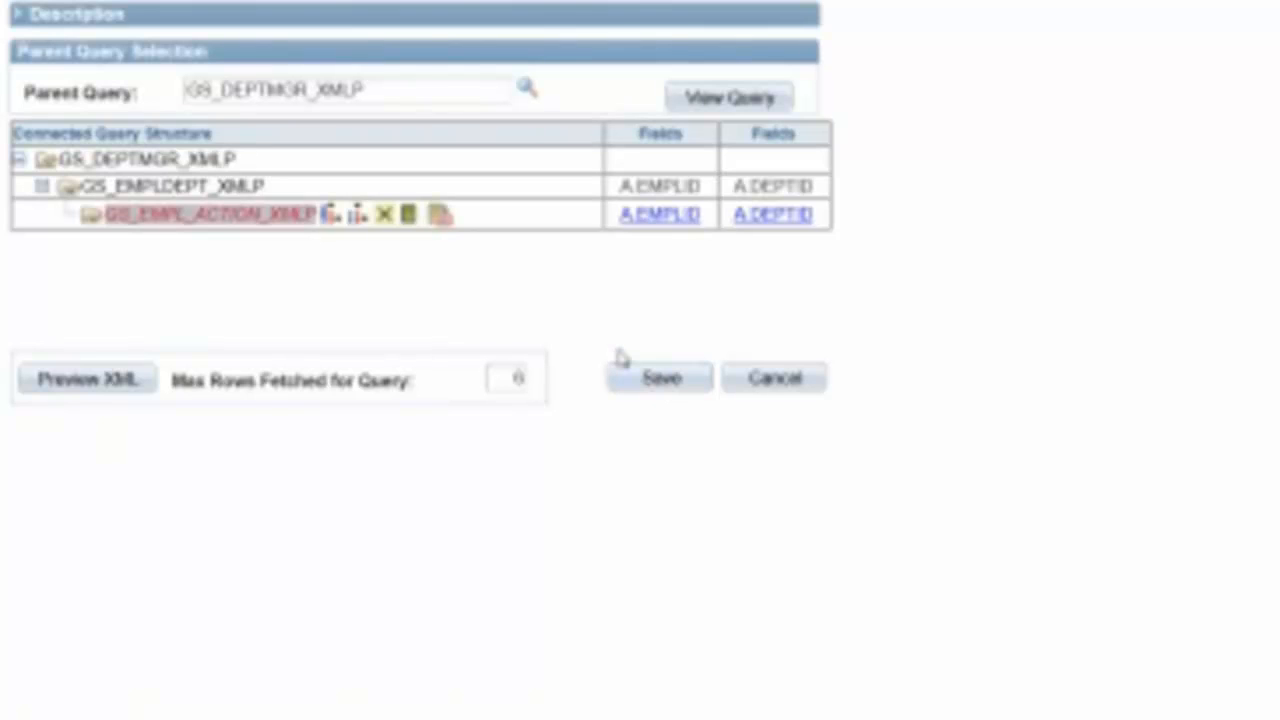
mouse_move(628, 352)
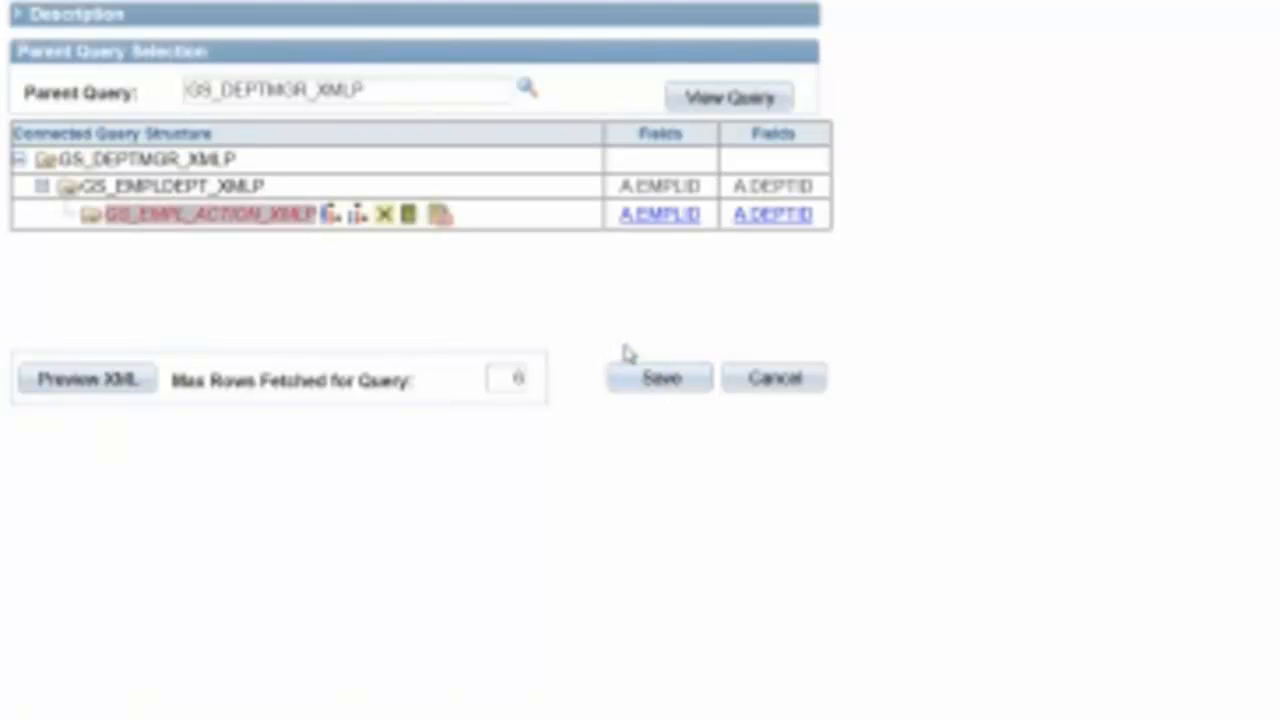
mouse_move(636, 278)
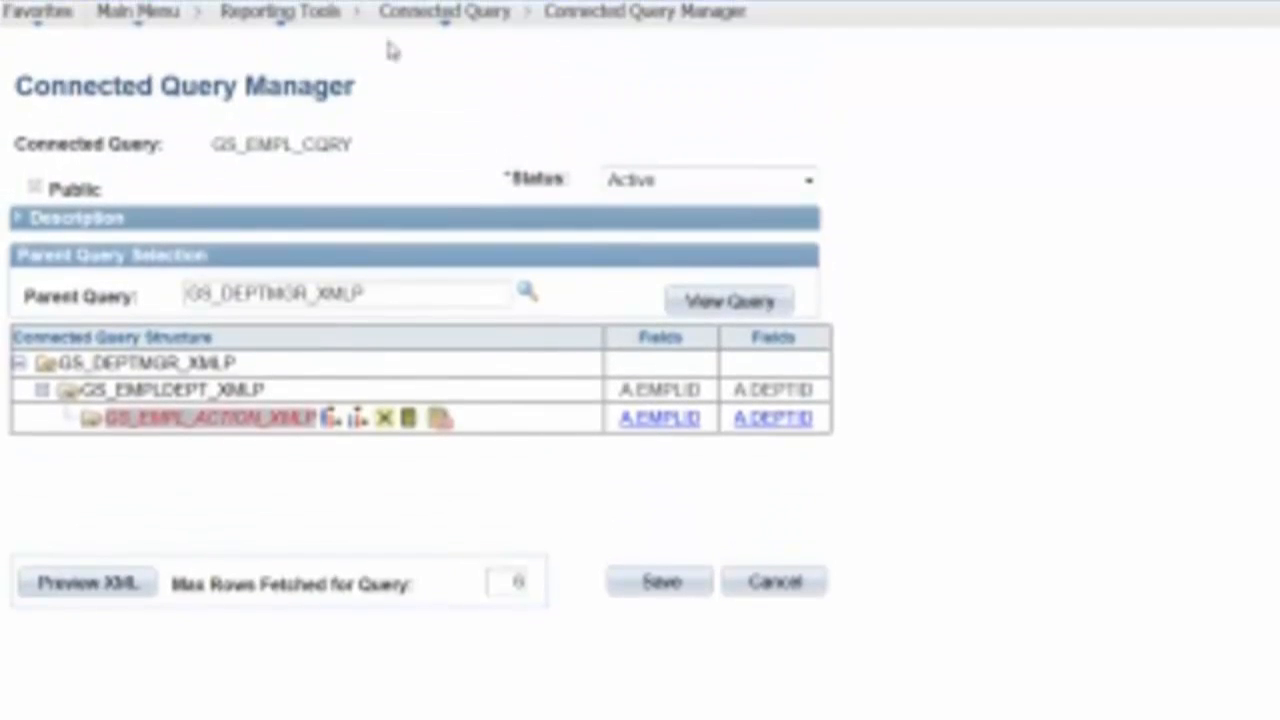
Go to Reporting Tools > XML Publisher > Report Definition and add a new value
left_click(442, 11)
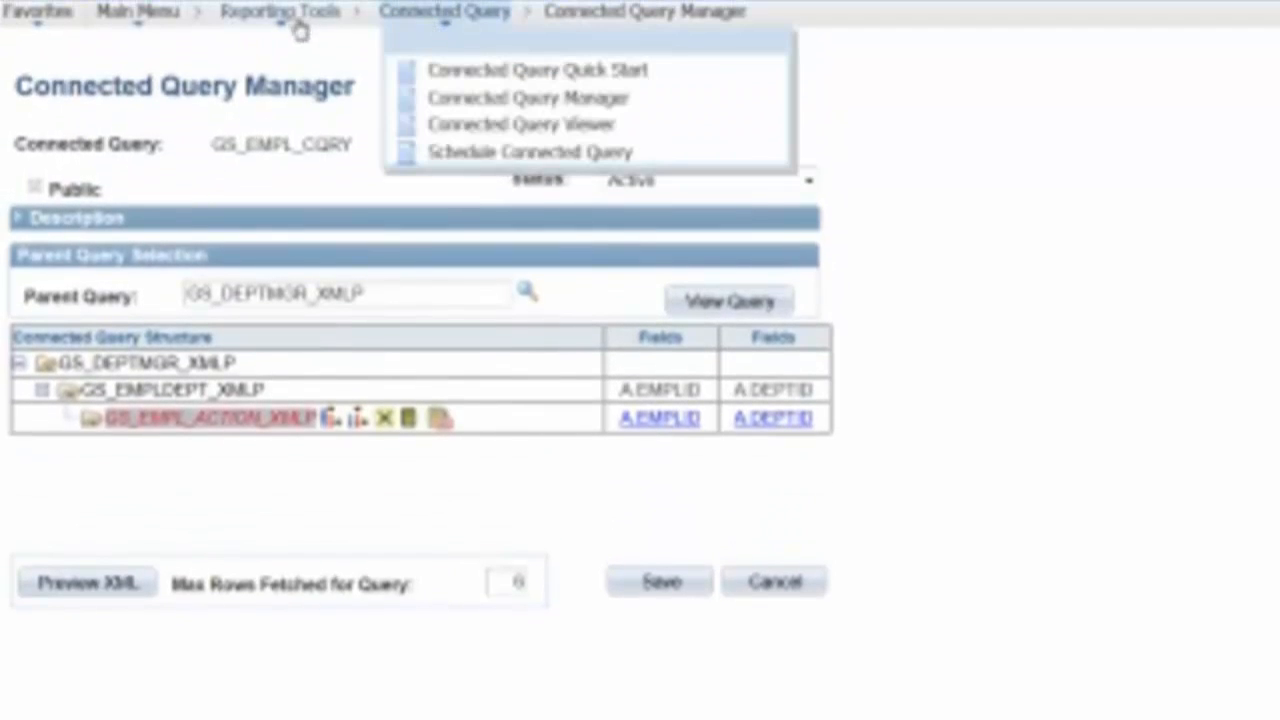
left_click(280, 11)
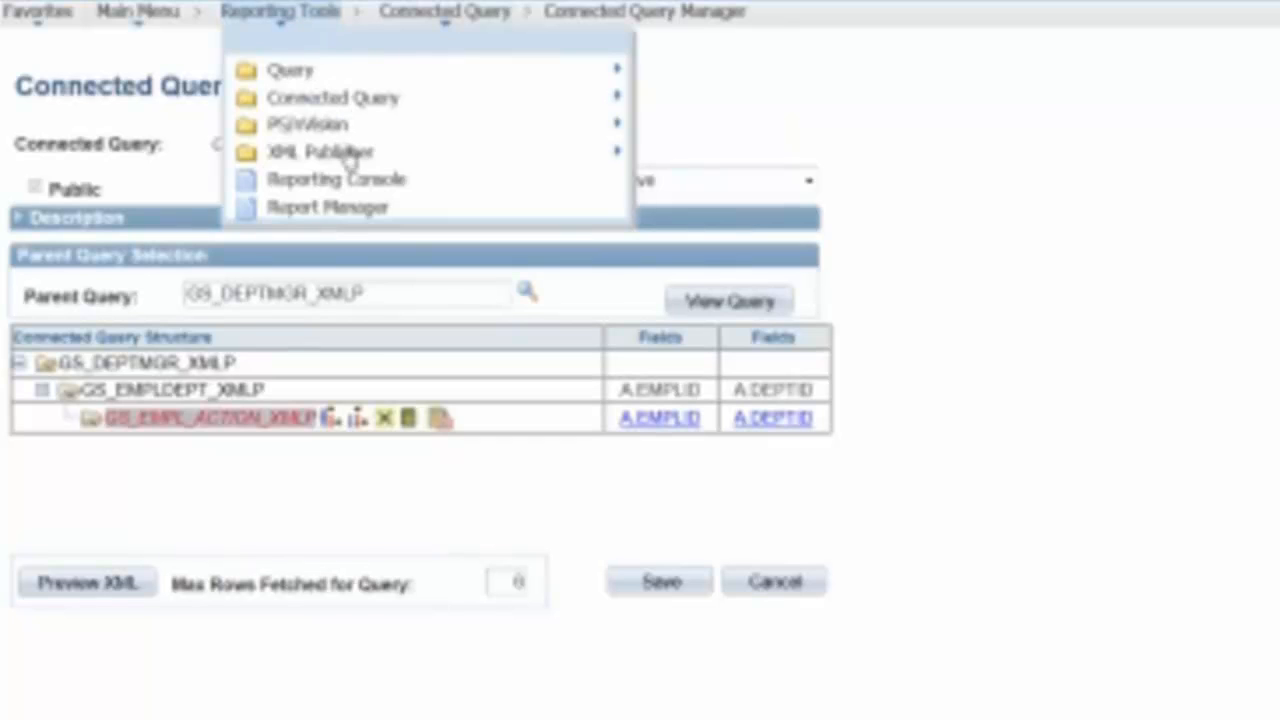
mouse_move(320, 151)
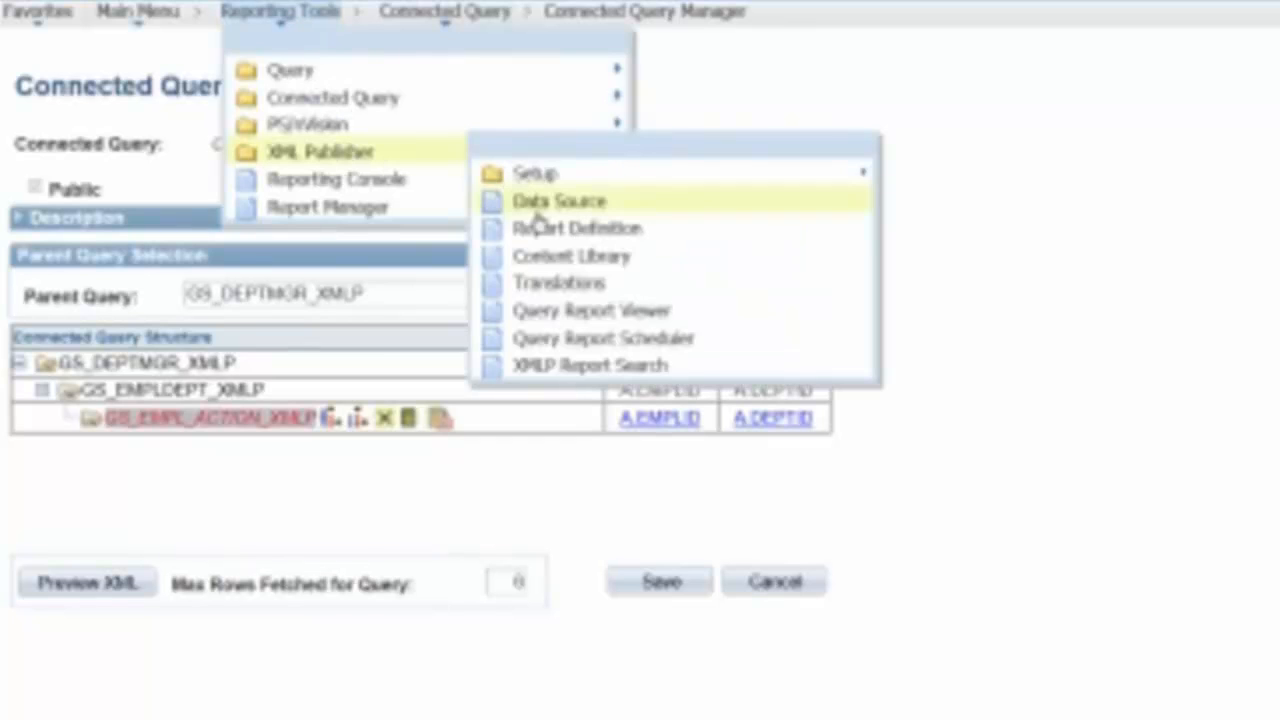
left_click(574, 228)
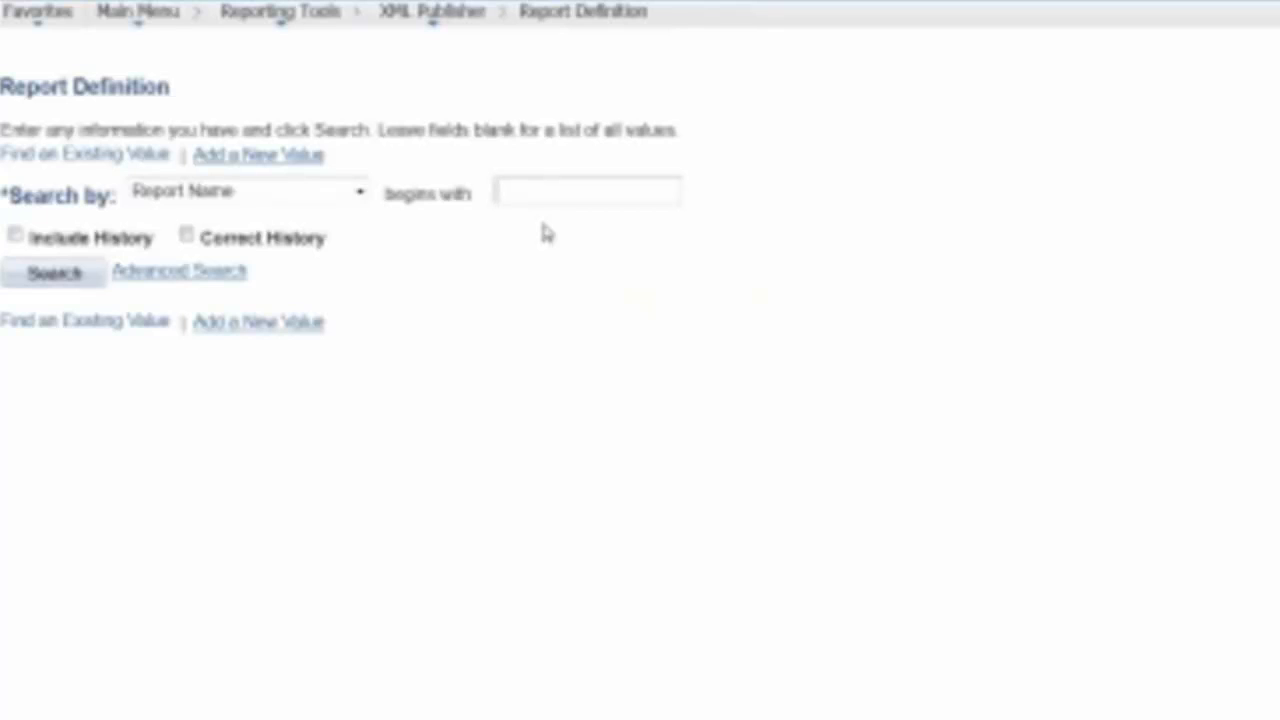
left_click(256, 154)
type("gs")
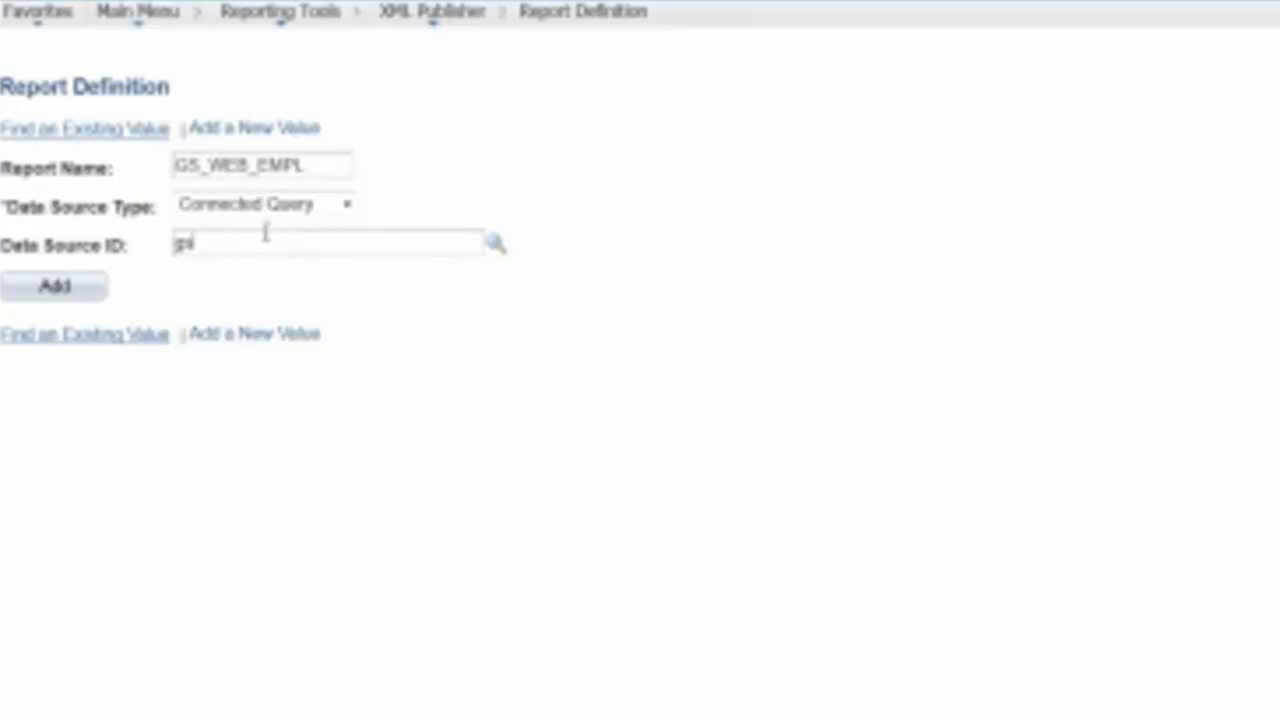
Create report definition GS_WEB_EMPL with connected query GS_EMPL_CQRY as data source
left_click(495, 244)
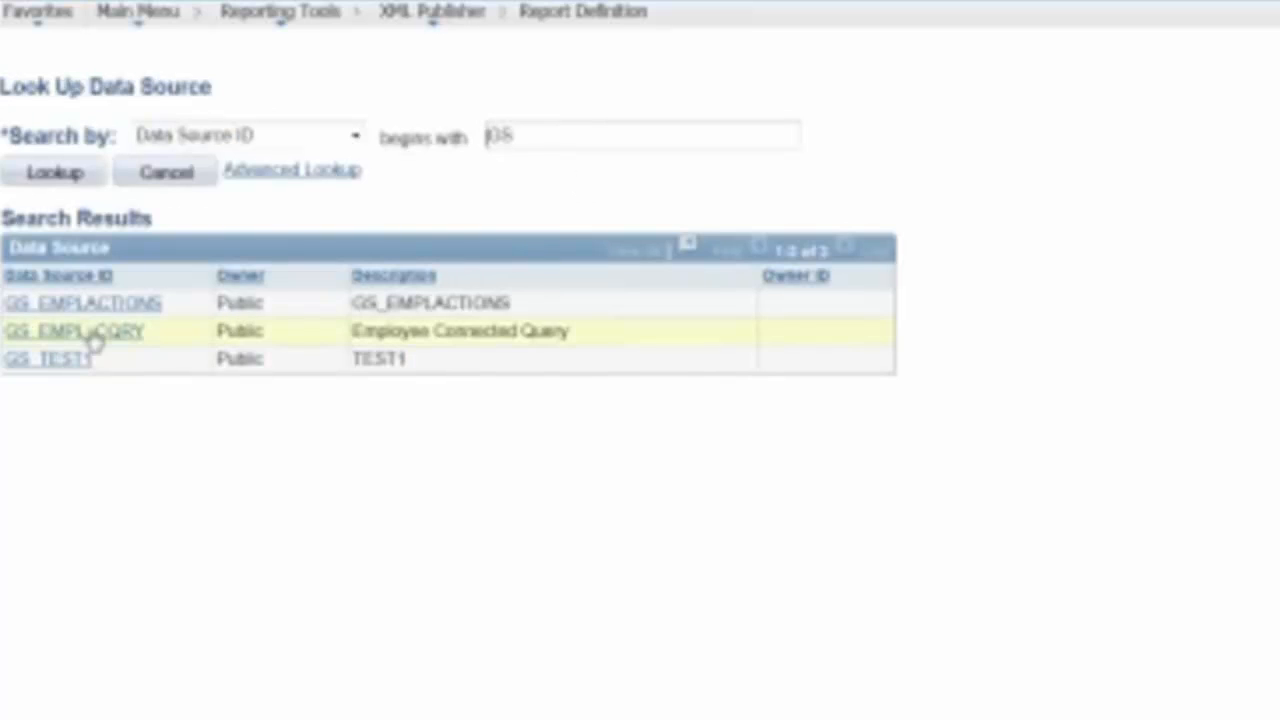
left_click(77, 331)
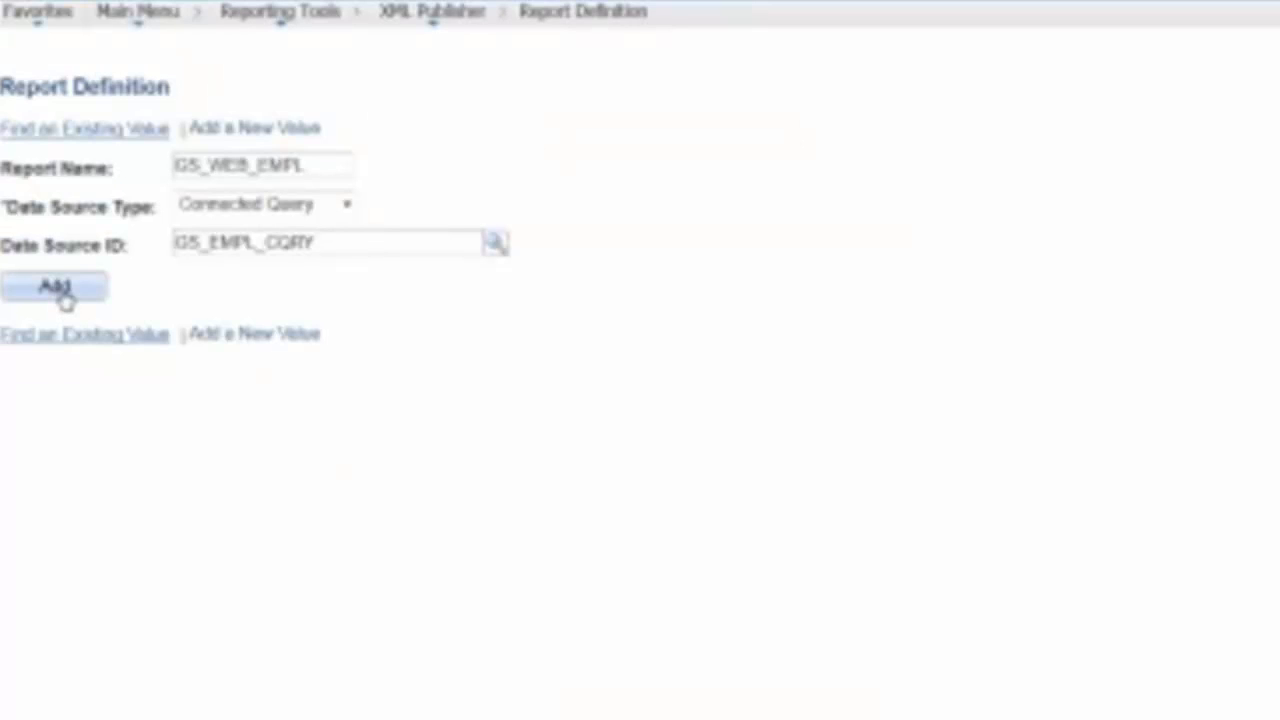
left_click(52, 288)
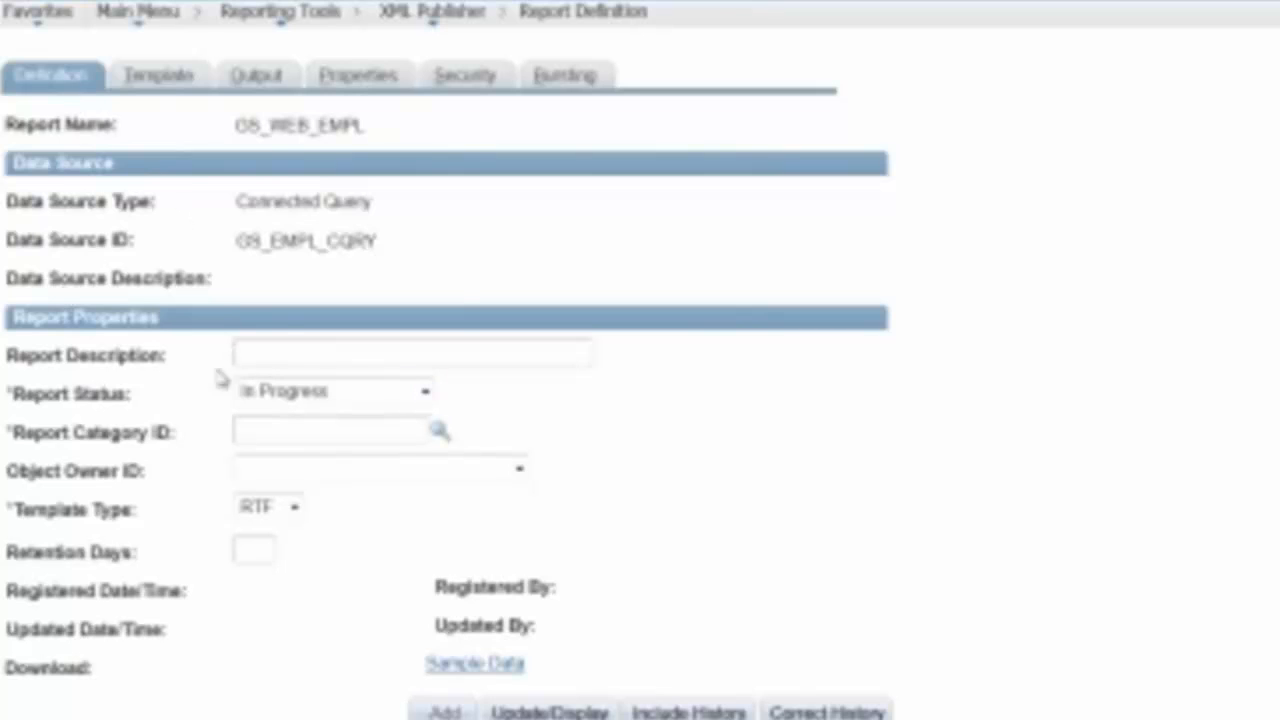
mouse_move(192, 265)
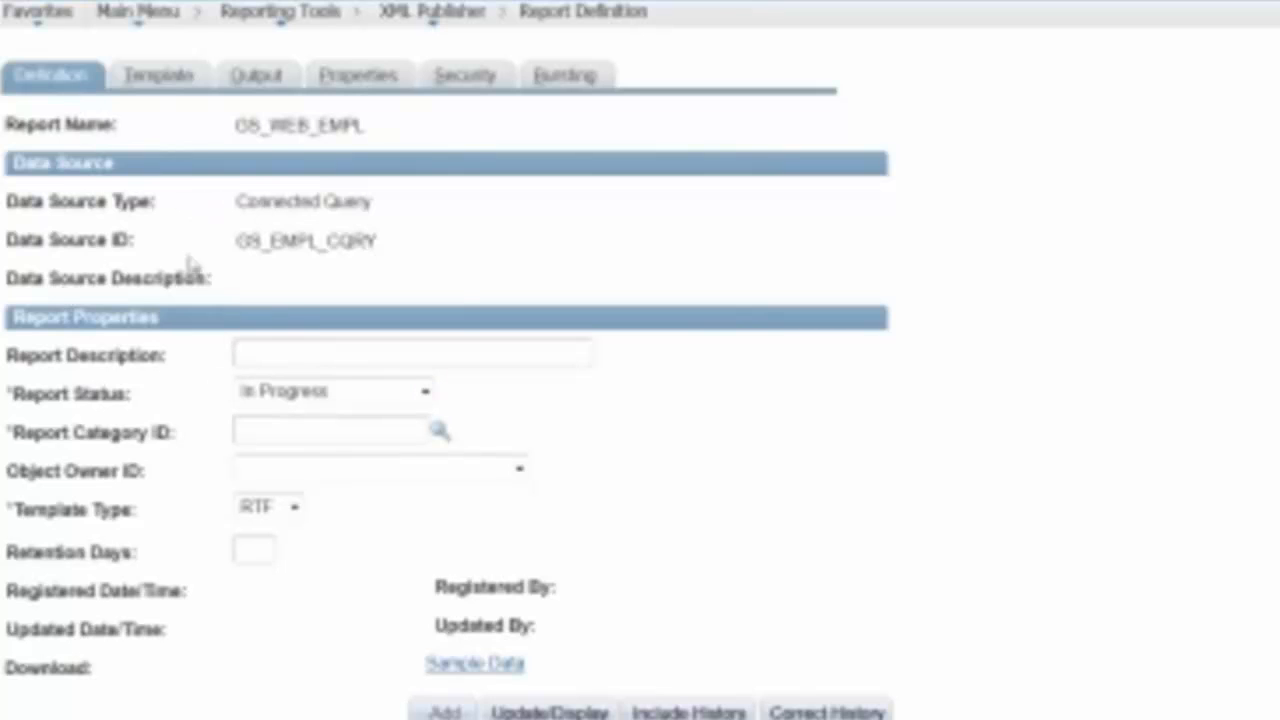
mouse_move(435, 662)
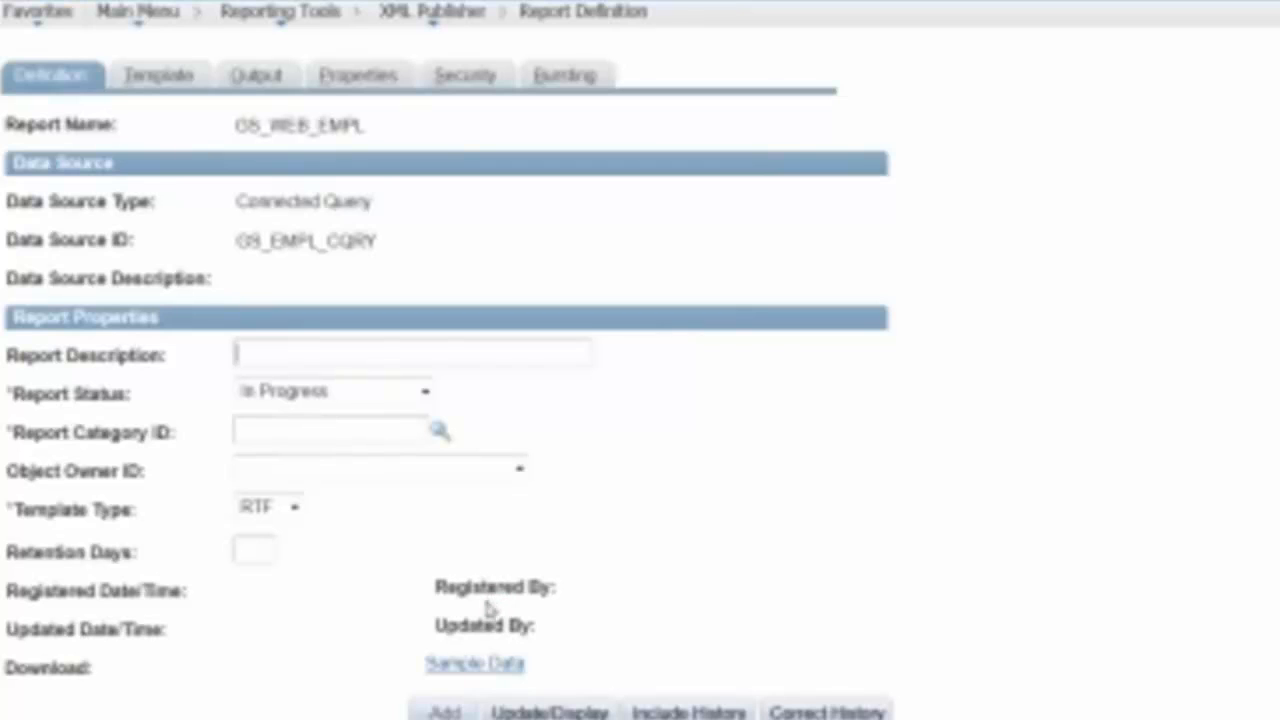
mouse_move(472, 665)
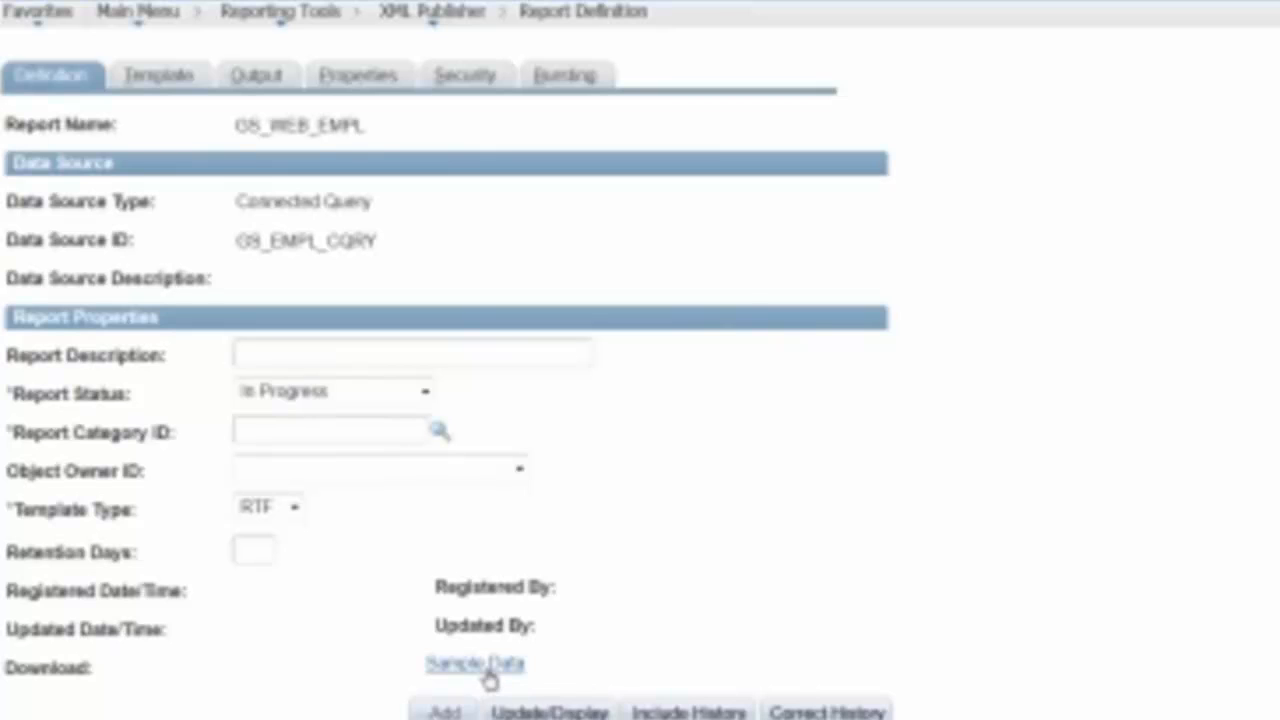
Download the GS_WEB_EMPL sample data and save the file to disk
left_click(474, 663)
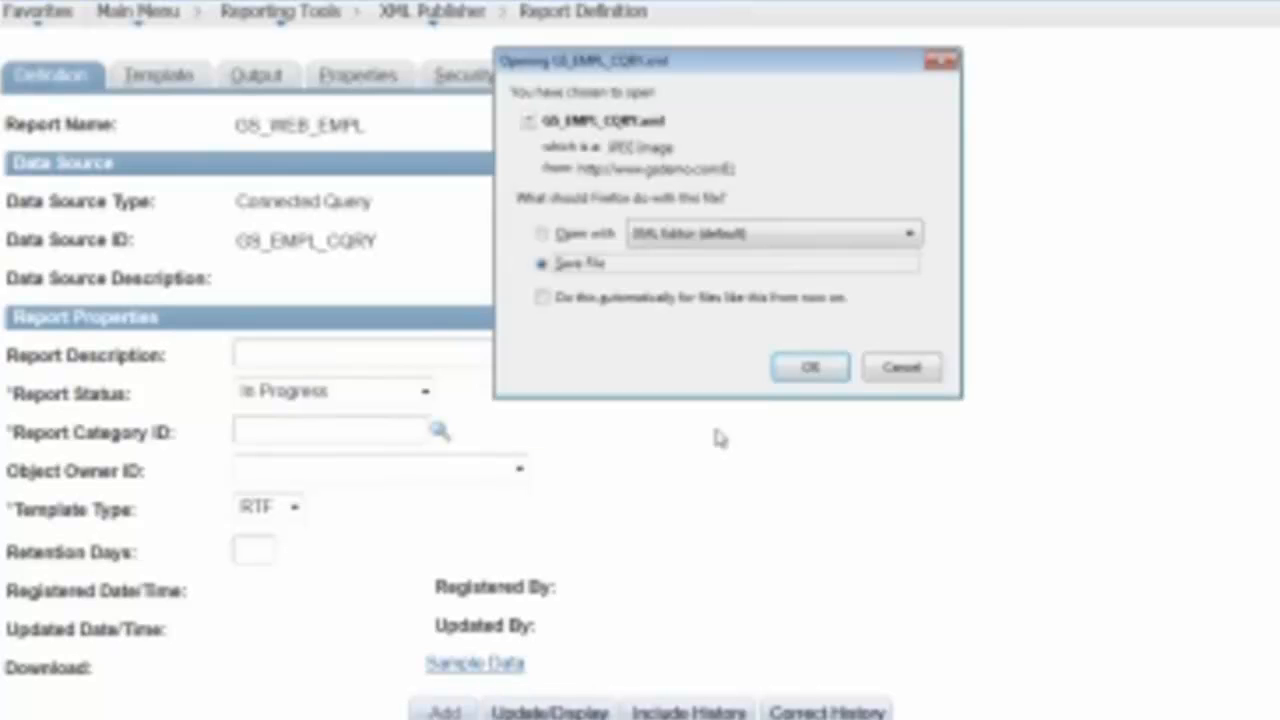
left_click(809, 367)
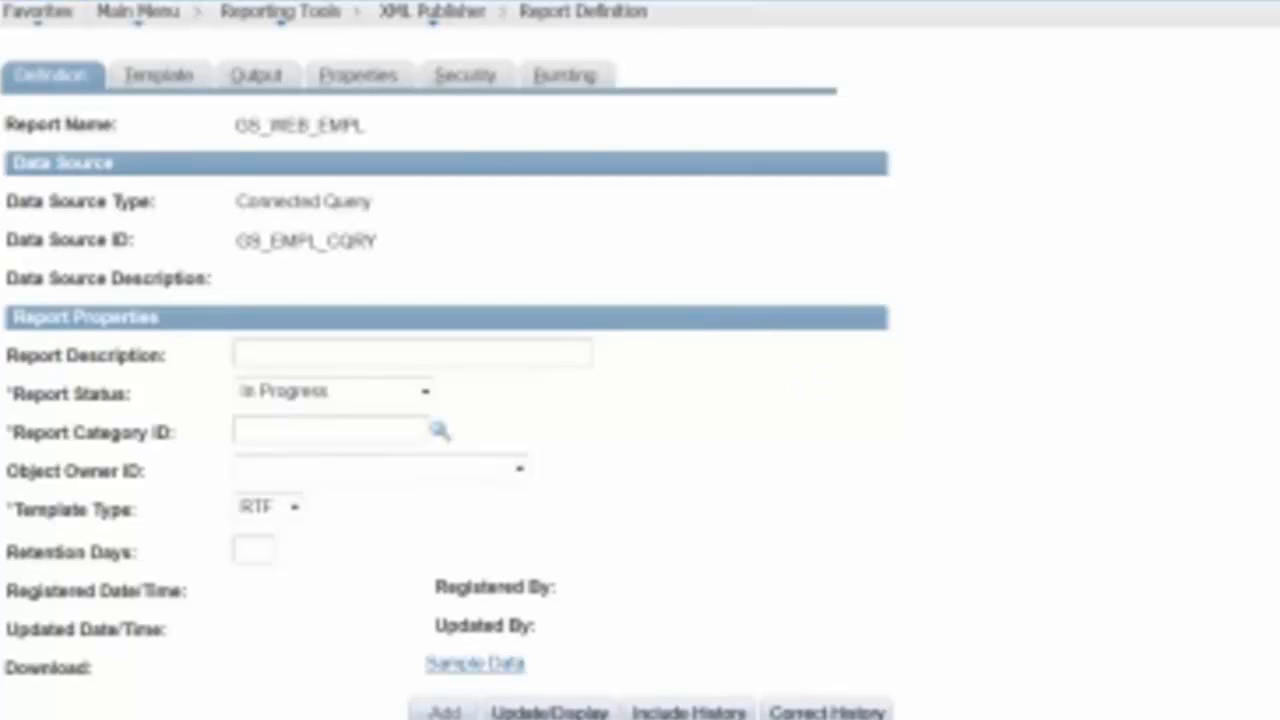
left_click(469, 664)
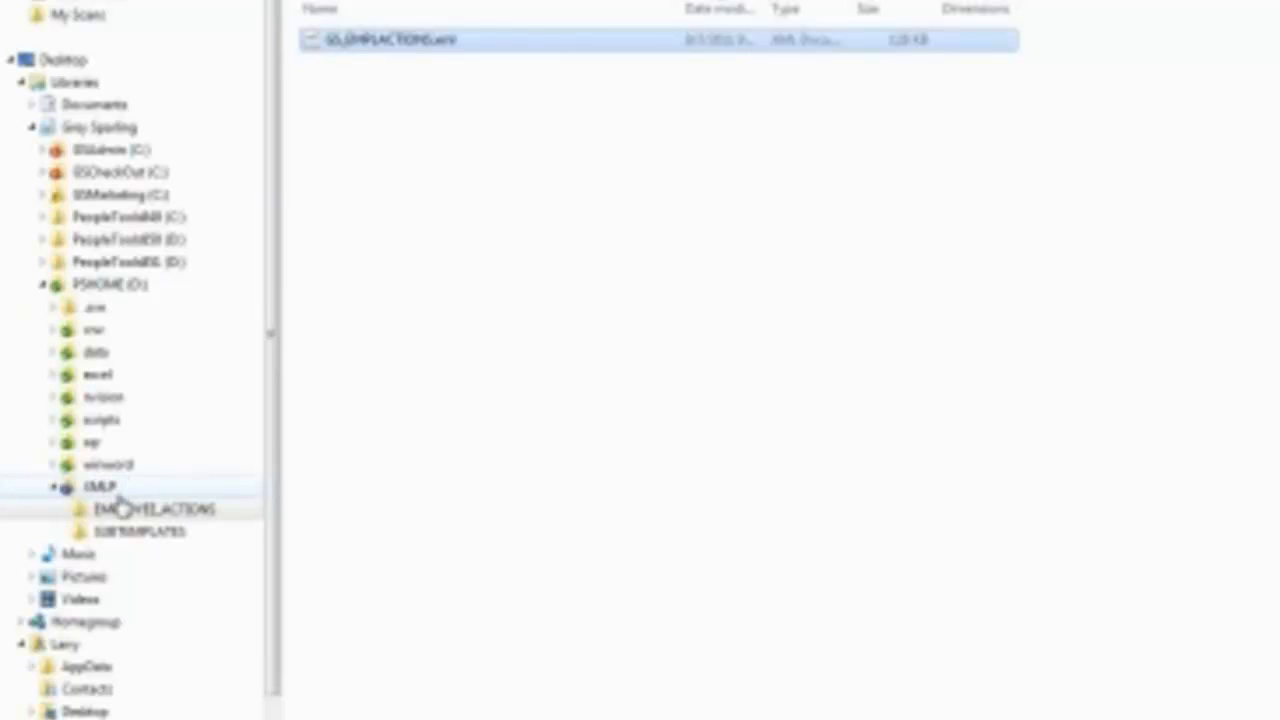
Delete the EMPLOYEE_ACTIONS folder under XMLP, confirming with Yes, and bring up XMLP's options
left_click(146, 509)
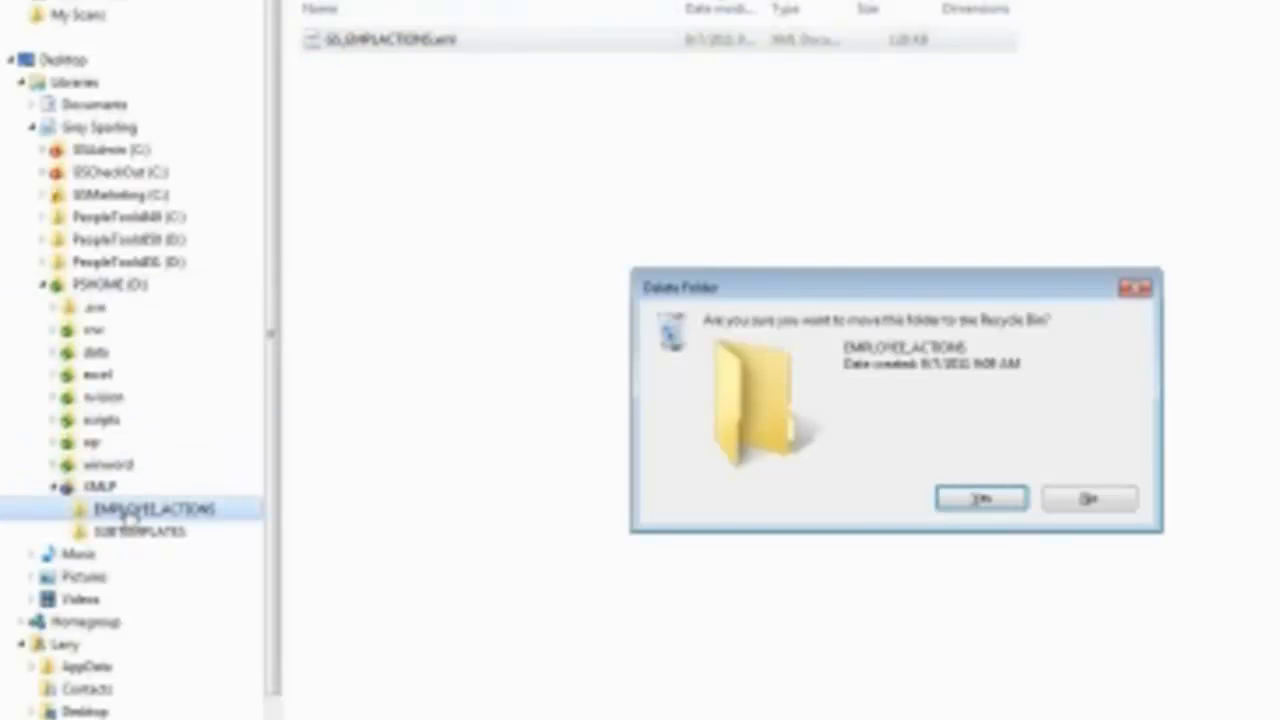
left_click(979, 497)
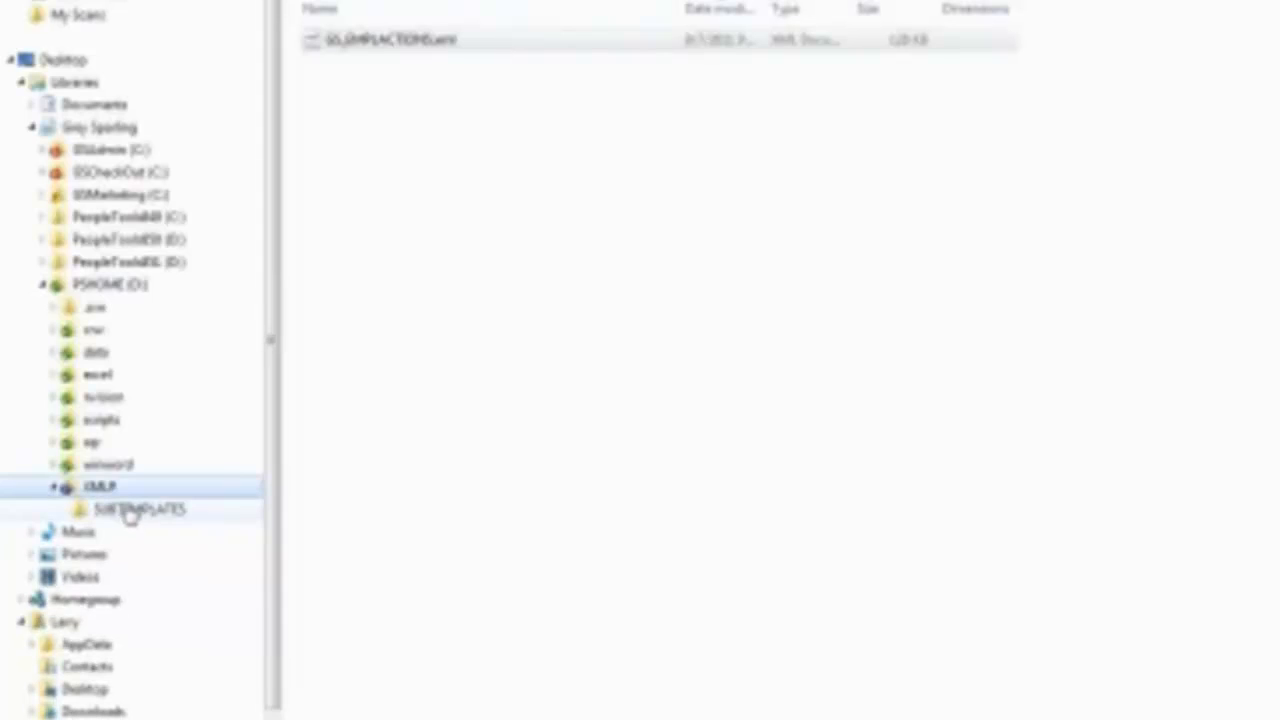
right_click(92, 486)
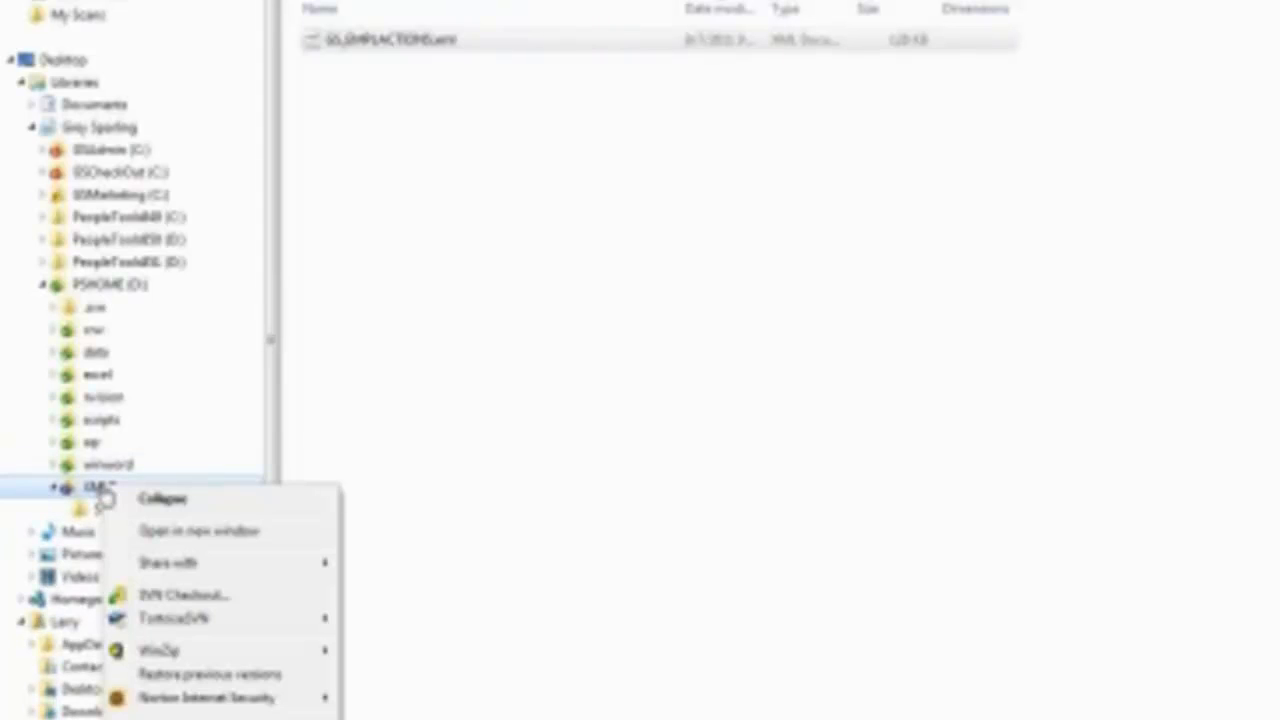
mouse_move(174, 673)
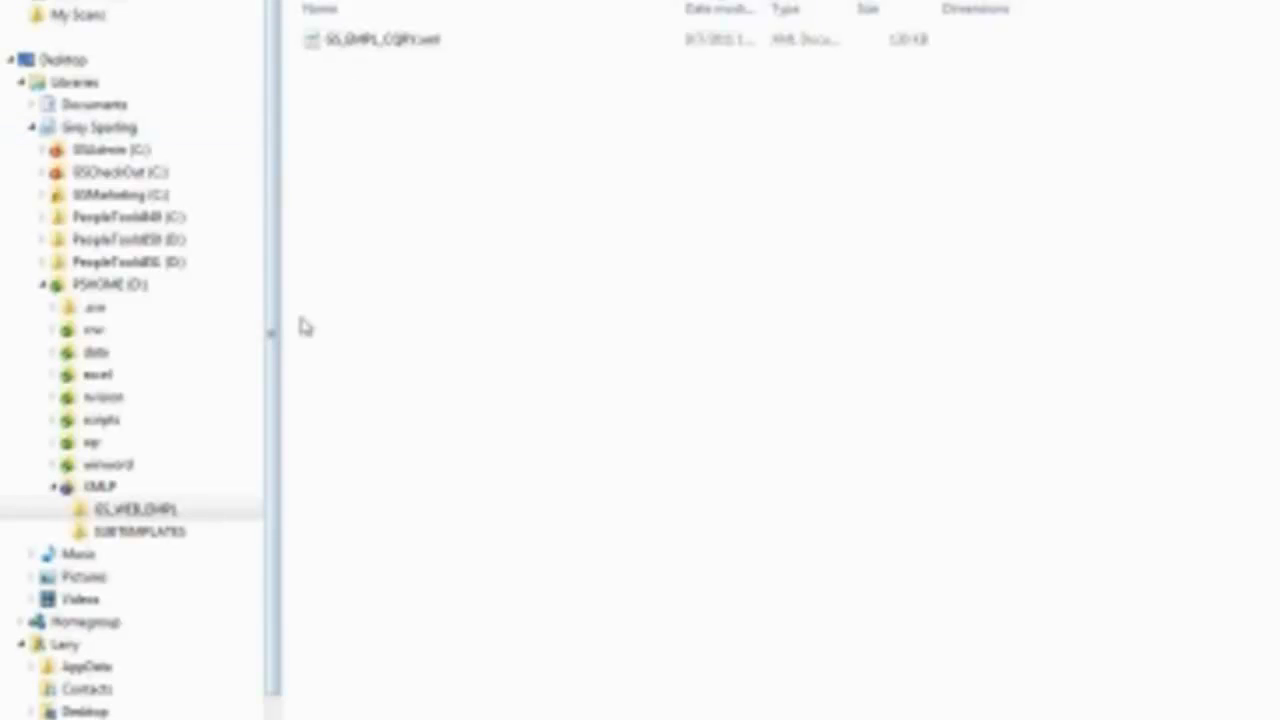
mouse_move(236, 480)
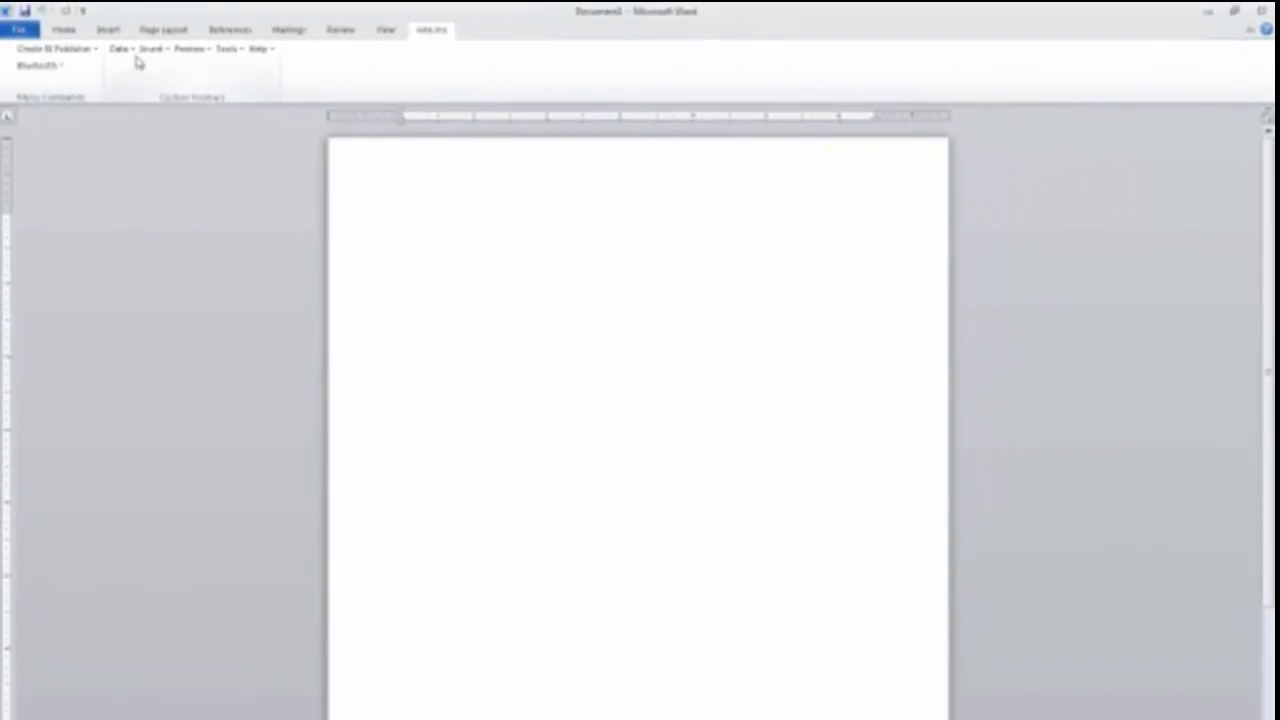
Look through the BI Publisher Preview and add-in menus, ending on the Data menu
left_click(122, 46)
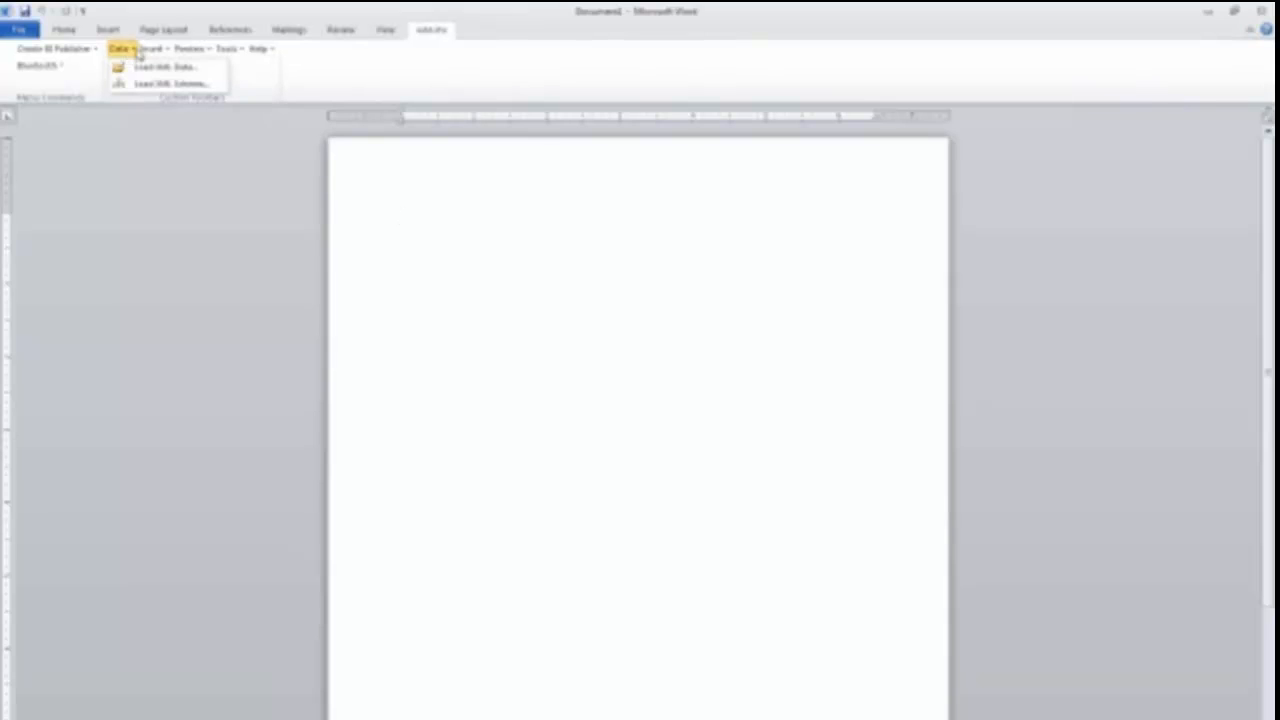
left_click(192, 47)
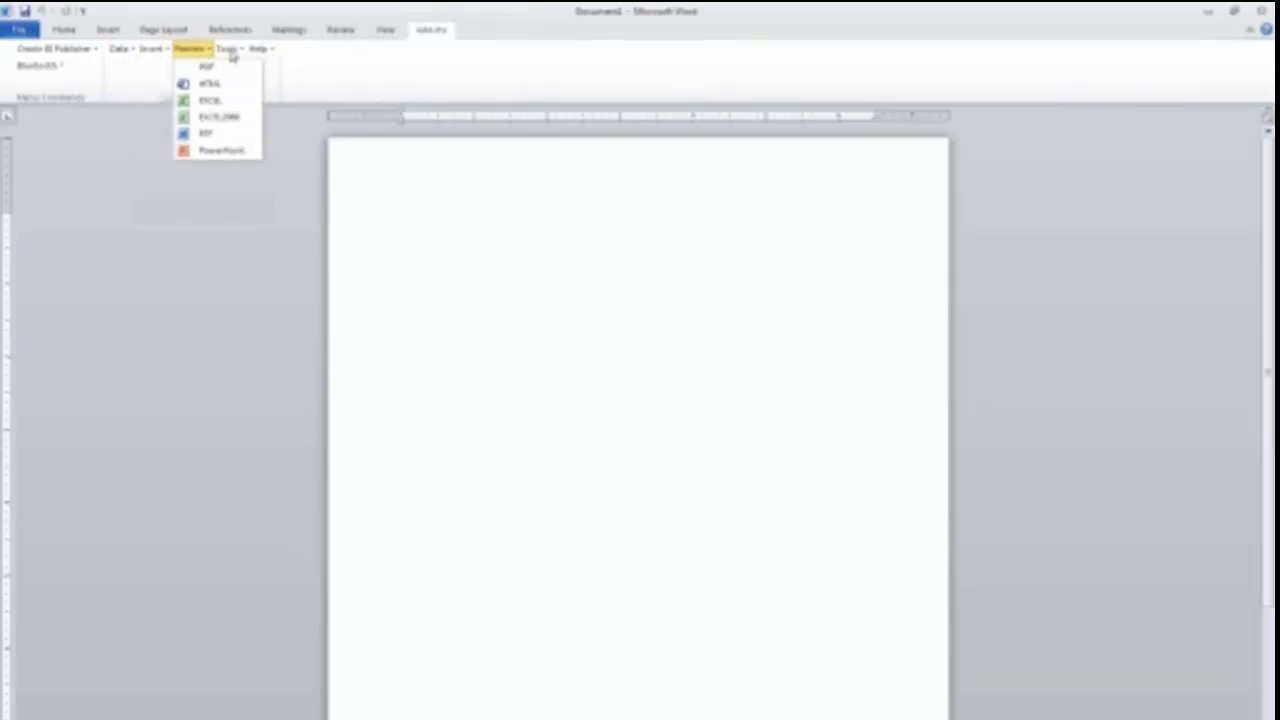
left_click(121, 48)
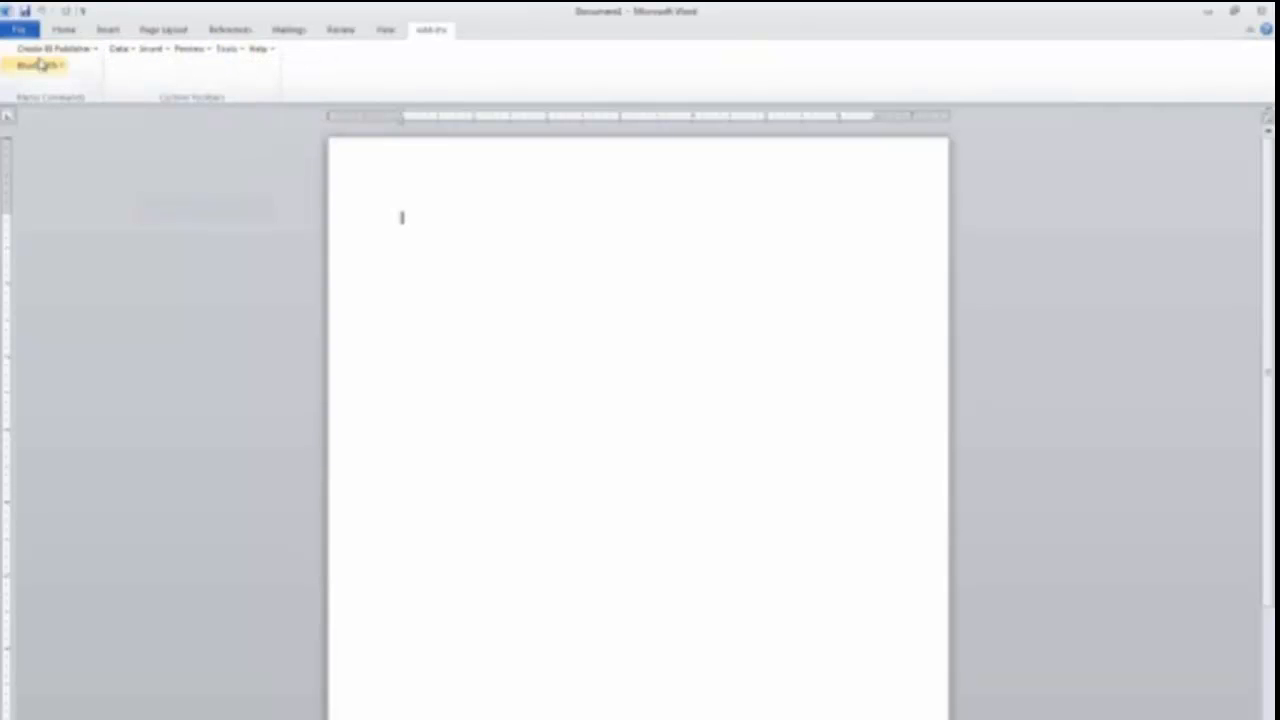
left_click(47, 48)
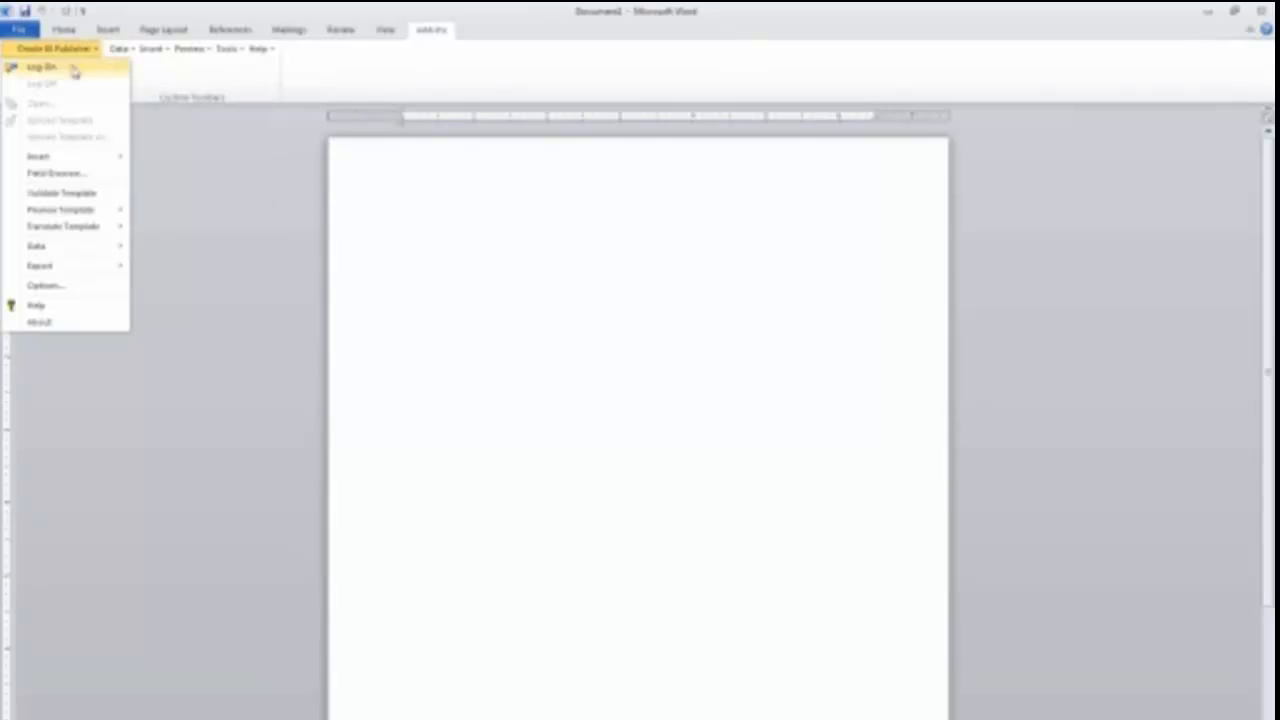
mouse_move(190, 95)
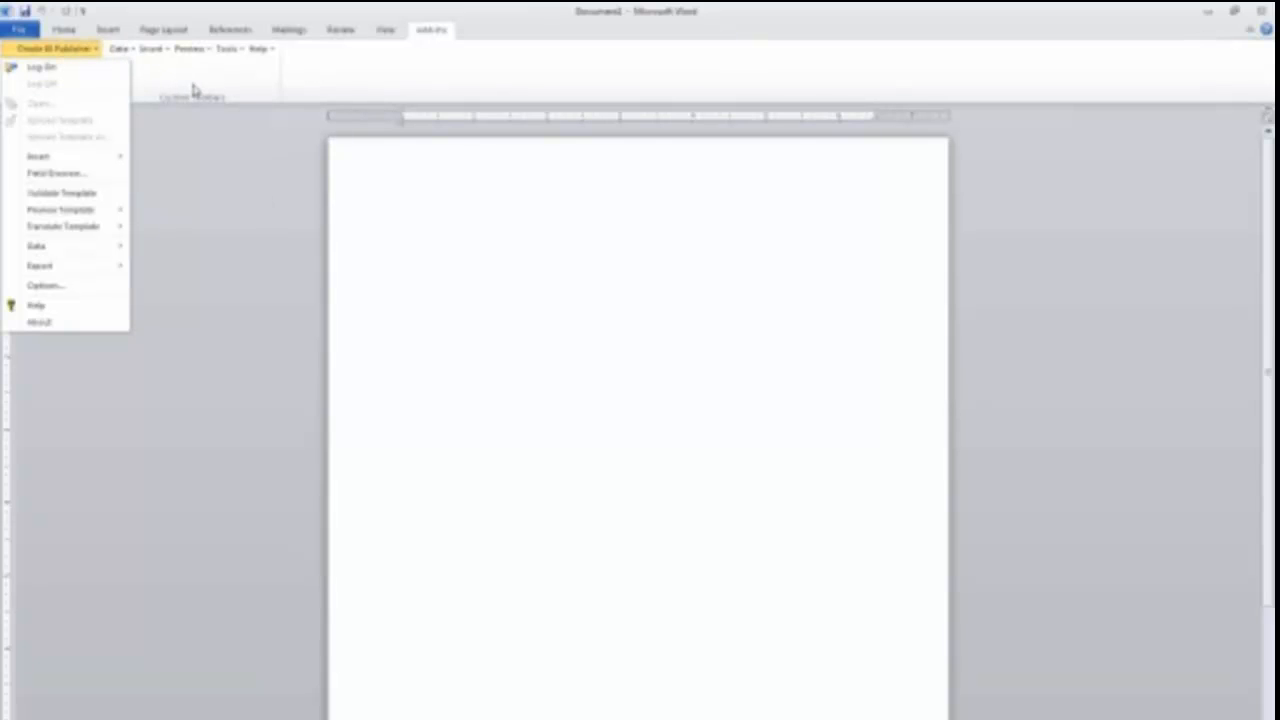
mouse_move(213, 88)
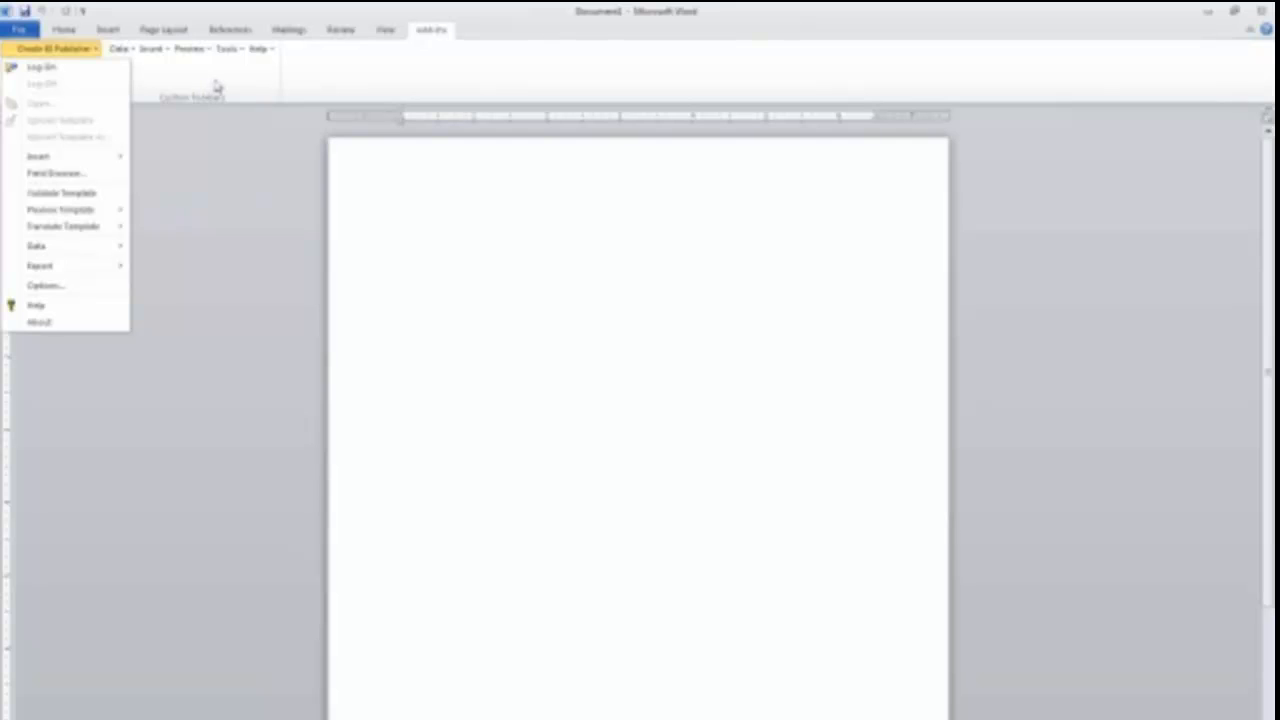
left_click(118, 47)
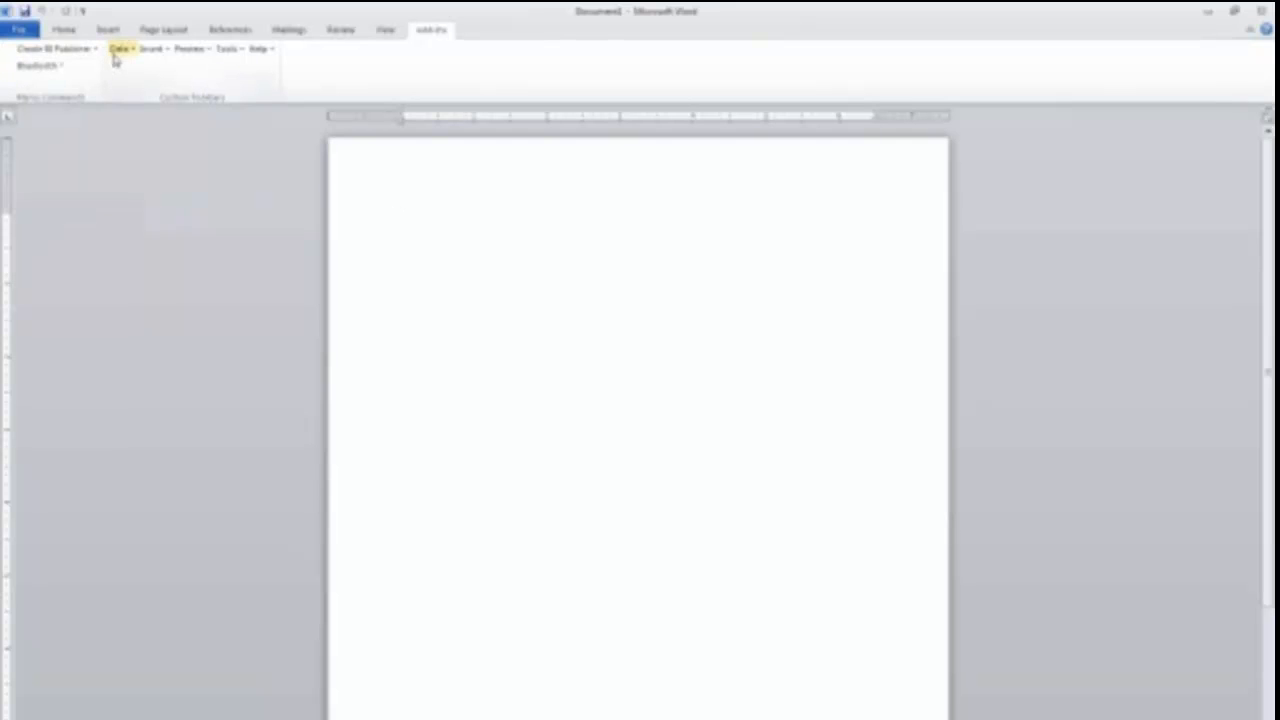
left_click(120, 46)
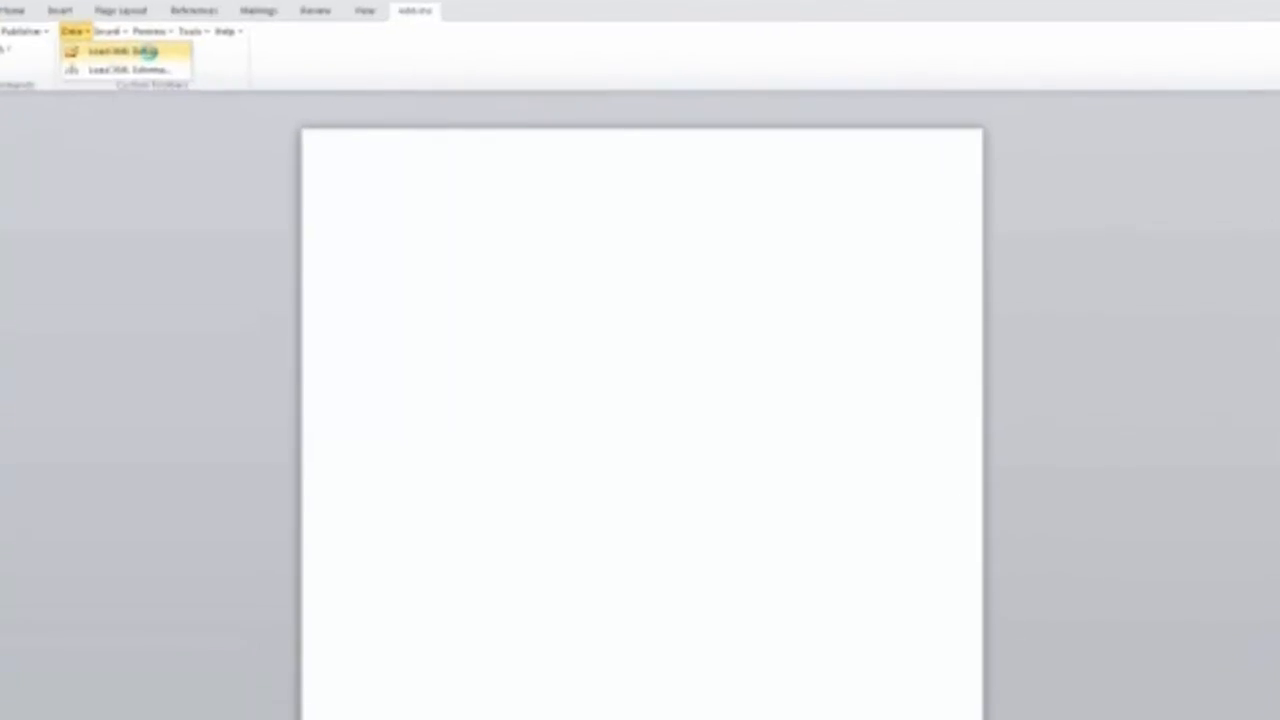
Choose Load XML Data, dismiss the location warning, and browse into GS_WEB_EMPL under XMLP
left_click(125, 48)
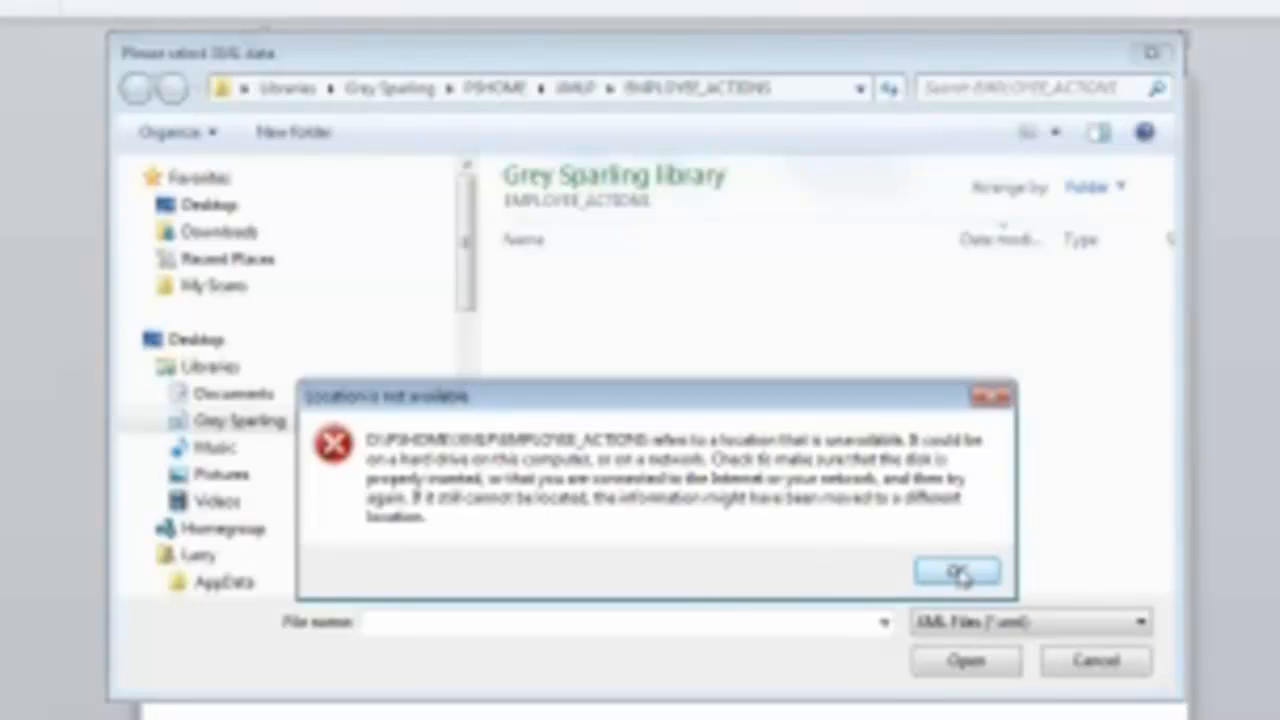
left_click(961, 570)
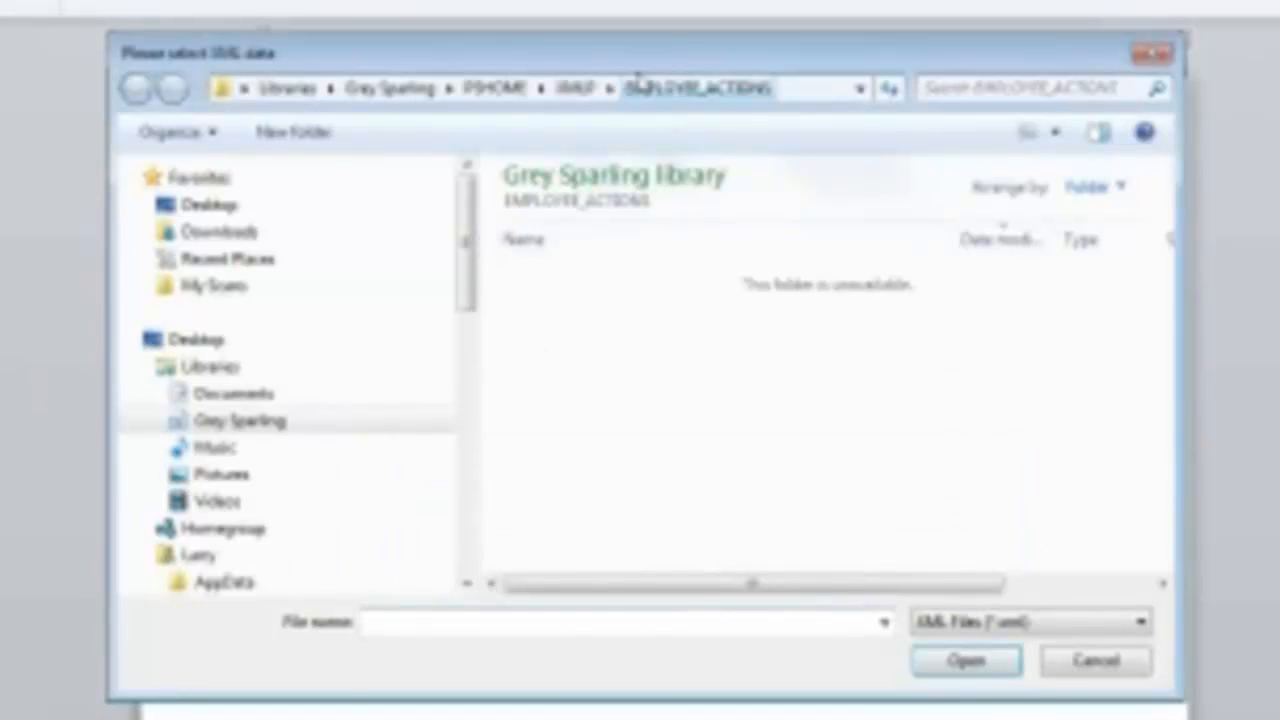
left_click(587, 88)
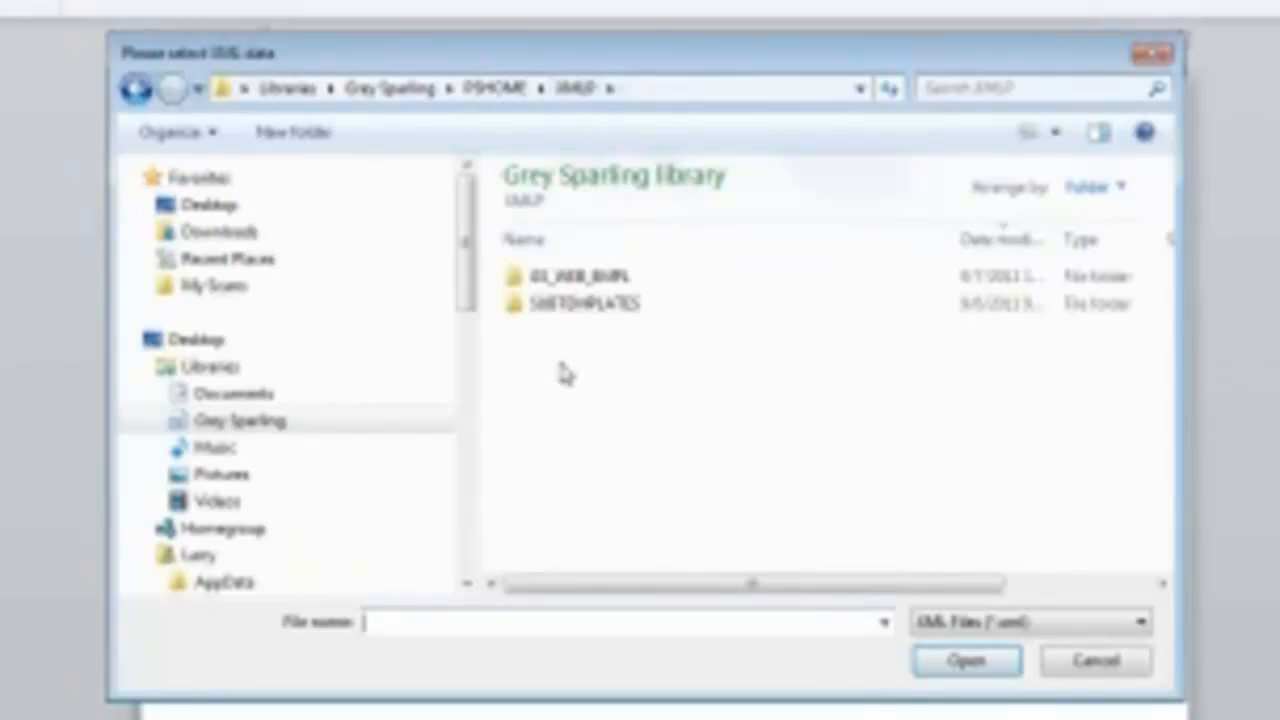
double_click(570, 277)
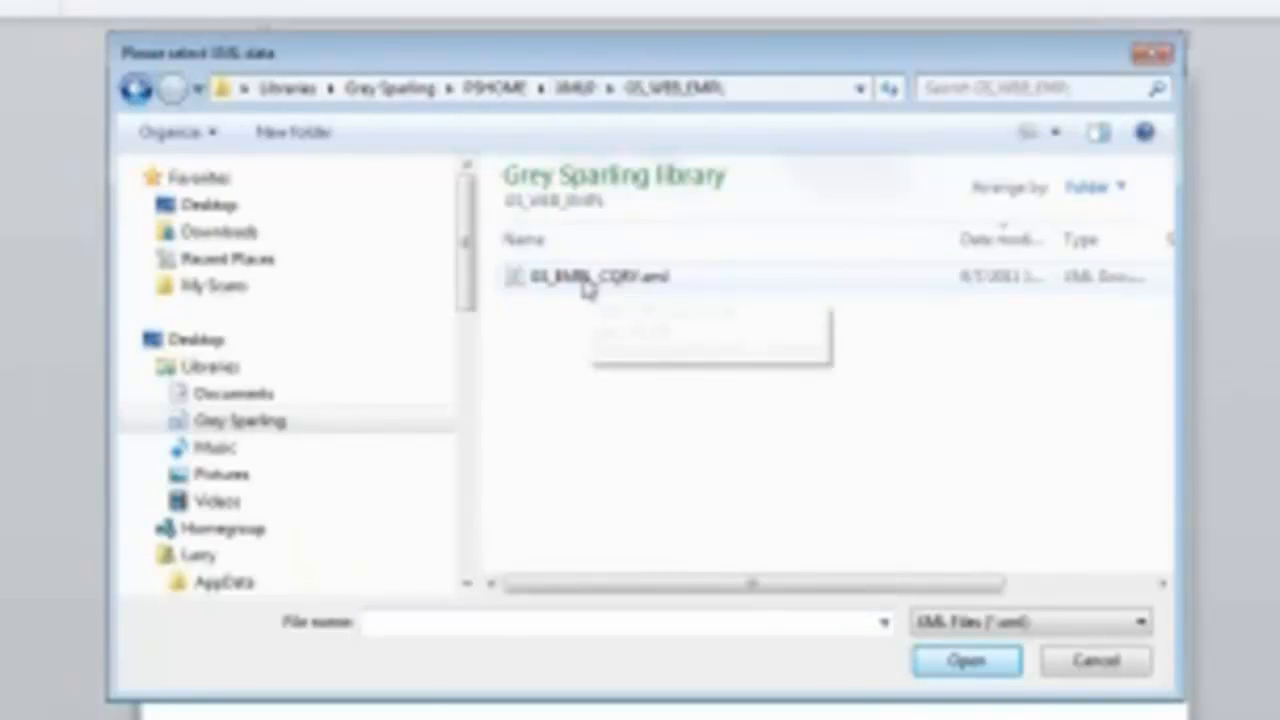
mouse_move(590, 285)
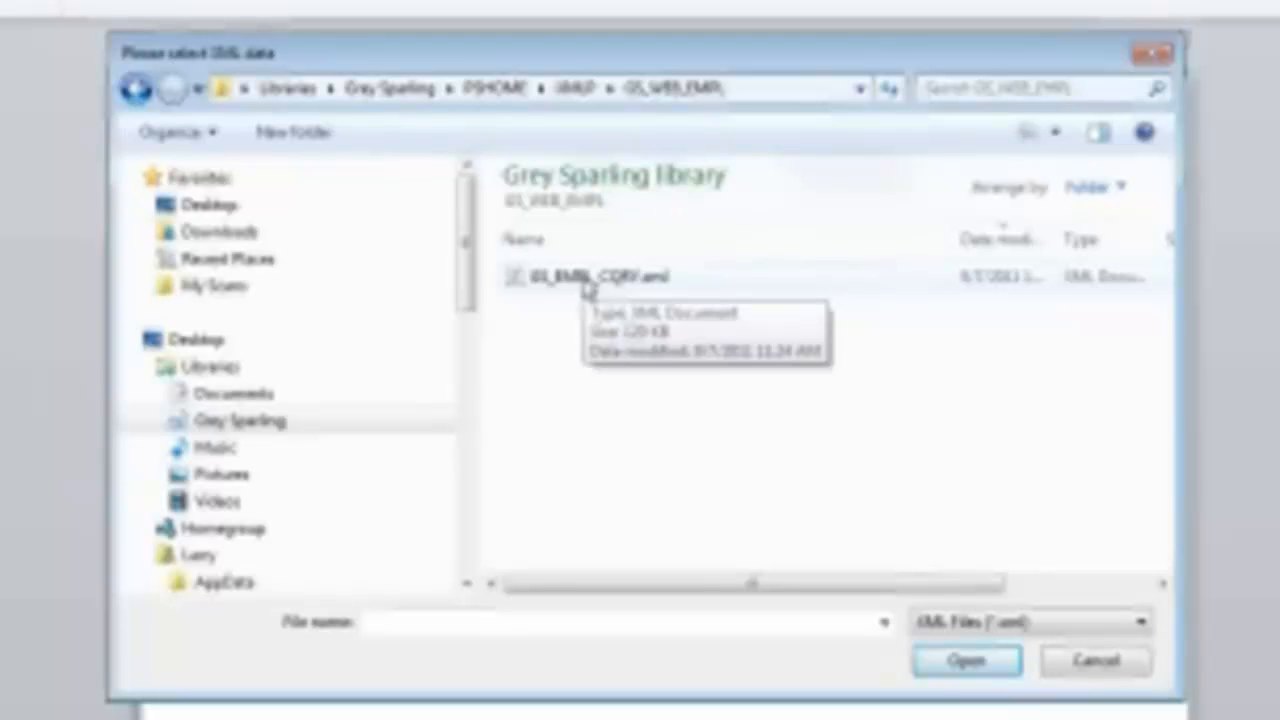
mouse_move(535, 295)
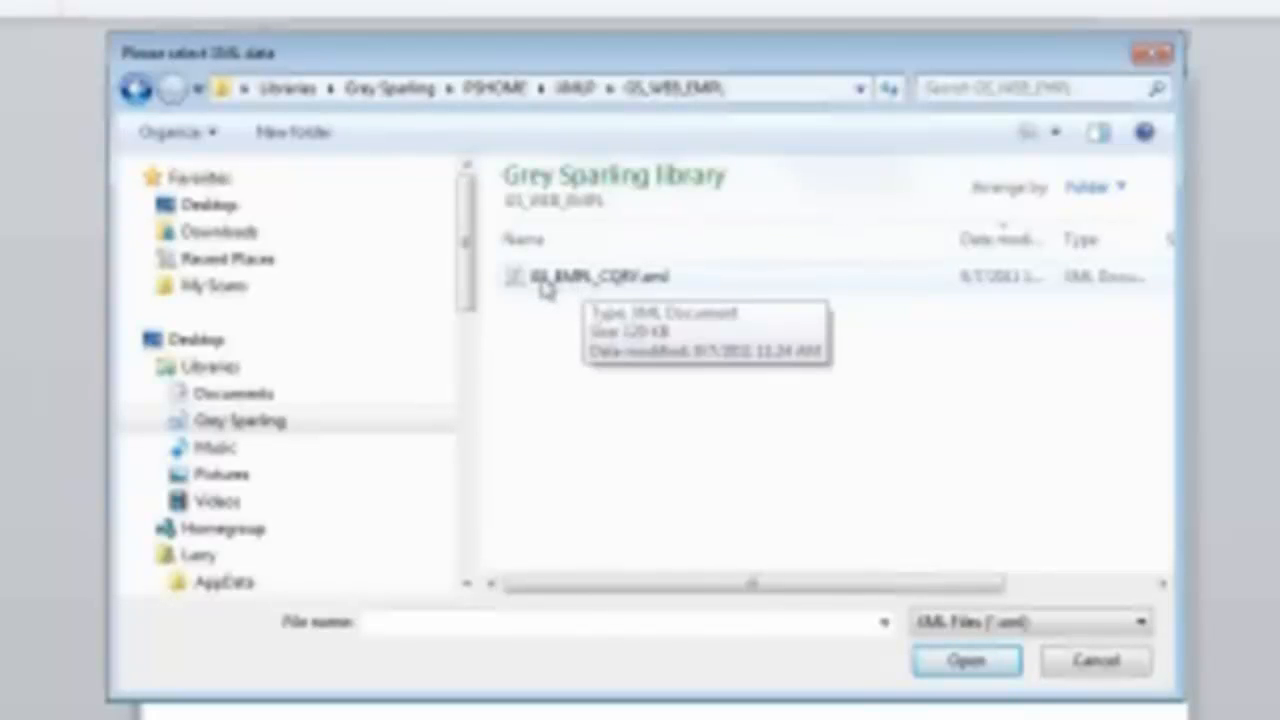
Open GS_EMPL_CQRY.xml to load its sample data into the template
left_click(966, 661)
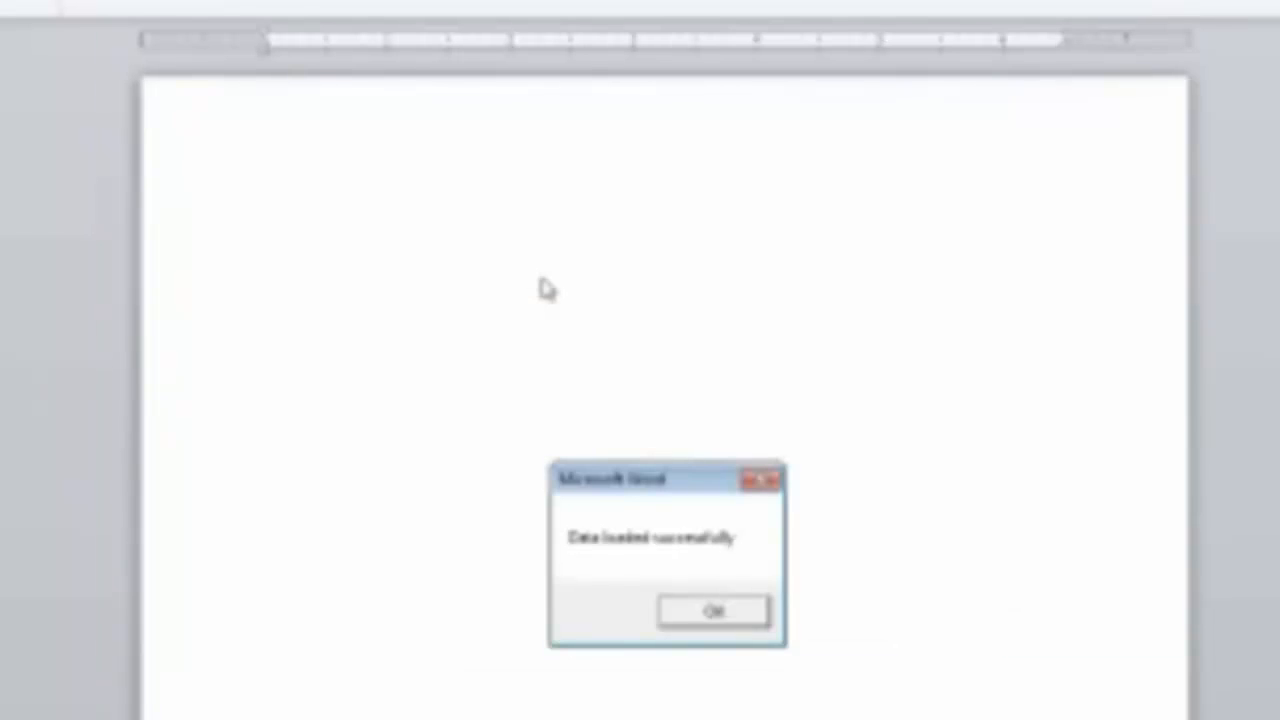
mouse_move(709, 506)
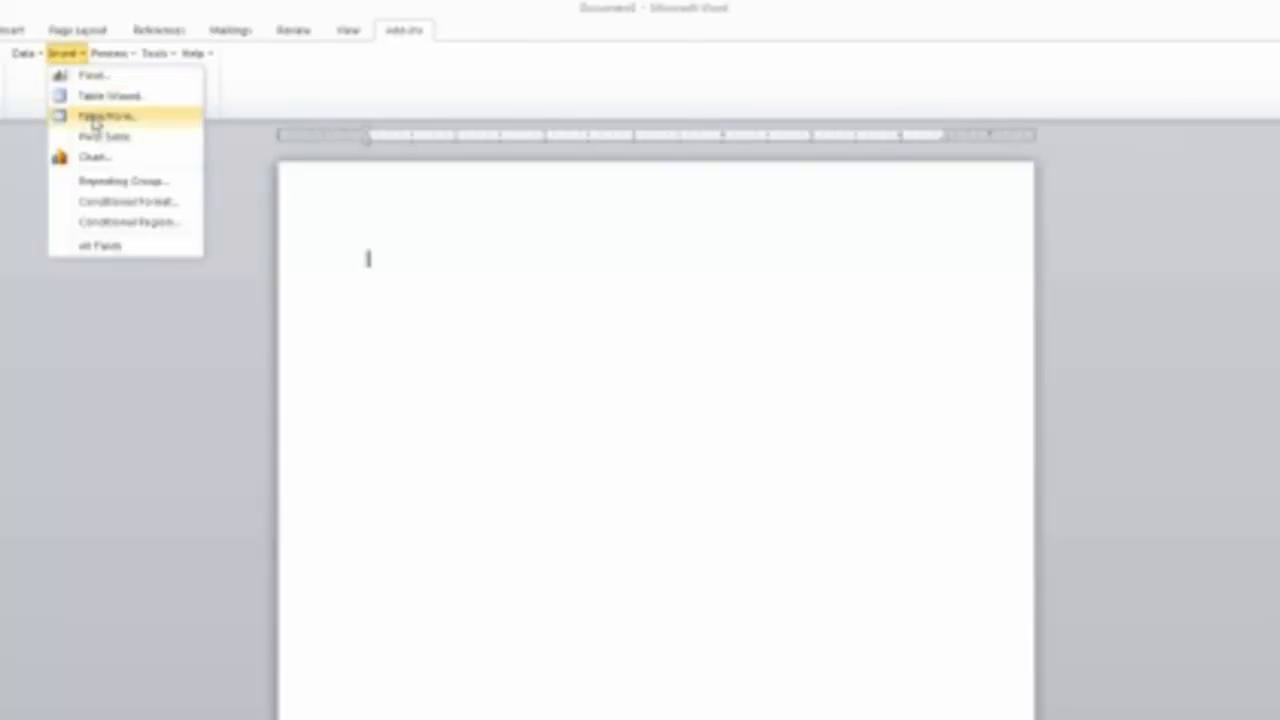
Launch the BI Publisher Table Wizard and select Form as the report format
left_click(100, 95)
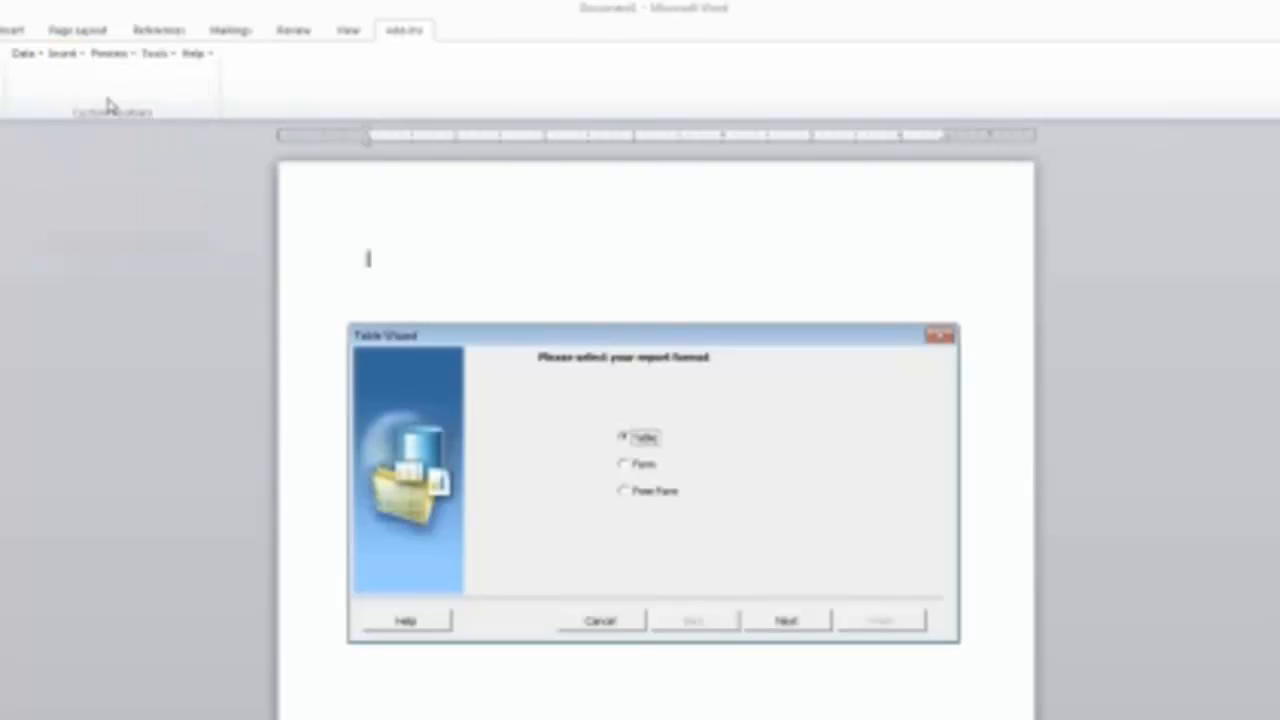
mouse_move(673, 467)
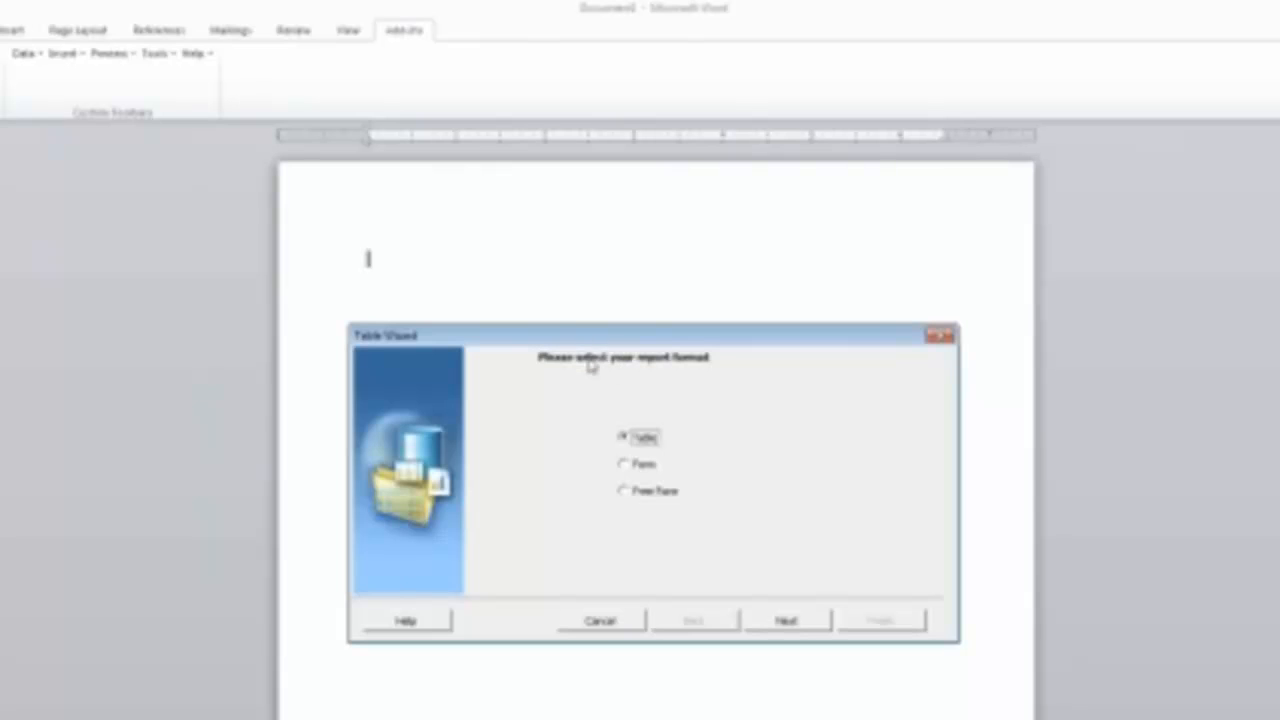
mouse_move(556, 453)
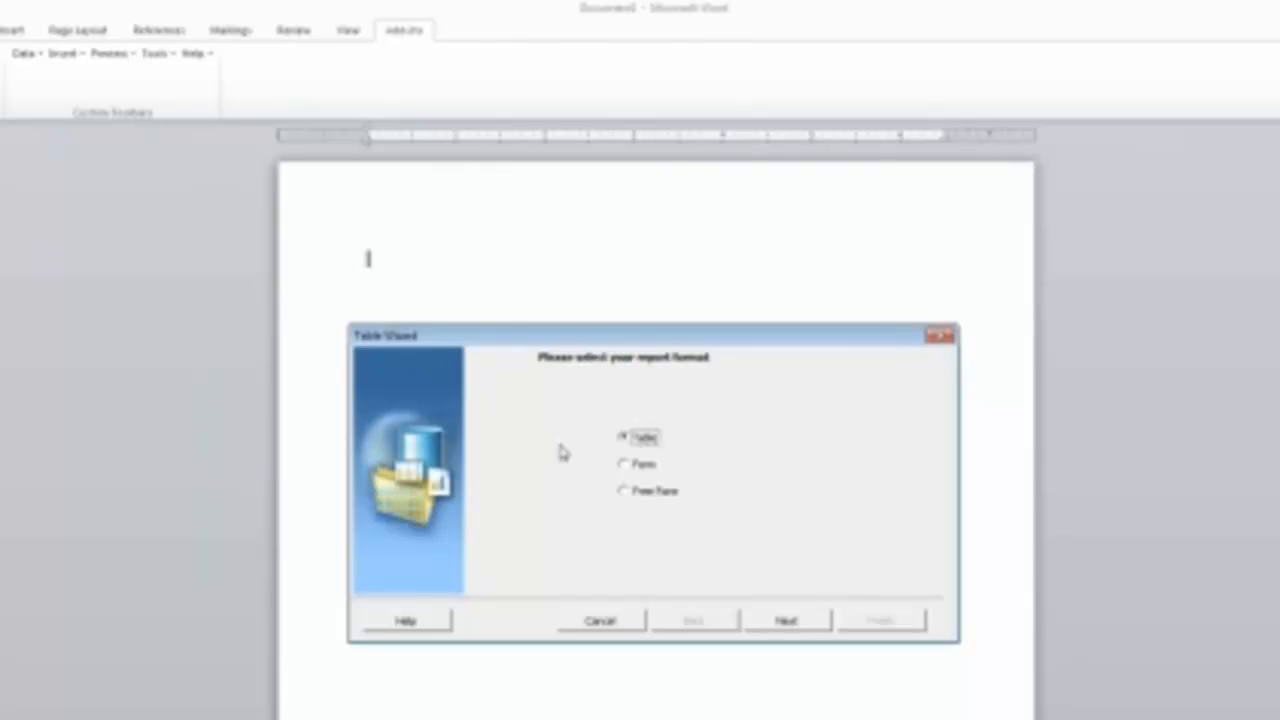
mouse_move(653, 402)
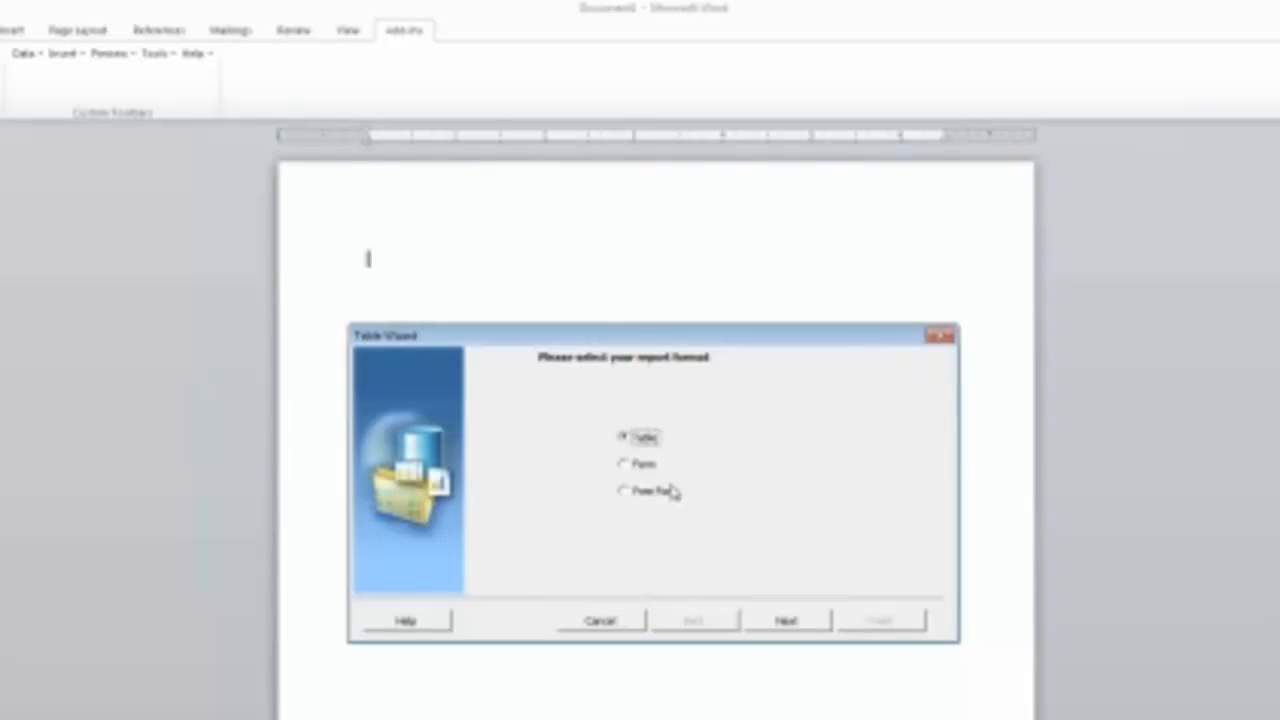
left_click(619, 464)
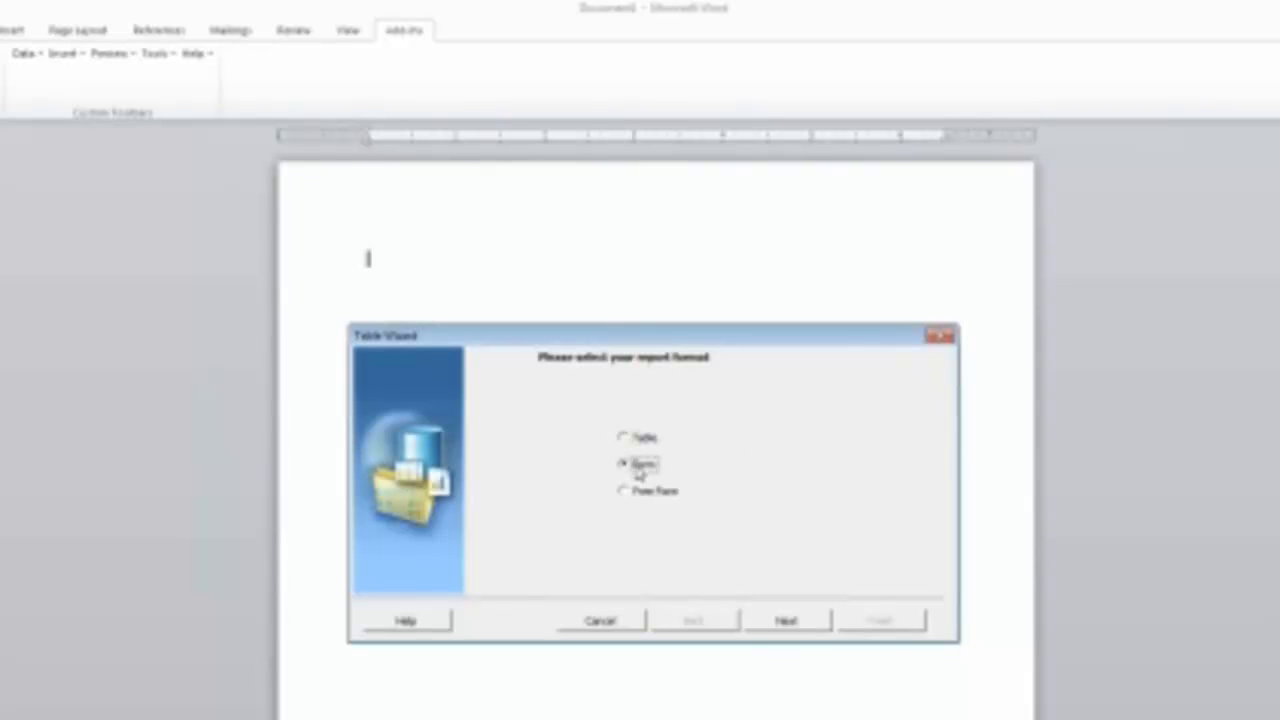
left_click(619, 464)
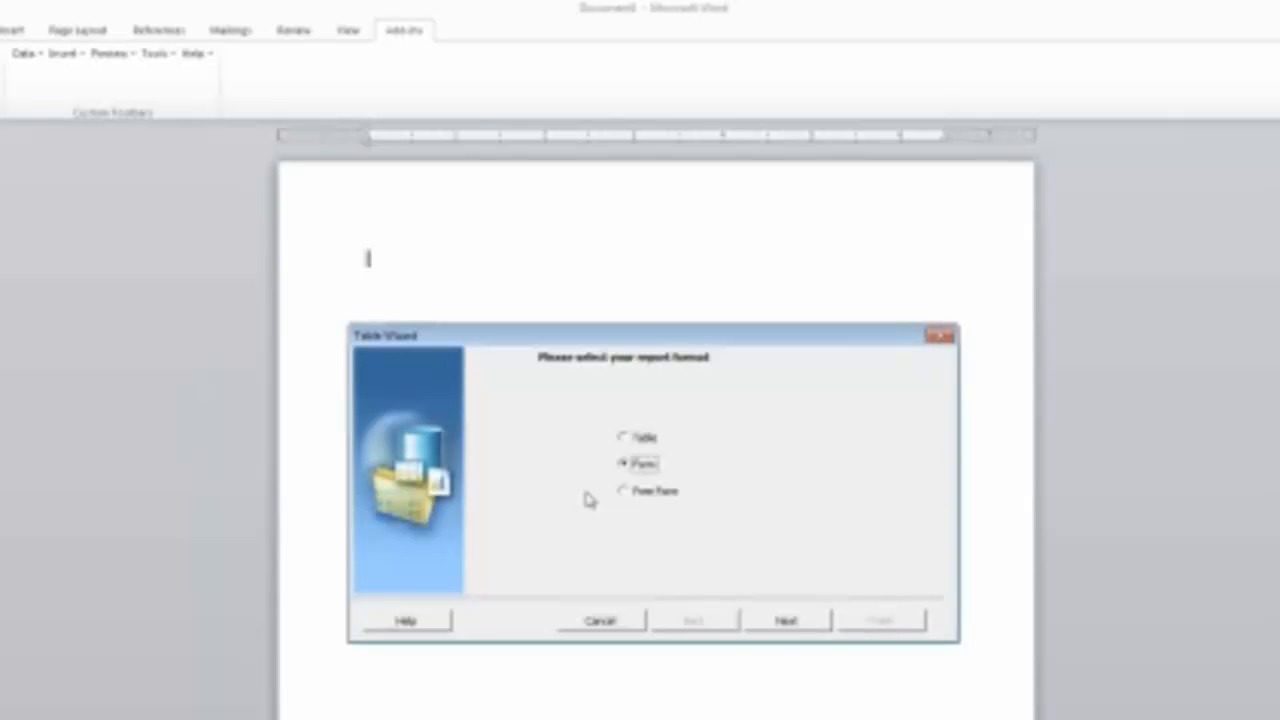
mouse_move(747, 560)
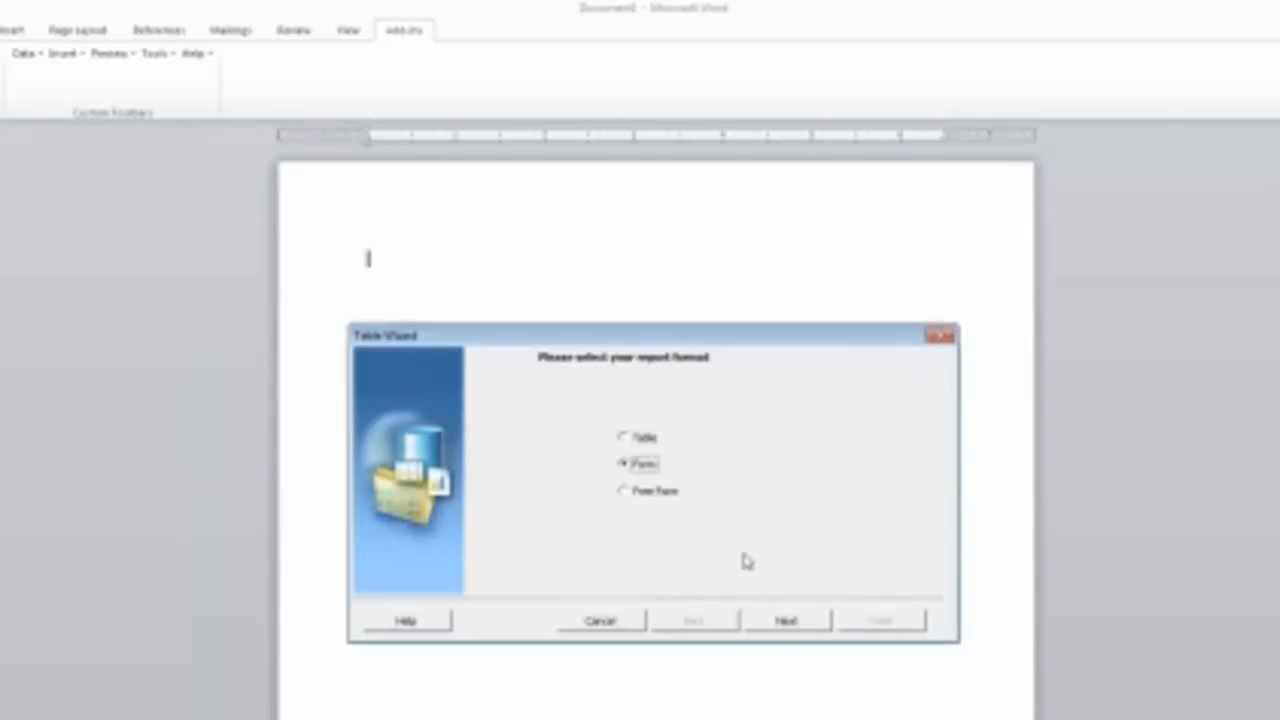
mouse_move(770, 609)
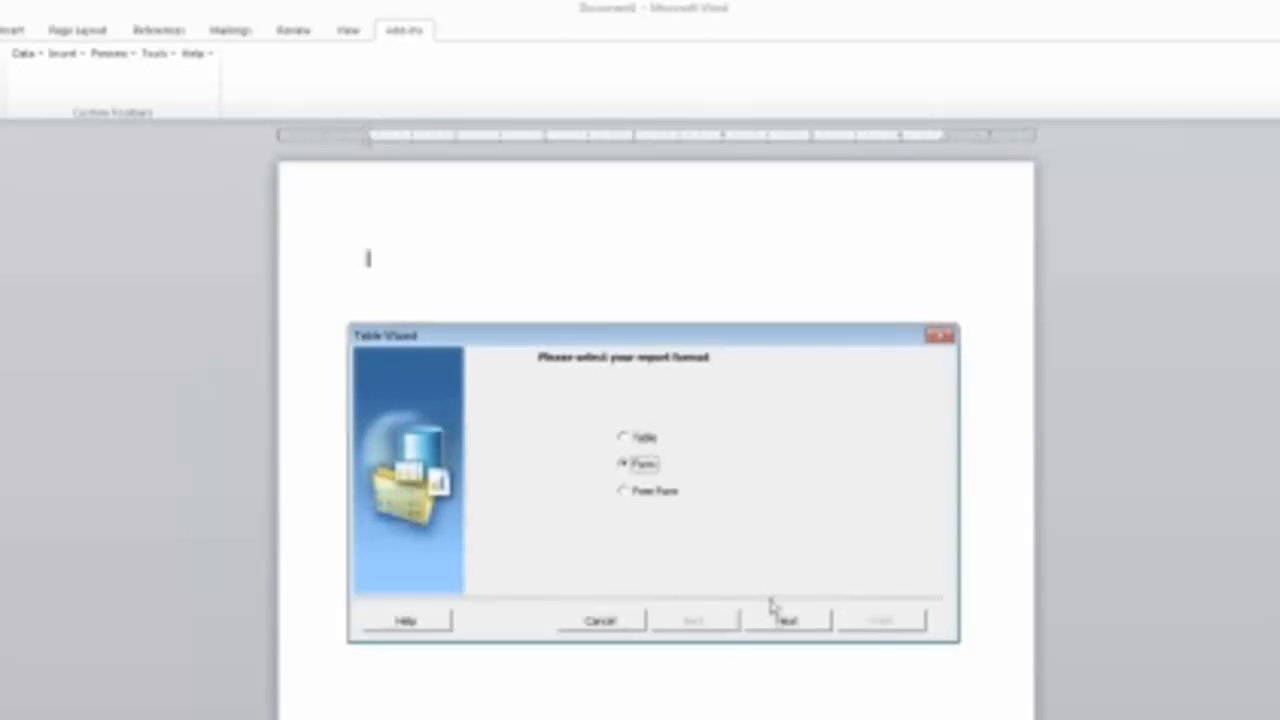
mouse_move(748, 409)
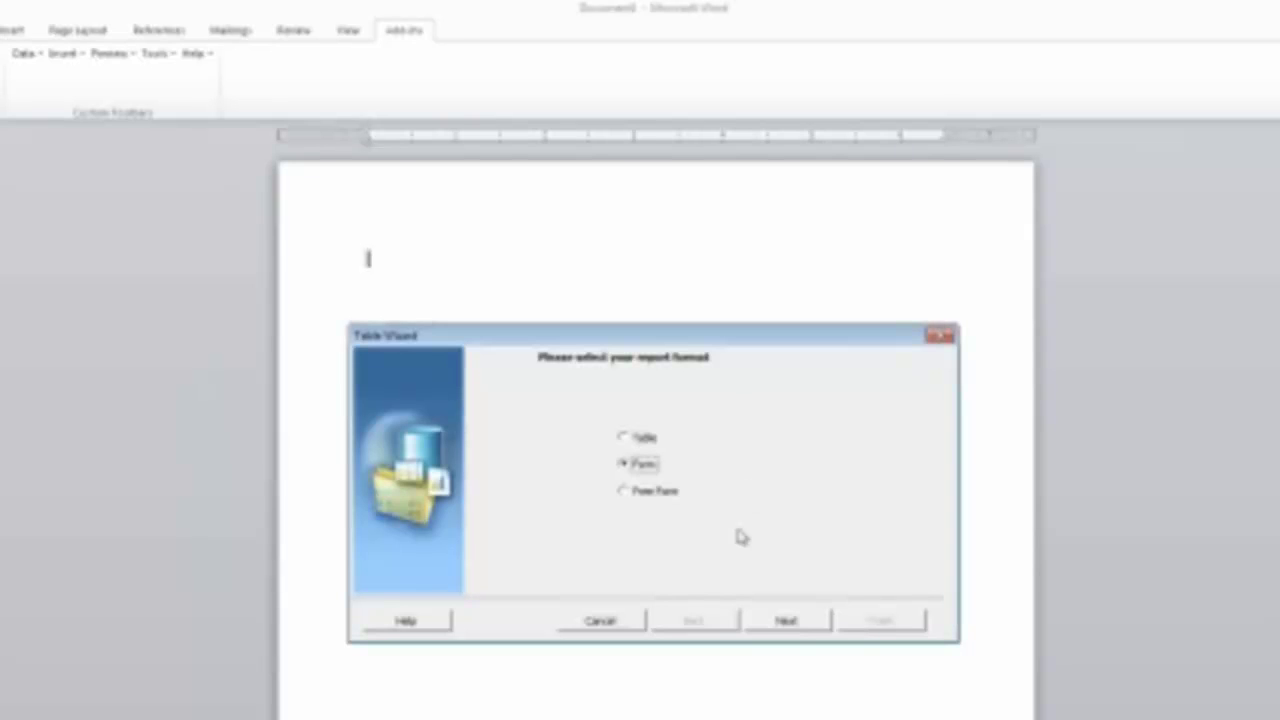
Advance to the grouping step and open the Data Set list for ConnectedQuery
left_click(786, 618)
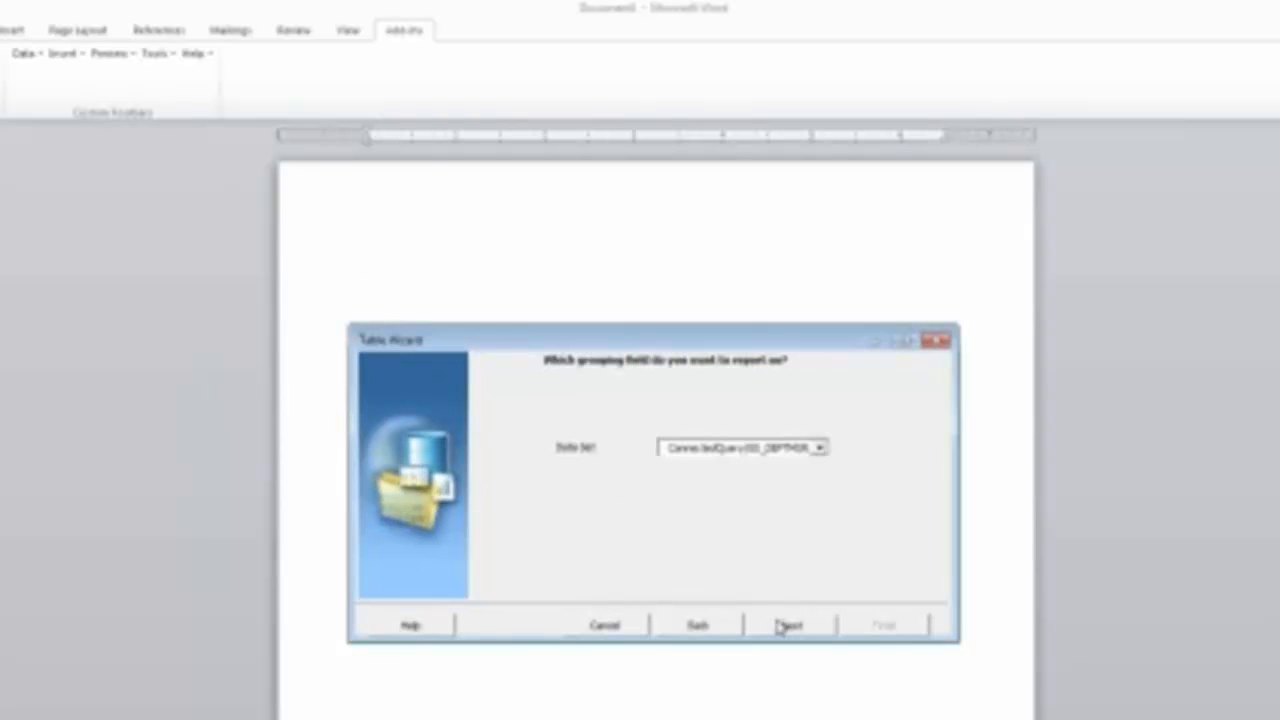
left_click(824, 447)
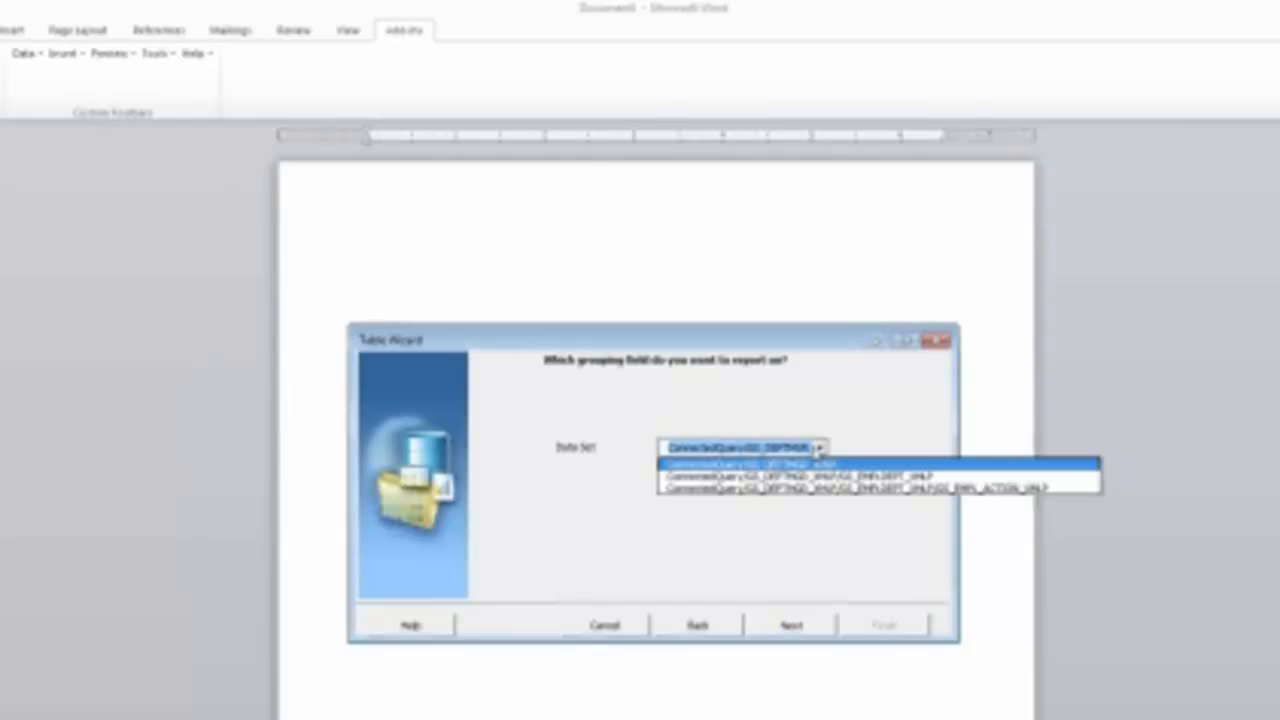
mouse_move(830, 496)
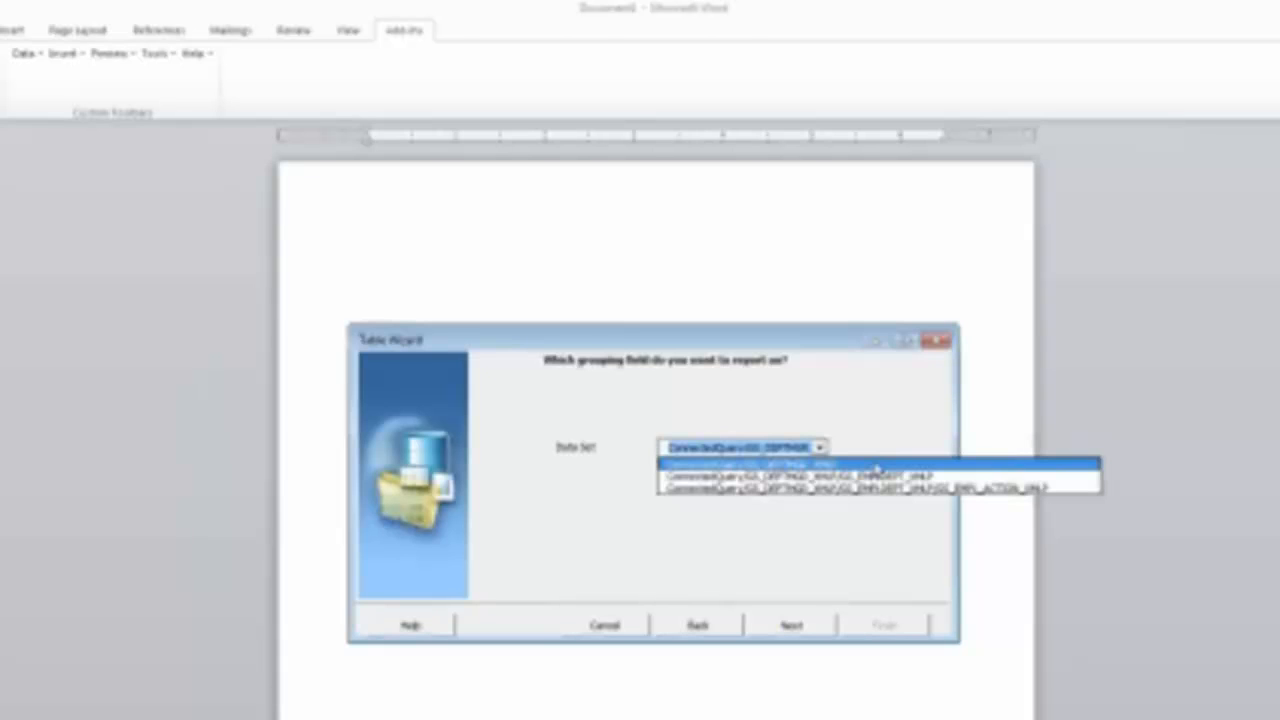
mouse_move(880, 474)
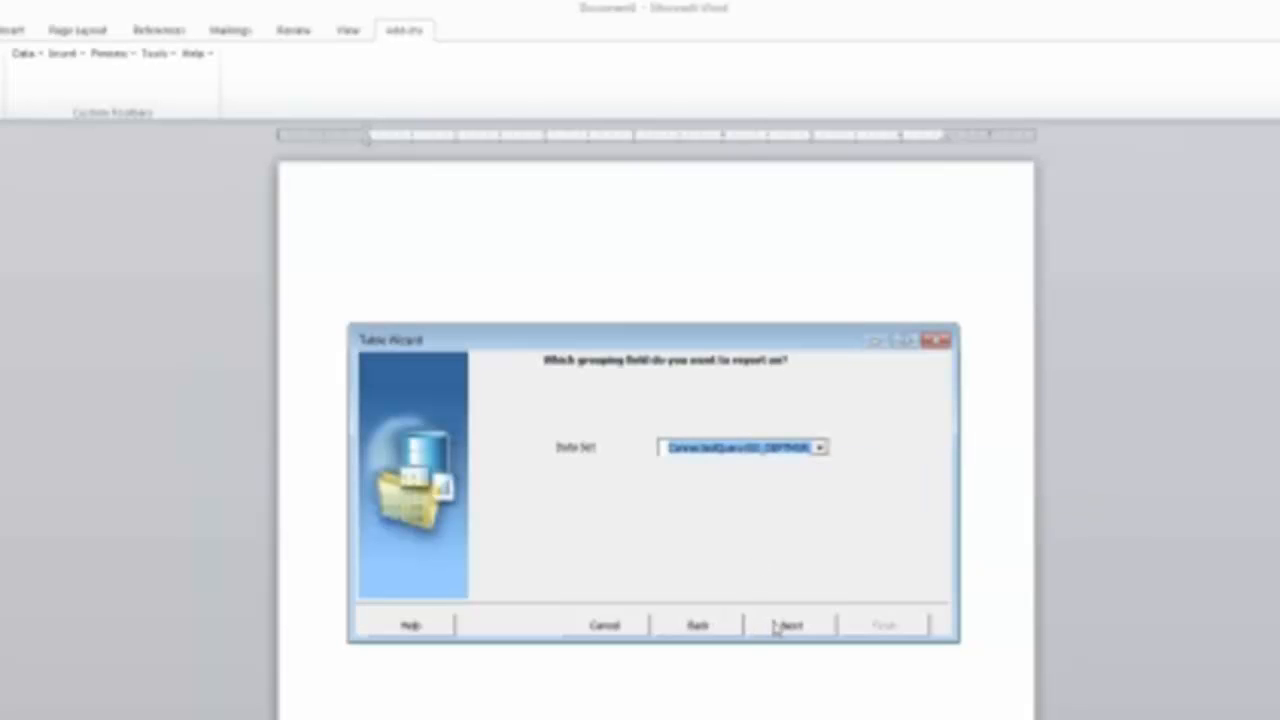
Add B.name, user description, A.deptid and A.descr as report fields, then reach sorting
left_click(787, 624)
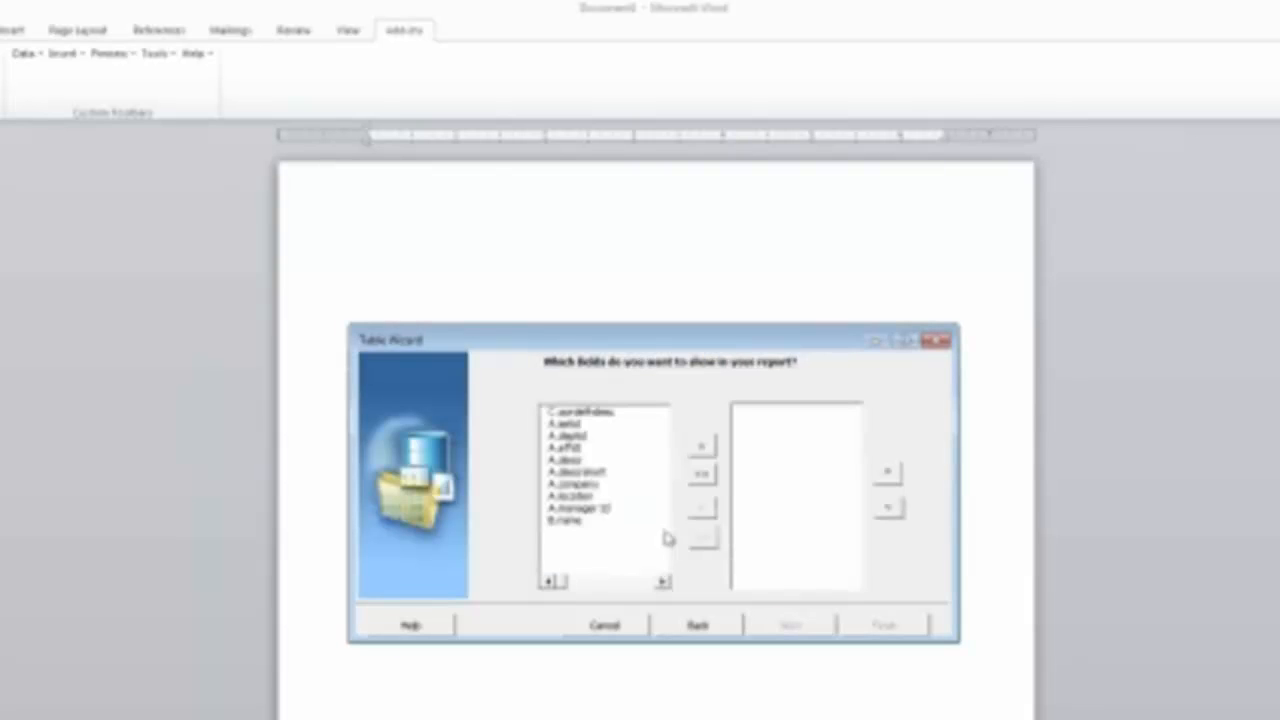
mouse_move(571, 557)
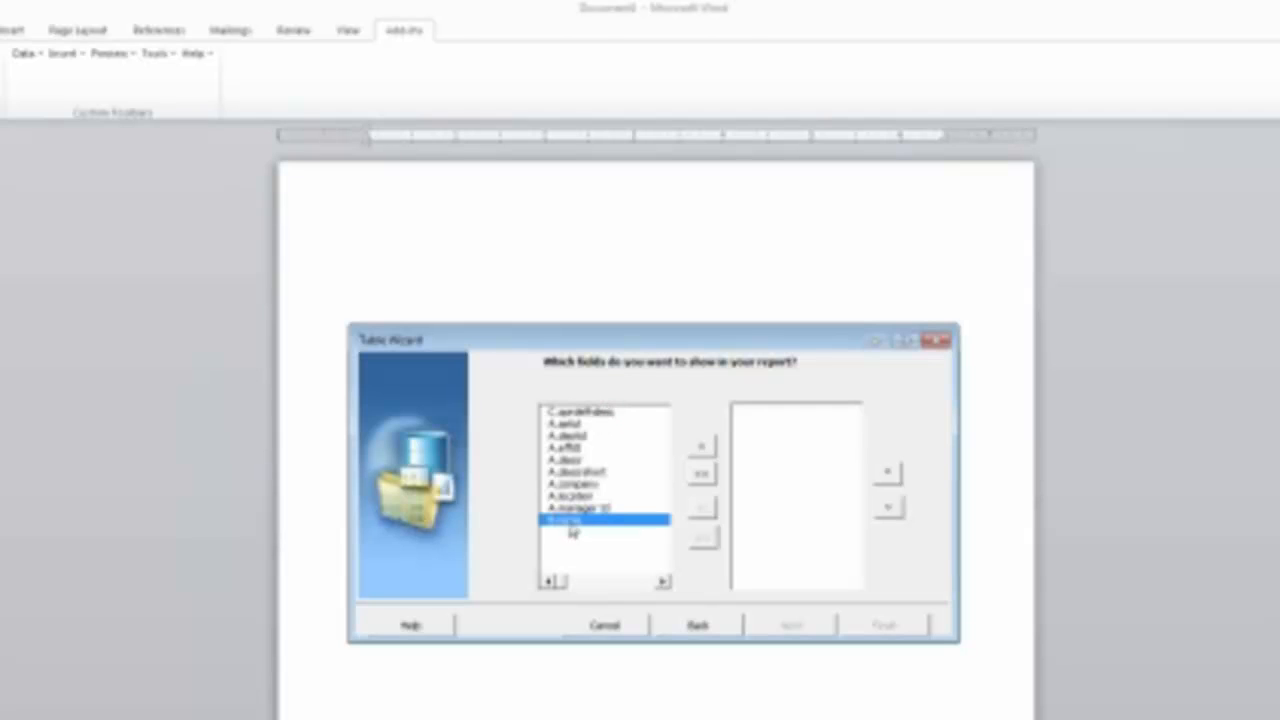
left_click(700, 443)
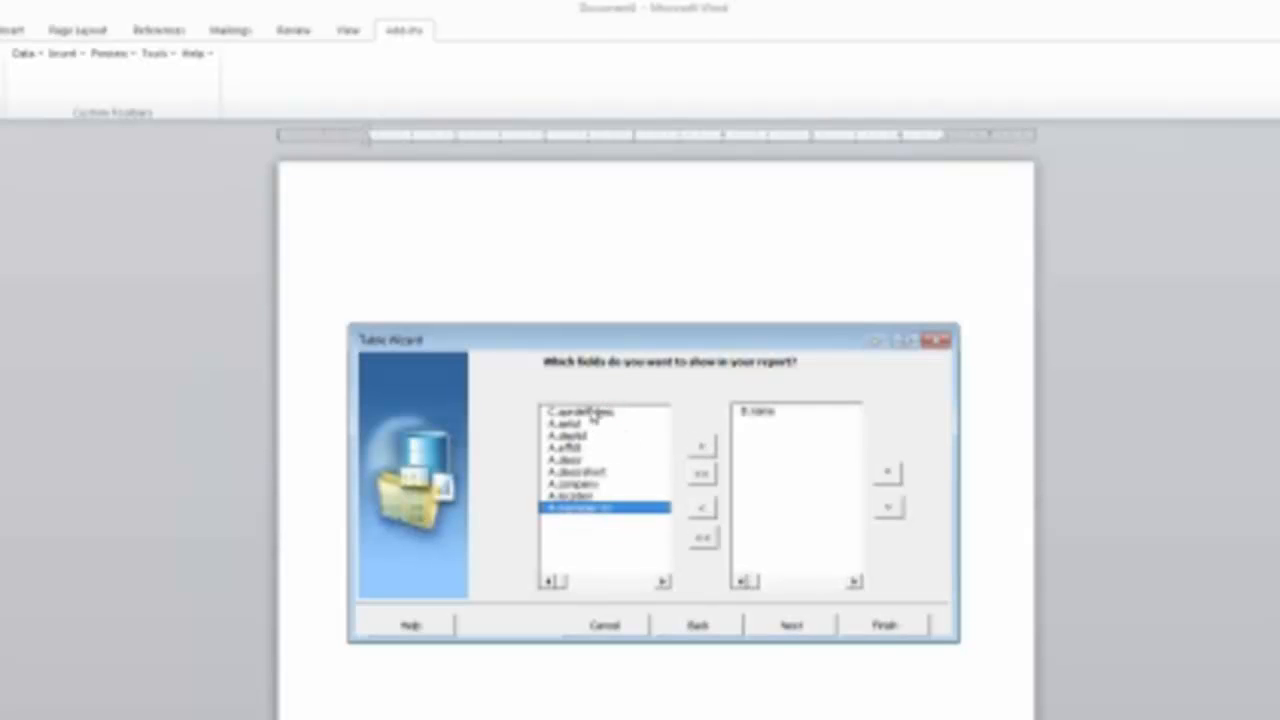
left_click(700, 442)
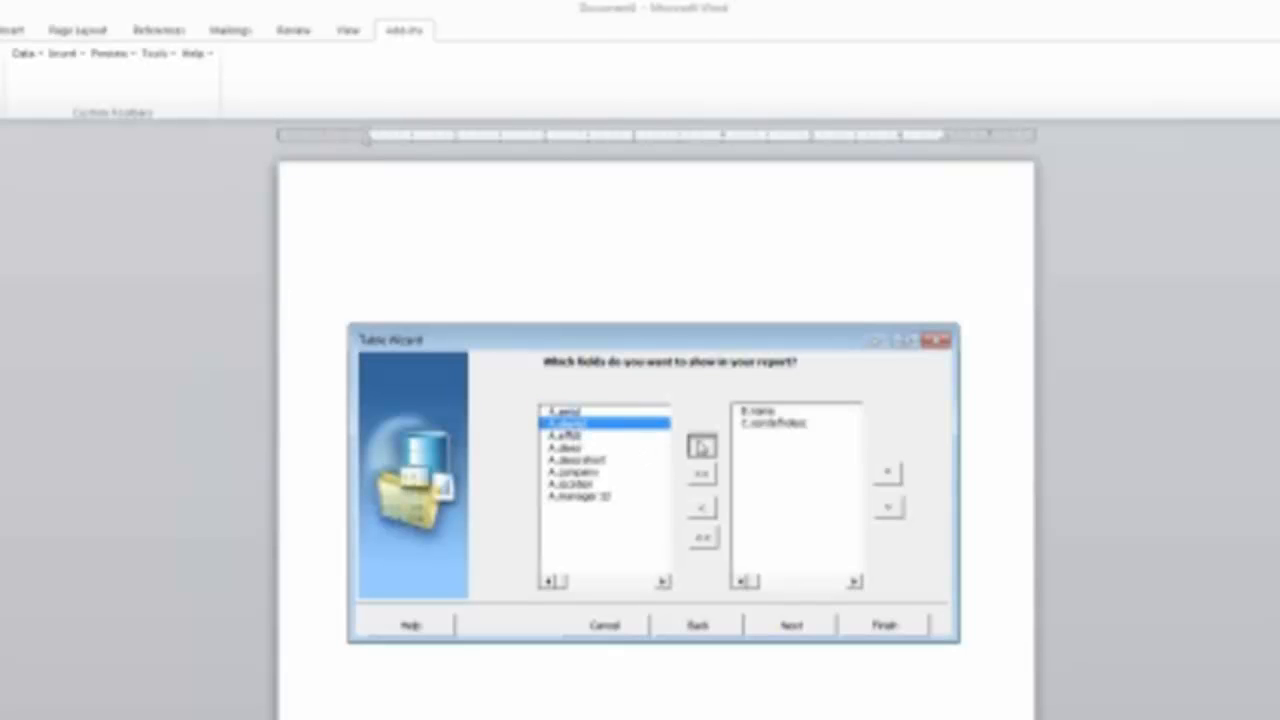
left_click(697, 443)
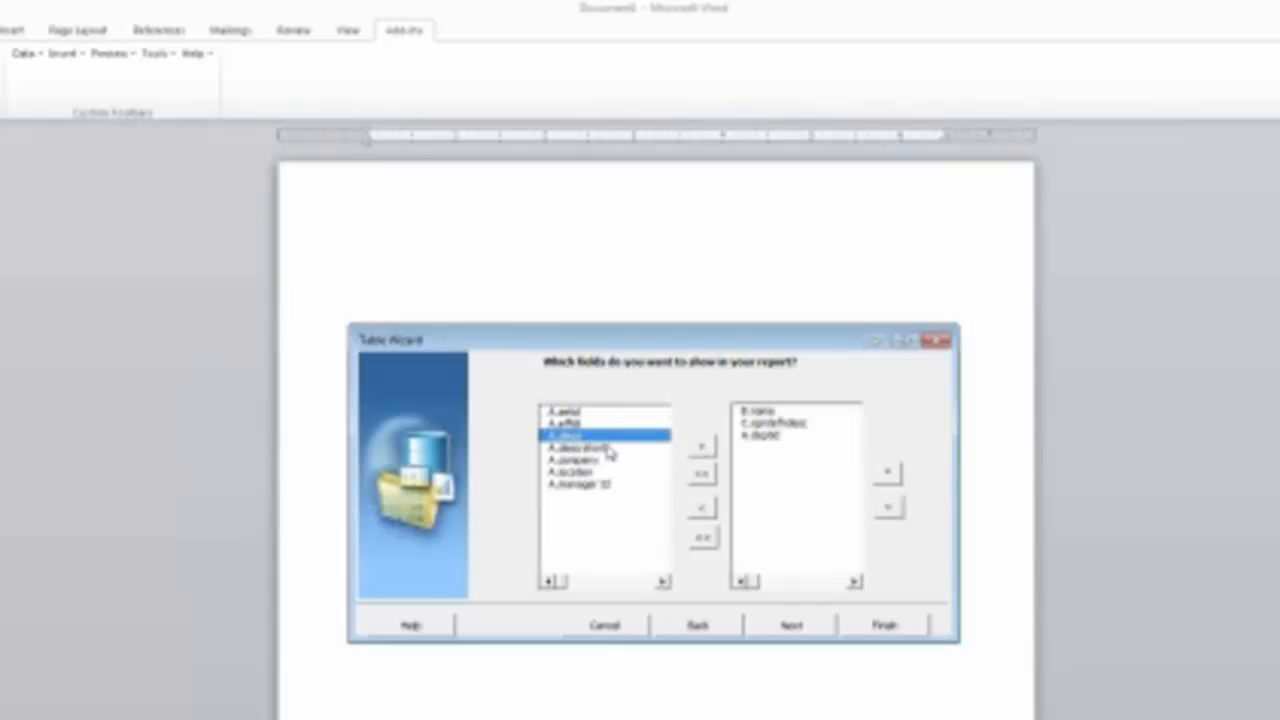
left_click(696, 441)
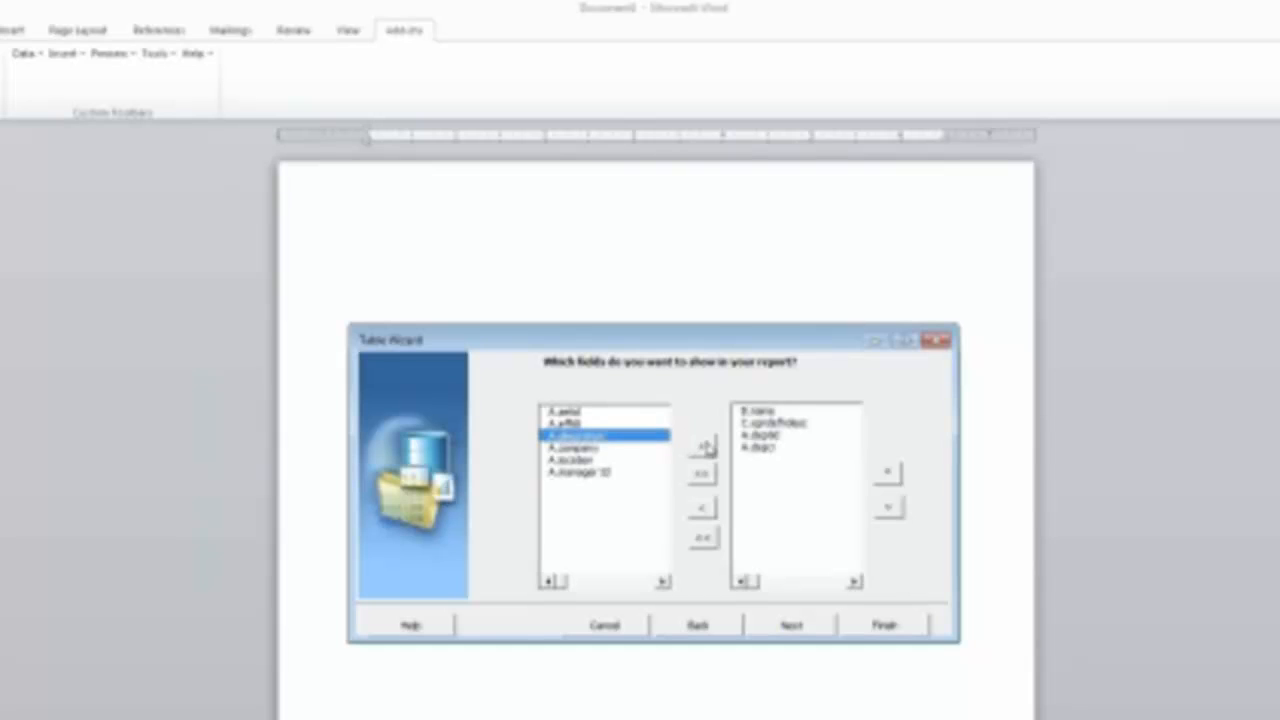
left_click(792, 625)
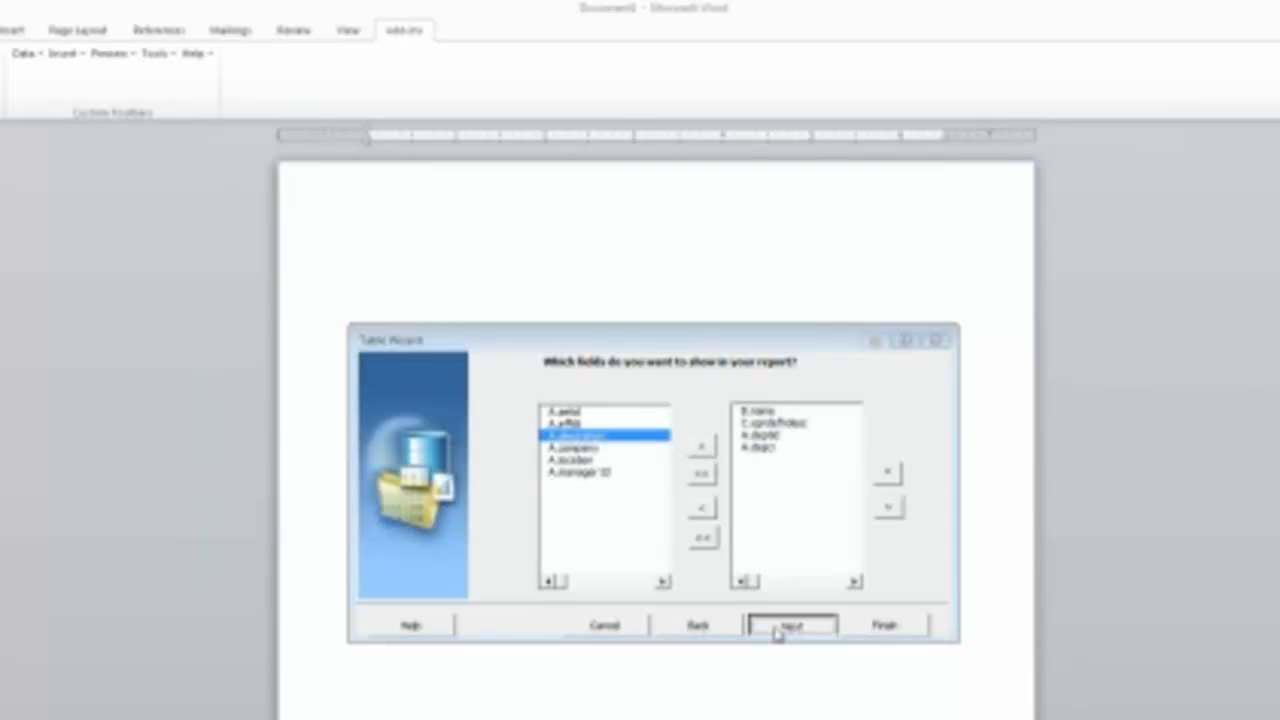
left_click(794, 625)
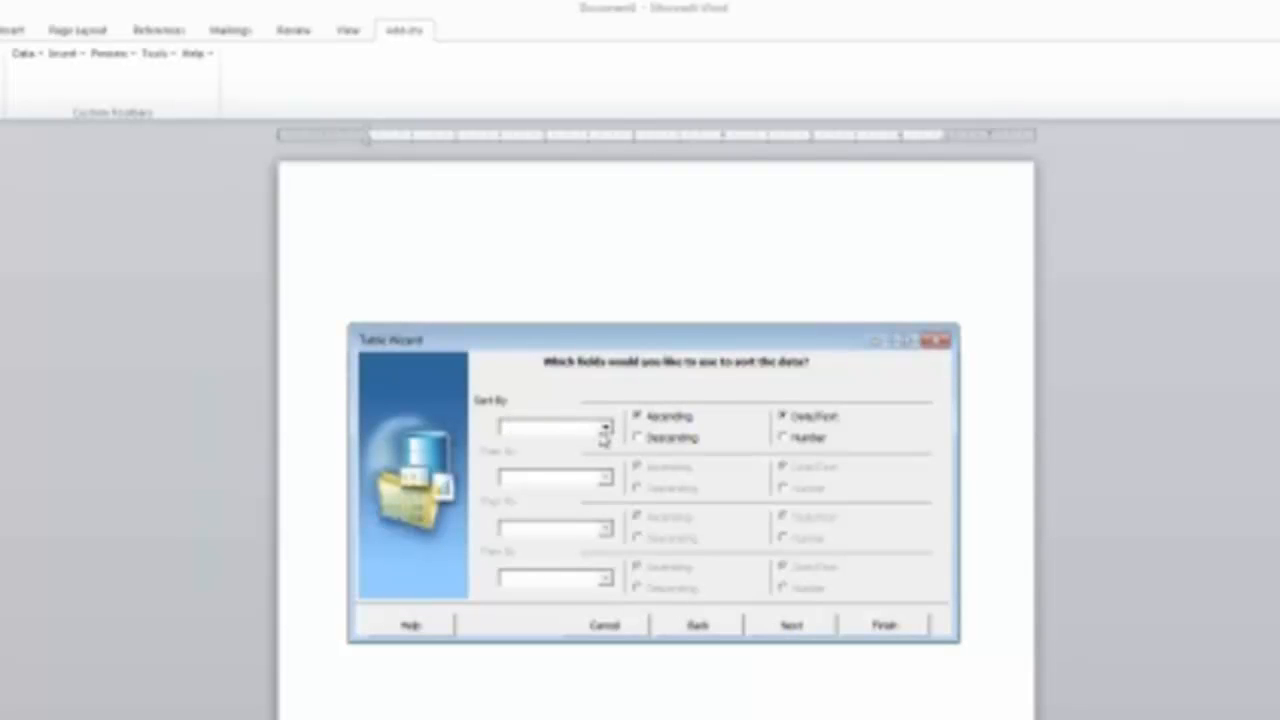
Sort by B.name then A.deptid and advance to the labelling step
left_click(602, 431)
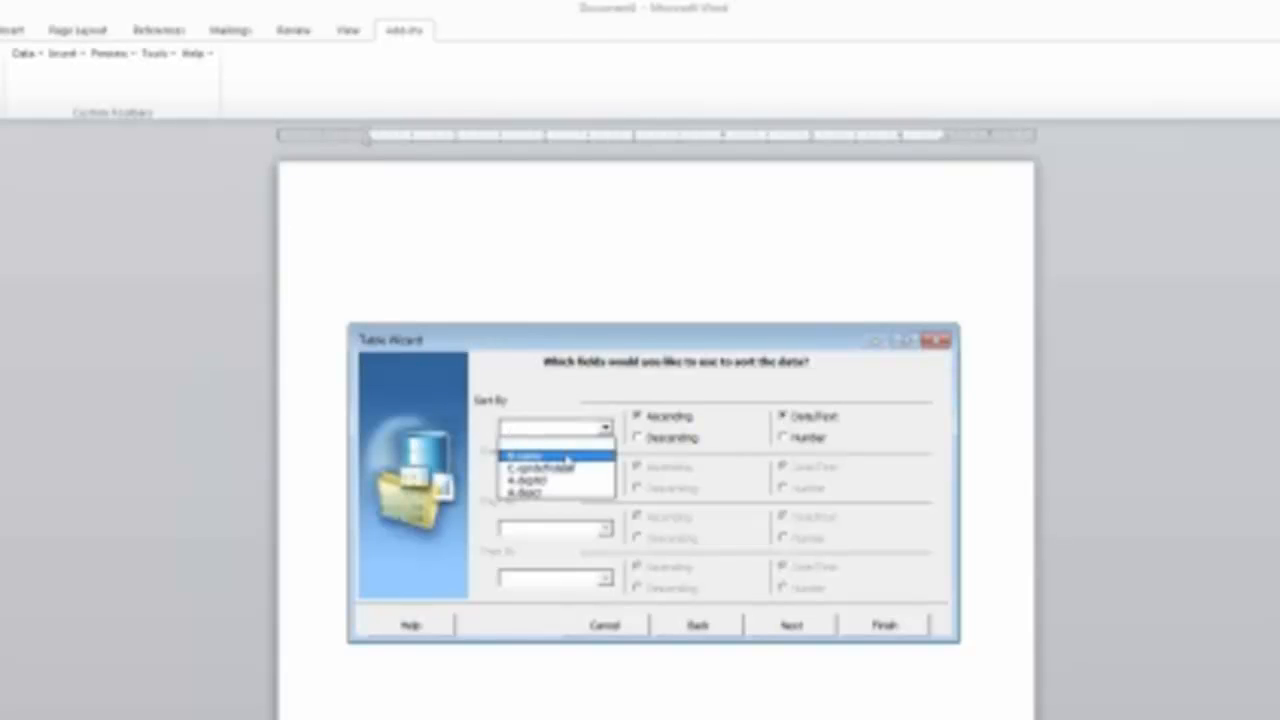
left_click(550, 451)
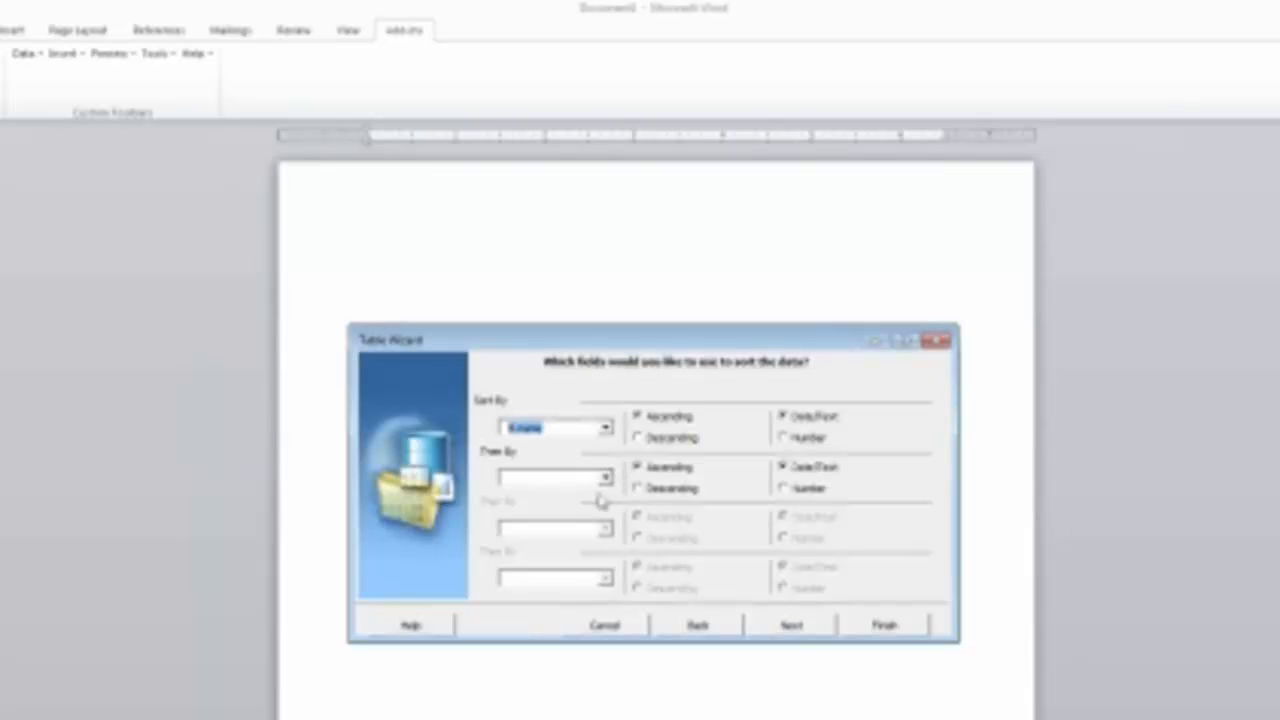
left_click(602, 478)
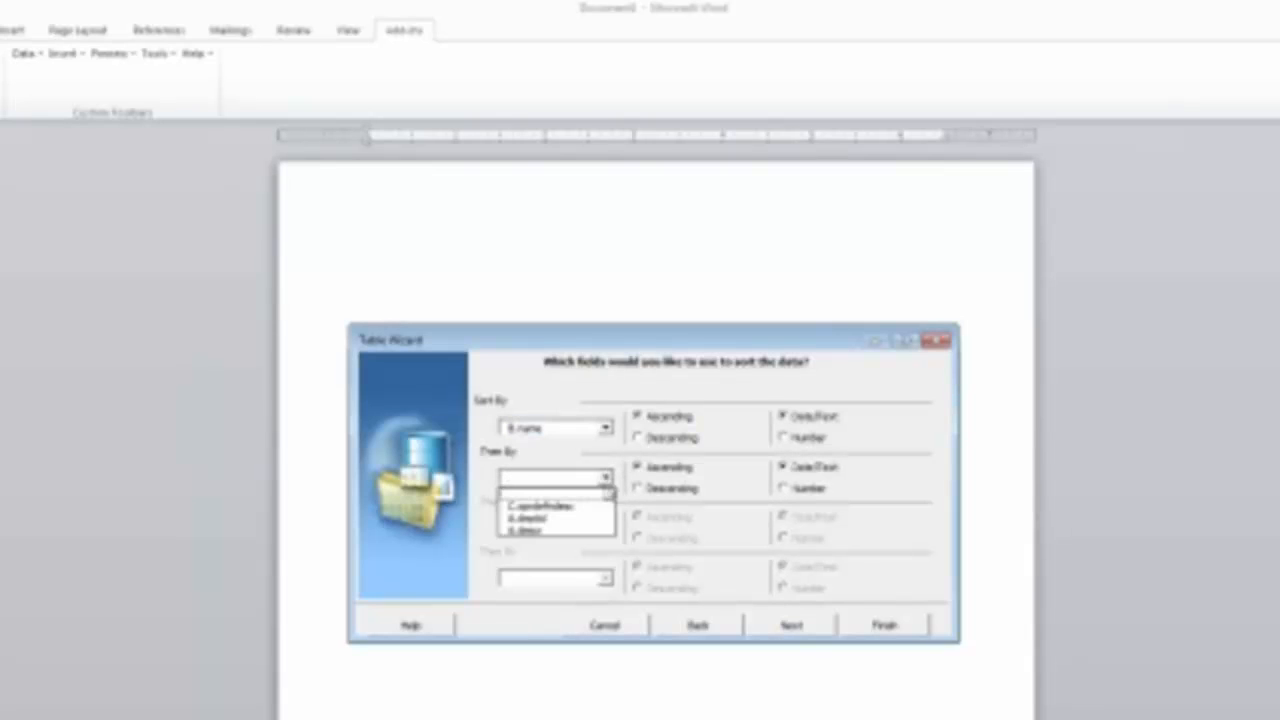
left_click(540, 514)
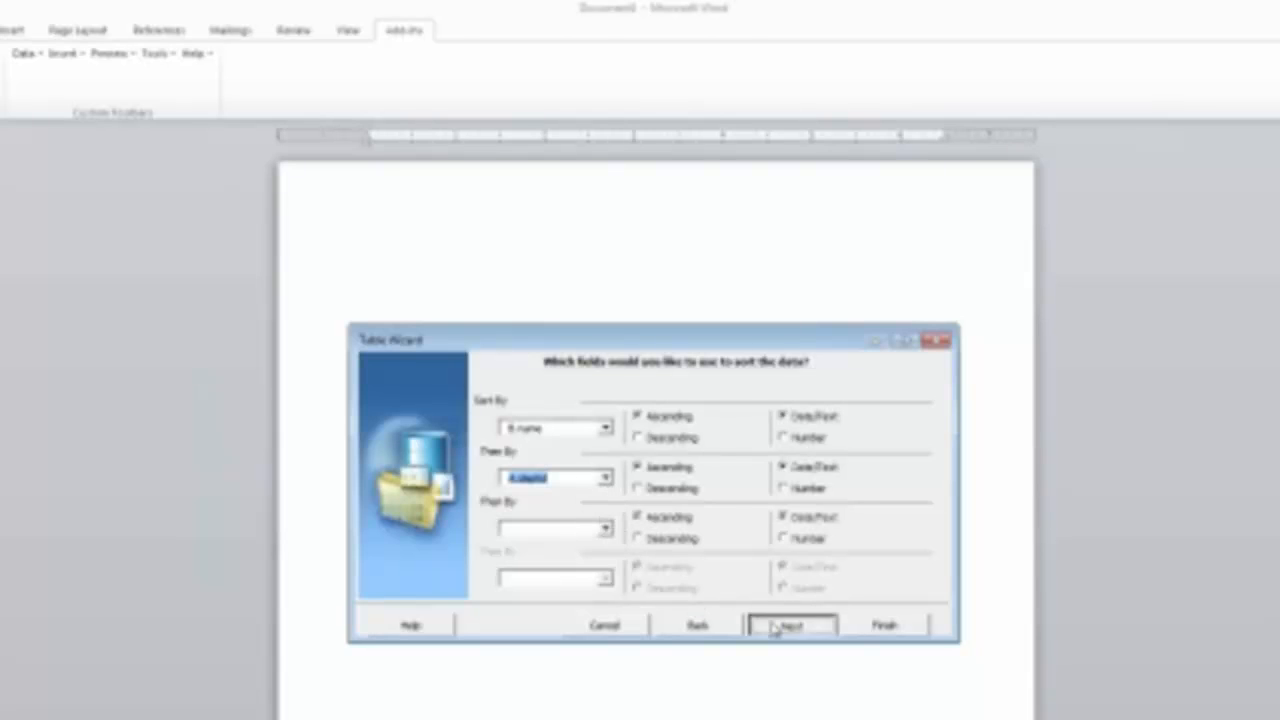
left_click(787, 625)
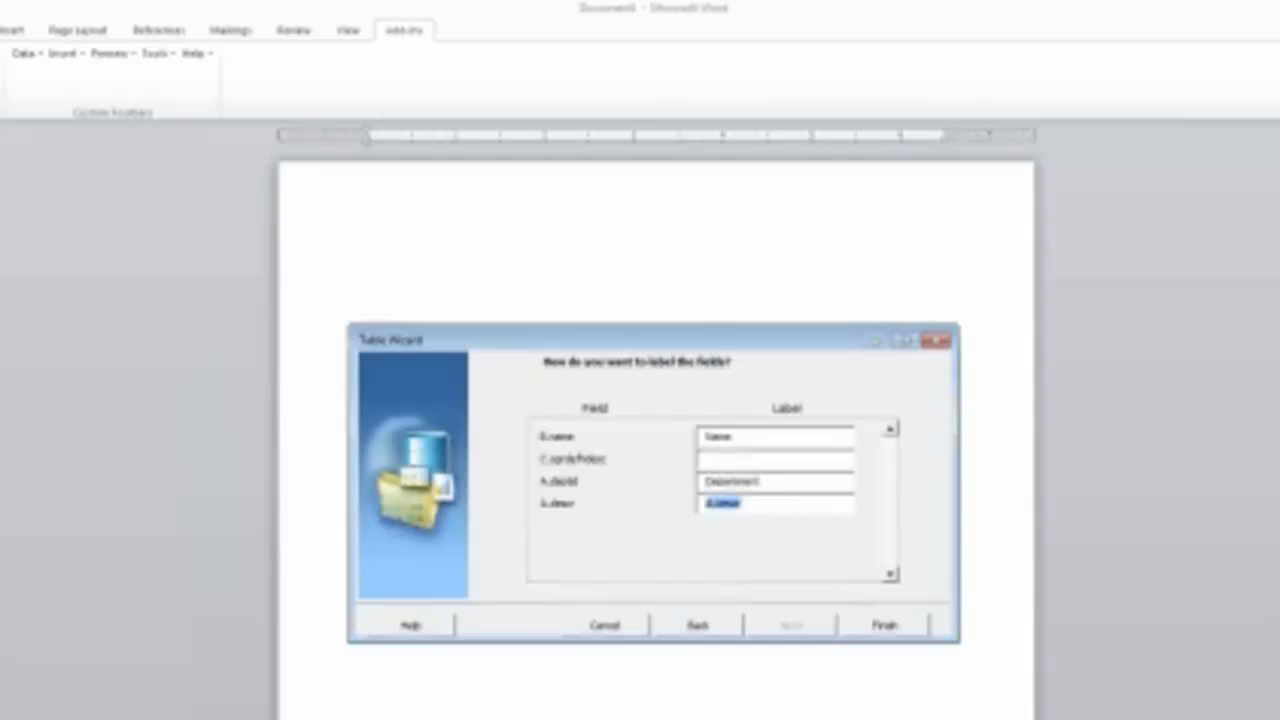
Finish the form table labelled Name, PeopleSoft User, Department, Department Description; select its label column
type("Department")
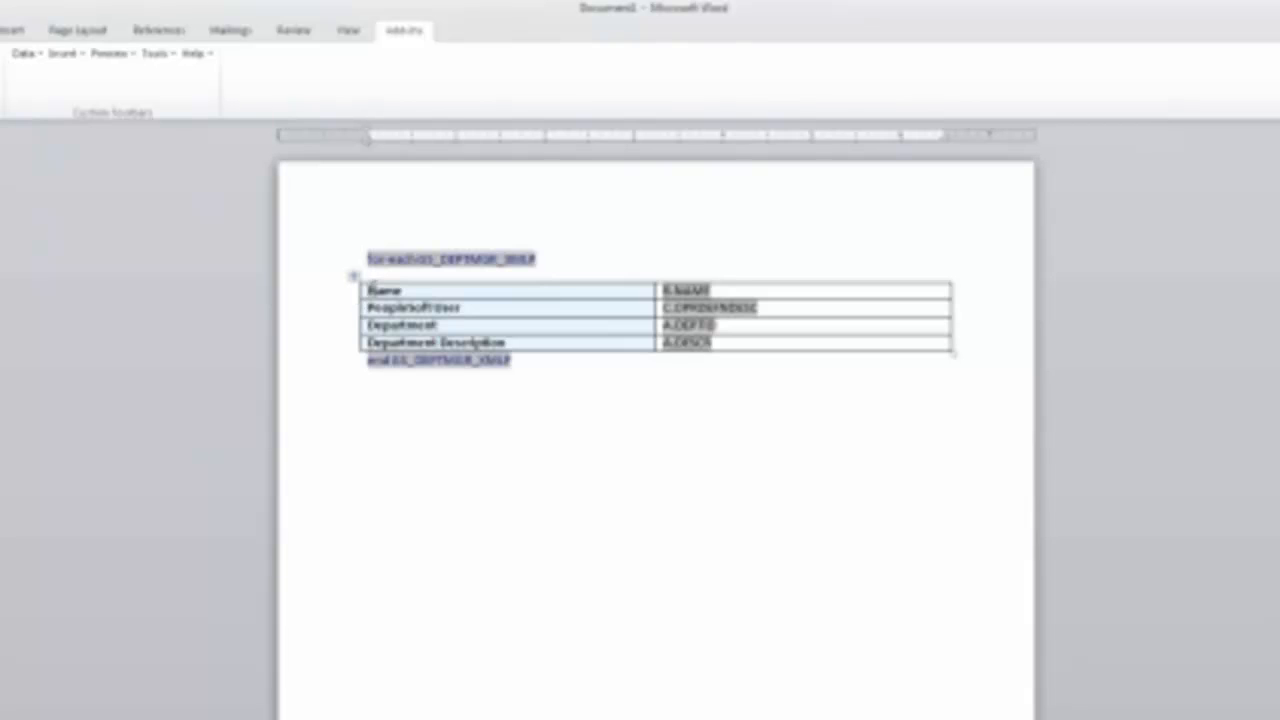
left_click_drag(400, 291, 400, 325)
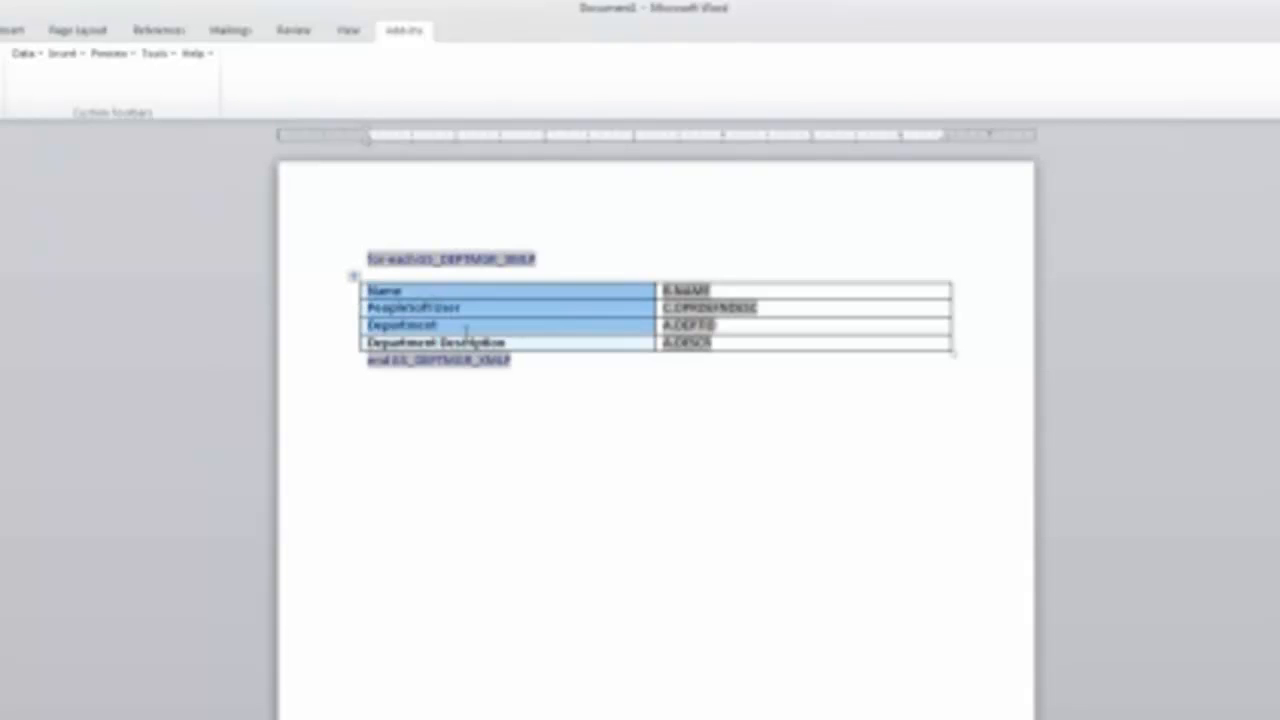
left_click(475, 325)
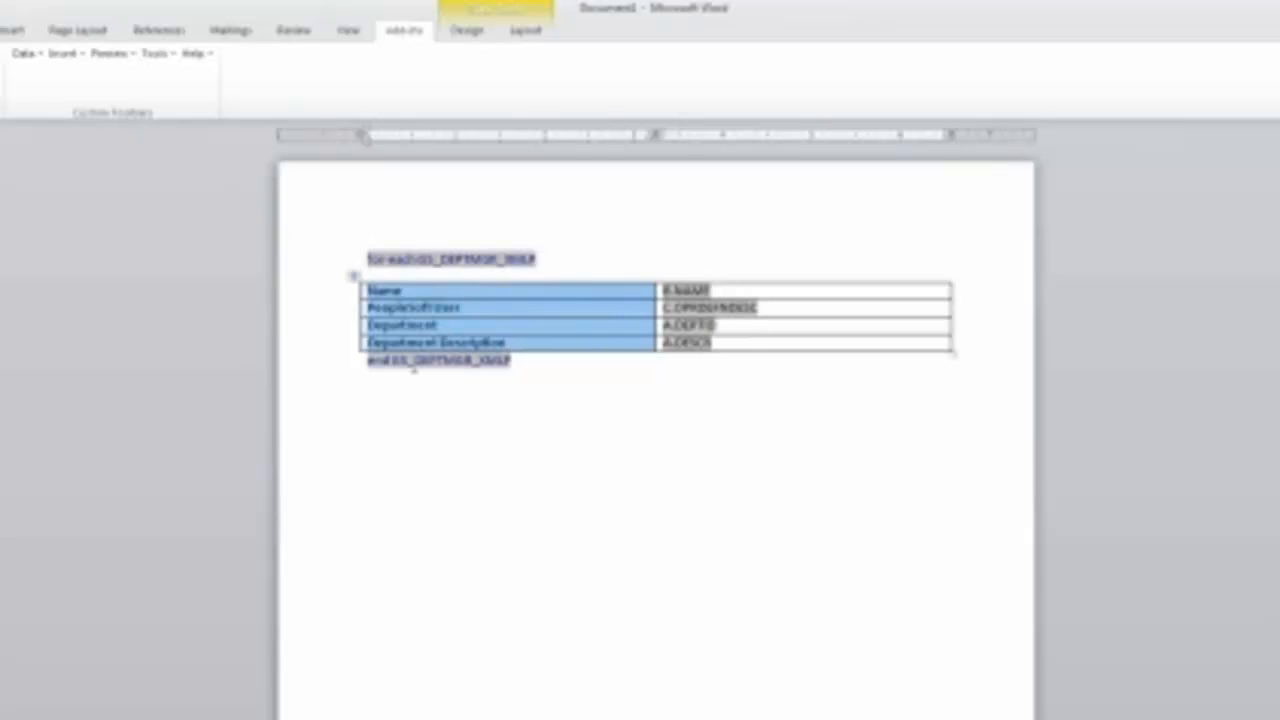